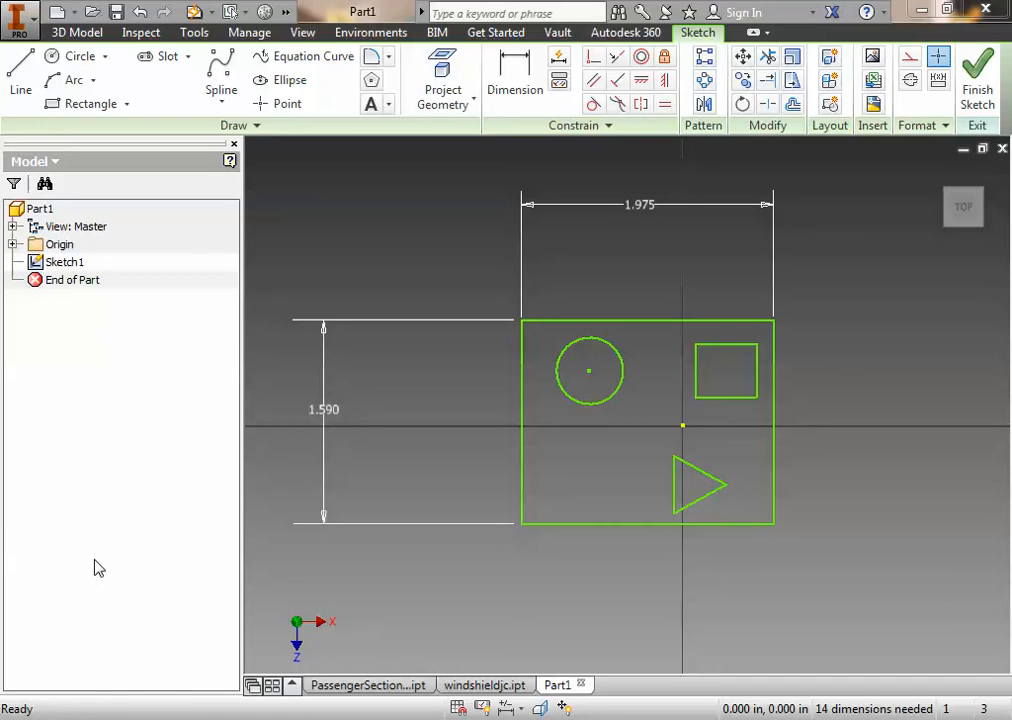
{"action": "mouse_move", "coordinate": [12, 424]}
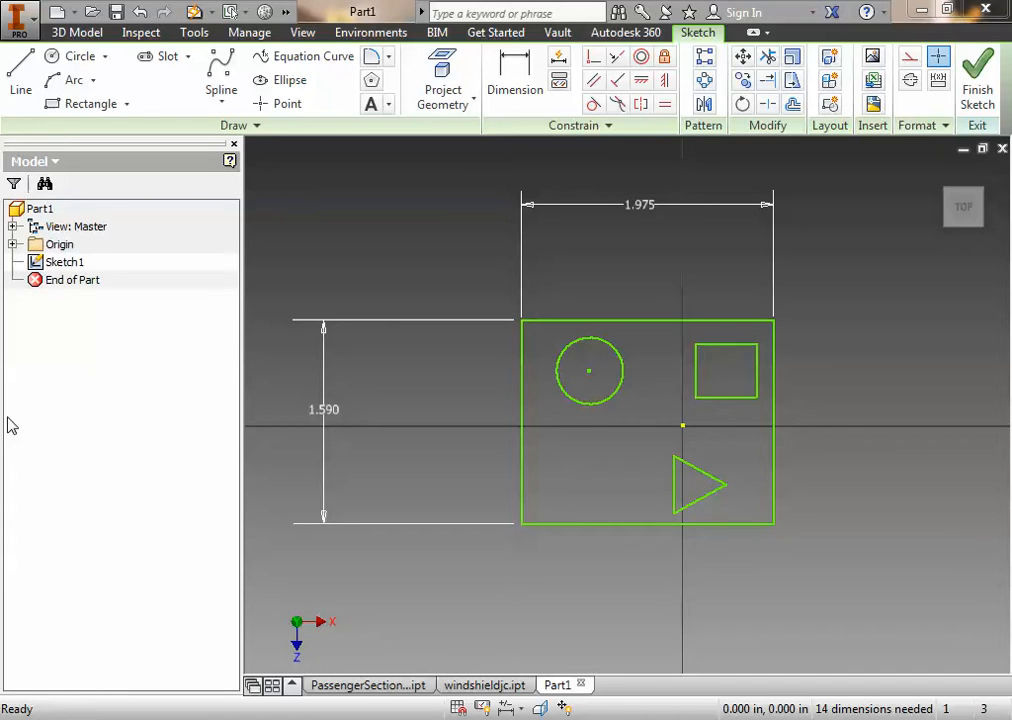
{"action": "mouse_move", "coordinate": [890, 504]}
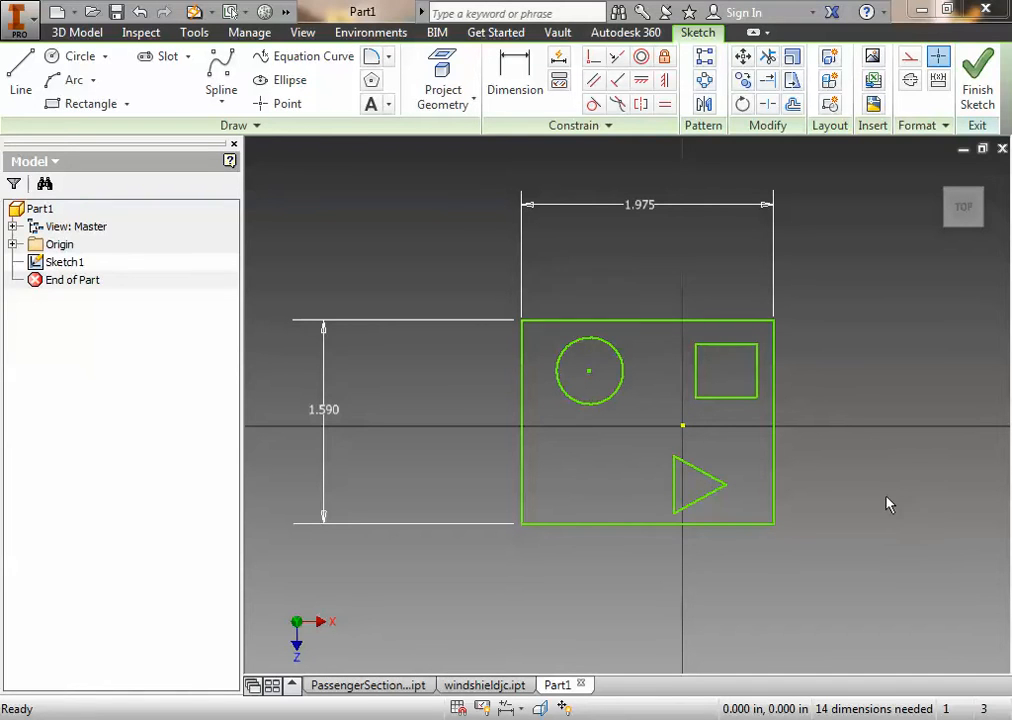
{"action": "mouse_move", "coordinate": [856, 468]}
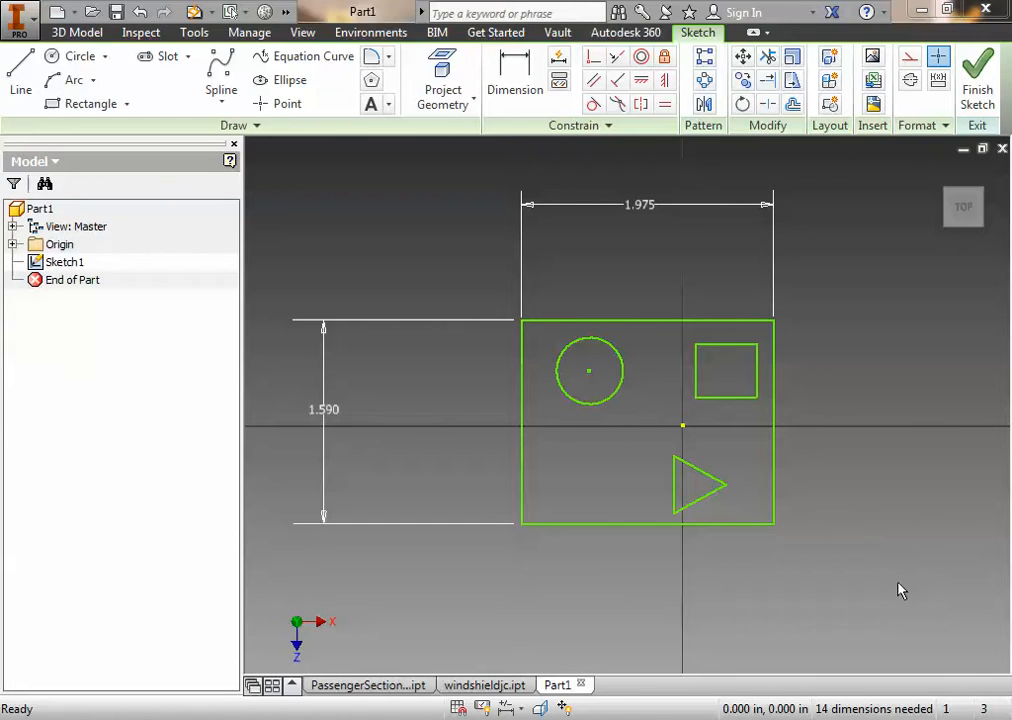
{"action": "mouse_move", "coordinate": [616, 384]}
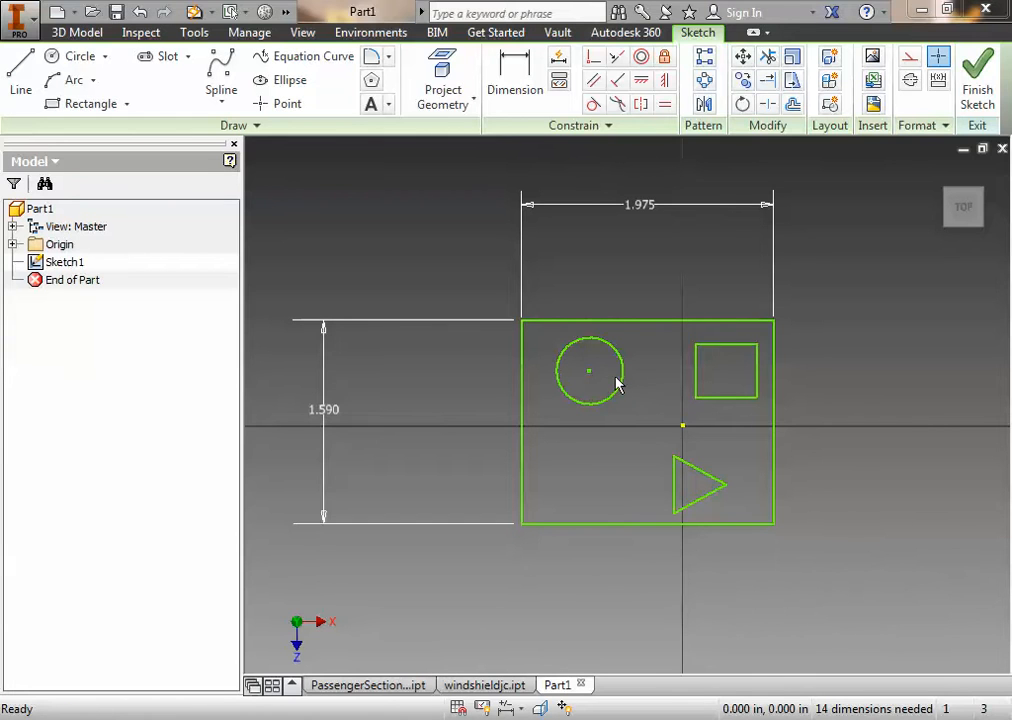
{"action": "mouse_move", "coordinate": [738, 378]}
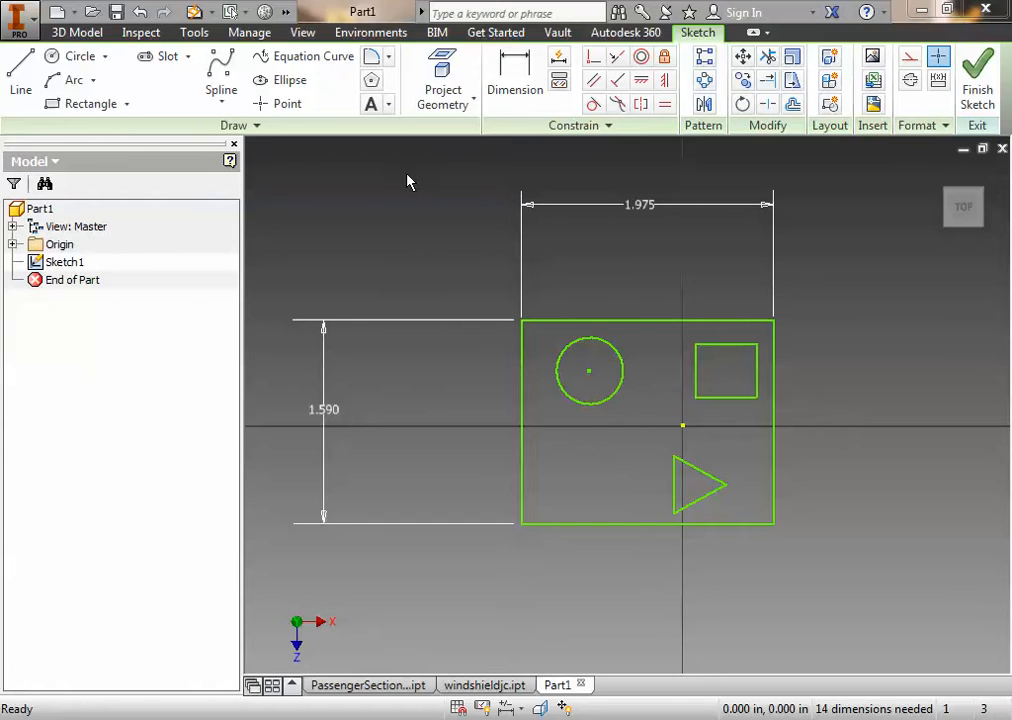
{"action": "mouse_move", "coordinate": [462, 304]}
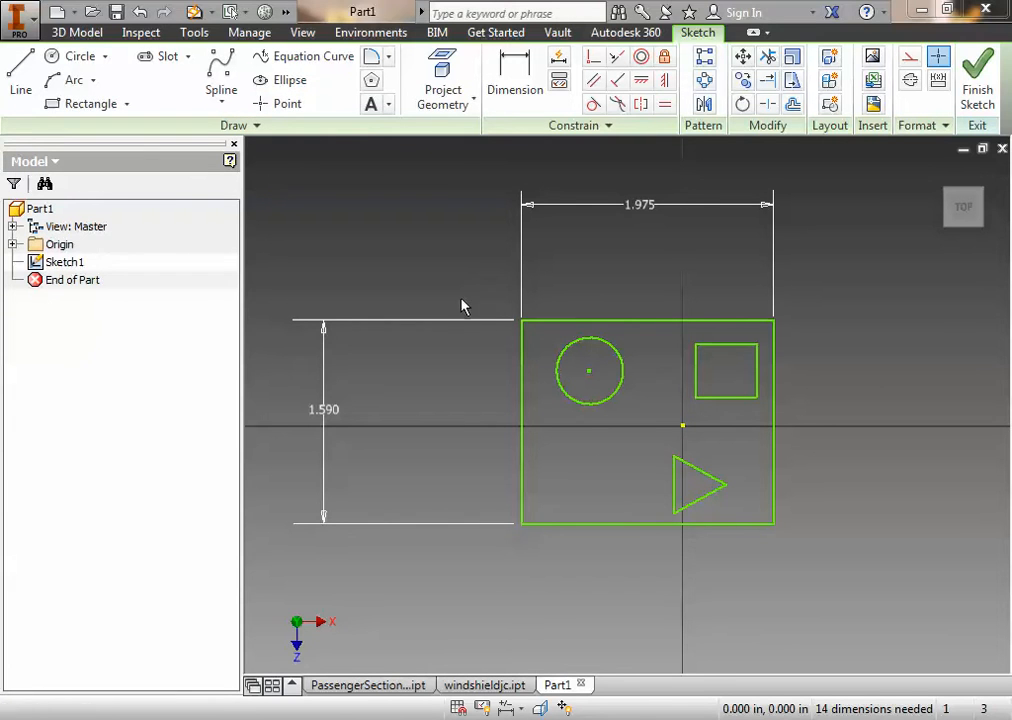
Draw a second centre-point circle below the first inside the rectangle
{"action": "left_click", "coordinate": [80, 56]}
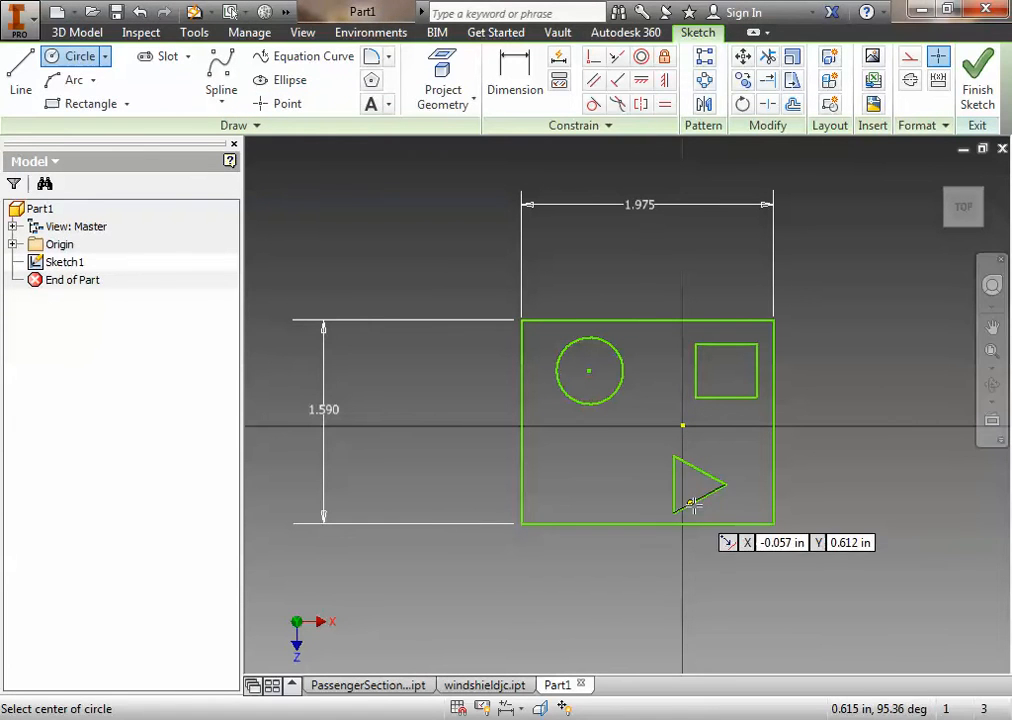
{"action": "mouse_move", "coordinate": [562, 456]}
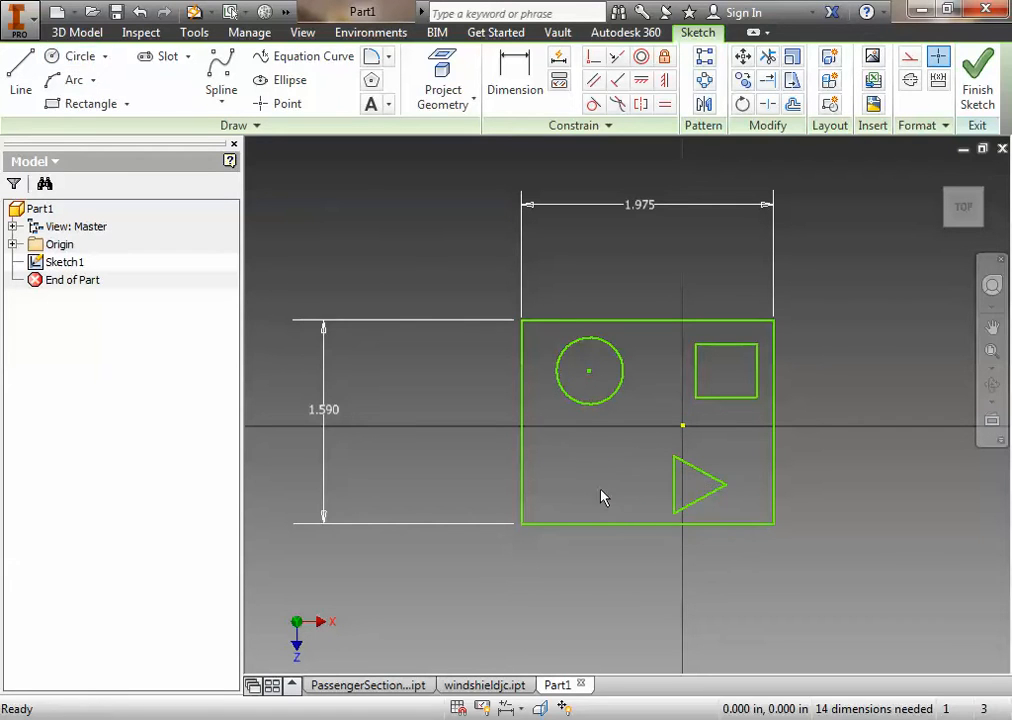
{"action": "left_click", "coordinate": [80, 56]}
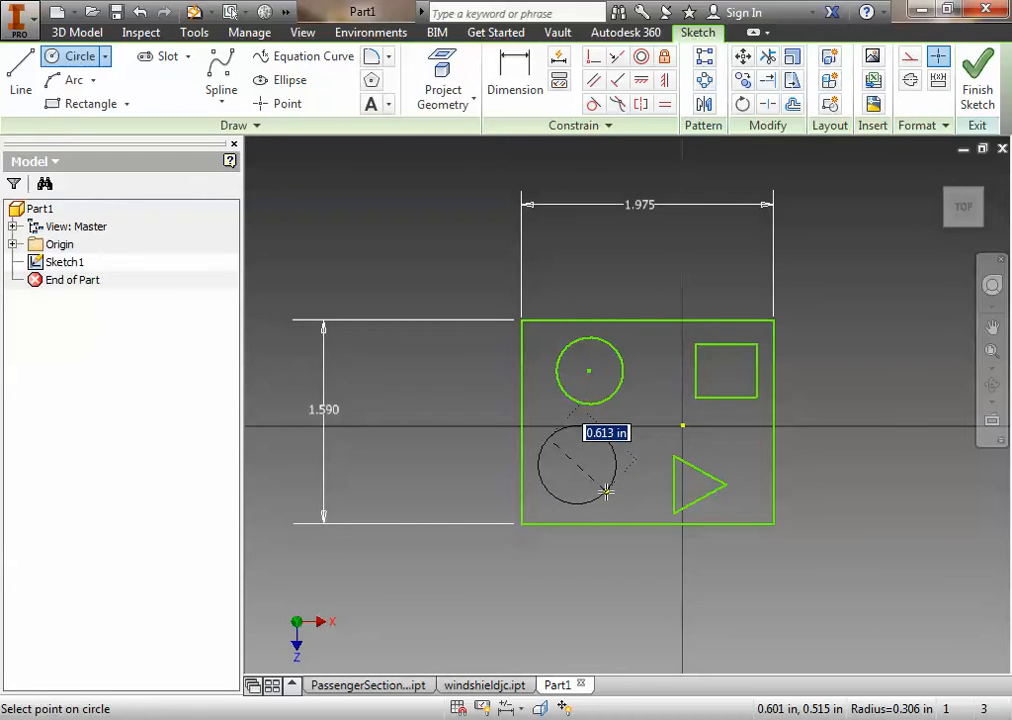
{"action": "left_click", "coordinate": [608, 492]}
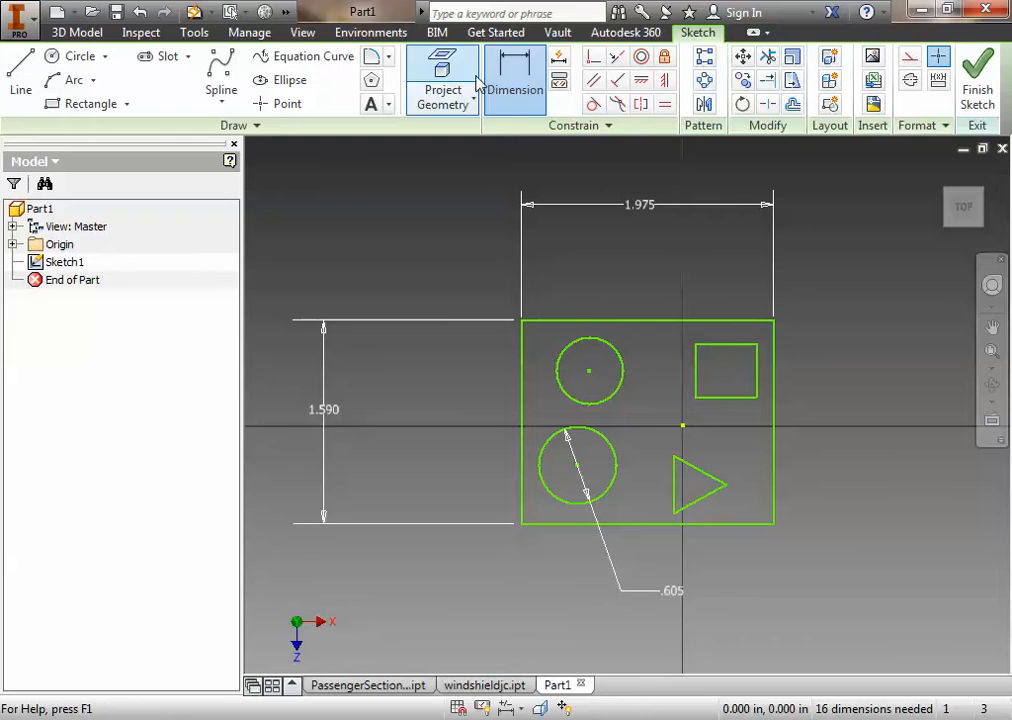
Dimension the lower circle's position from the rectangle's bottom and left edges
{"action": "left_click", "coordinate": [514, 80]}
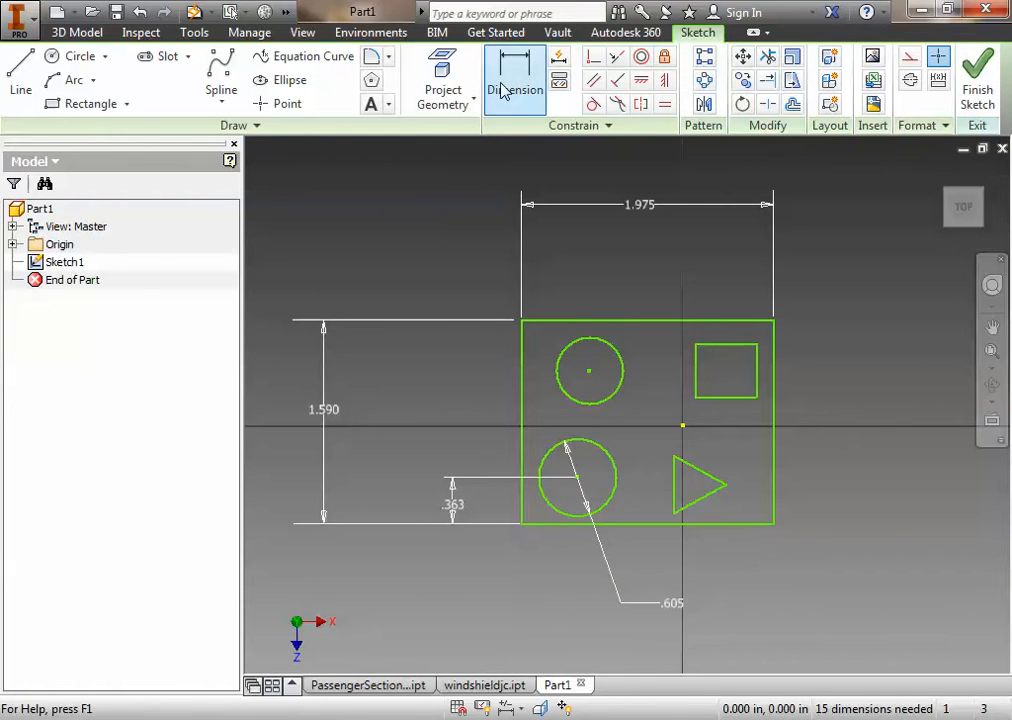
{"action": "left_click", "coordinate": [516, 80]}
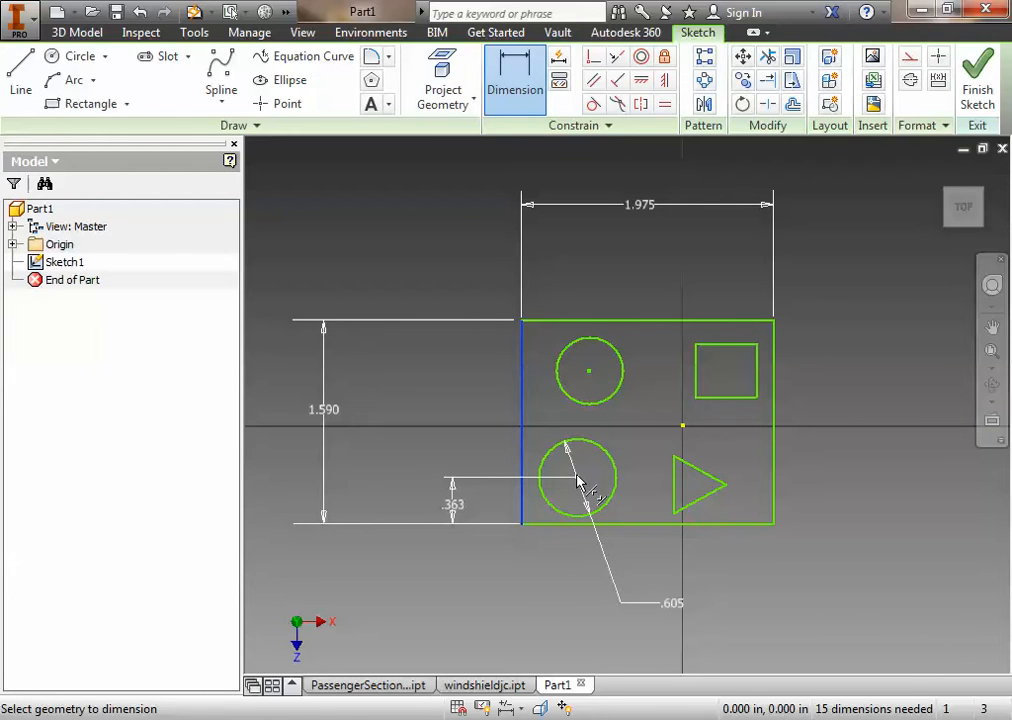
{"action": "left_click", "coordinate": [552, 584]}
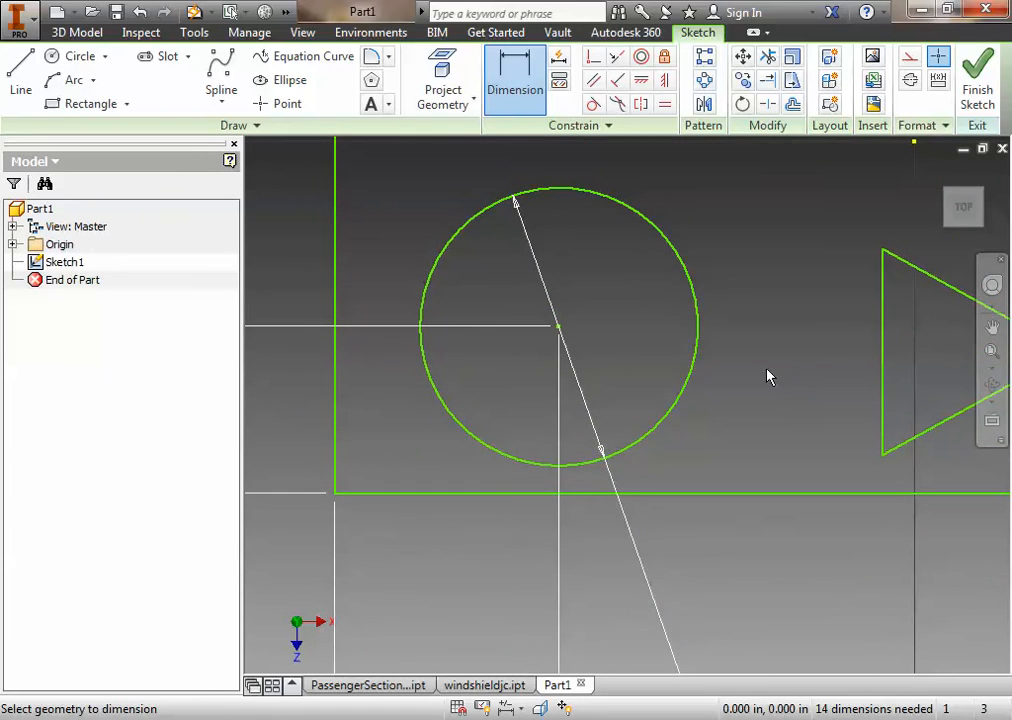
{"action": "mouse_move", "coordinate": [770, 424]}
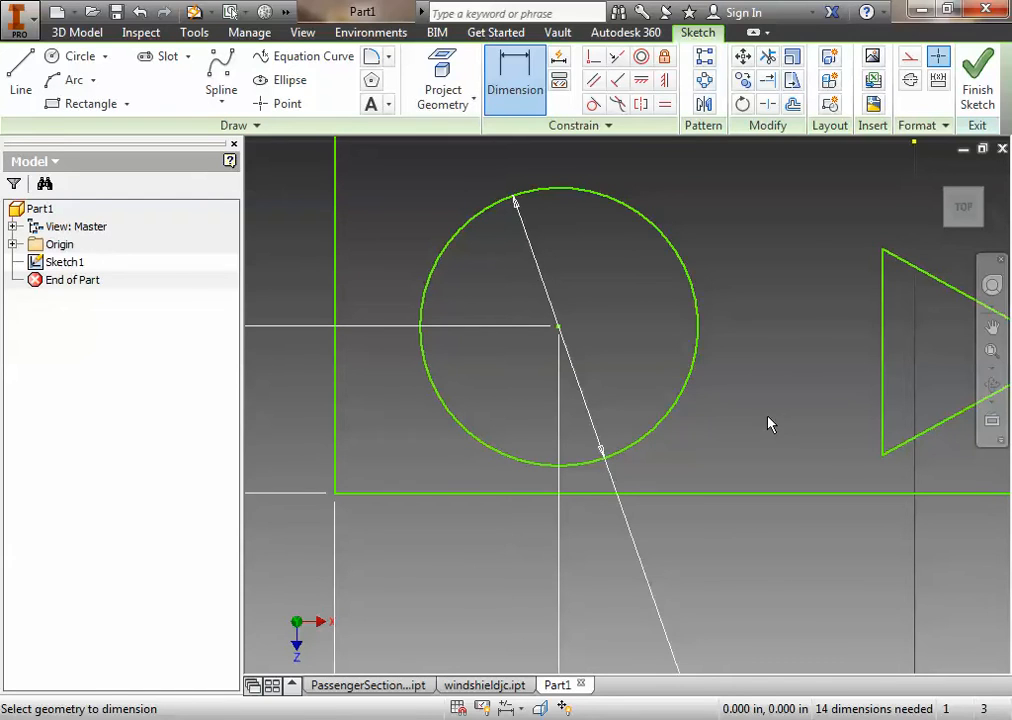
{"action": "mouse_move", "coordinate": [316, 378]}
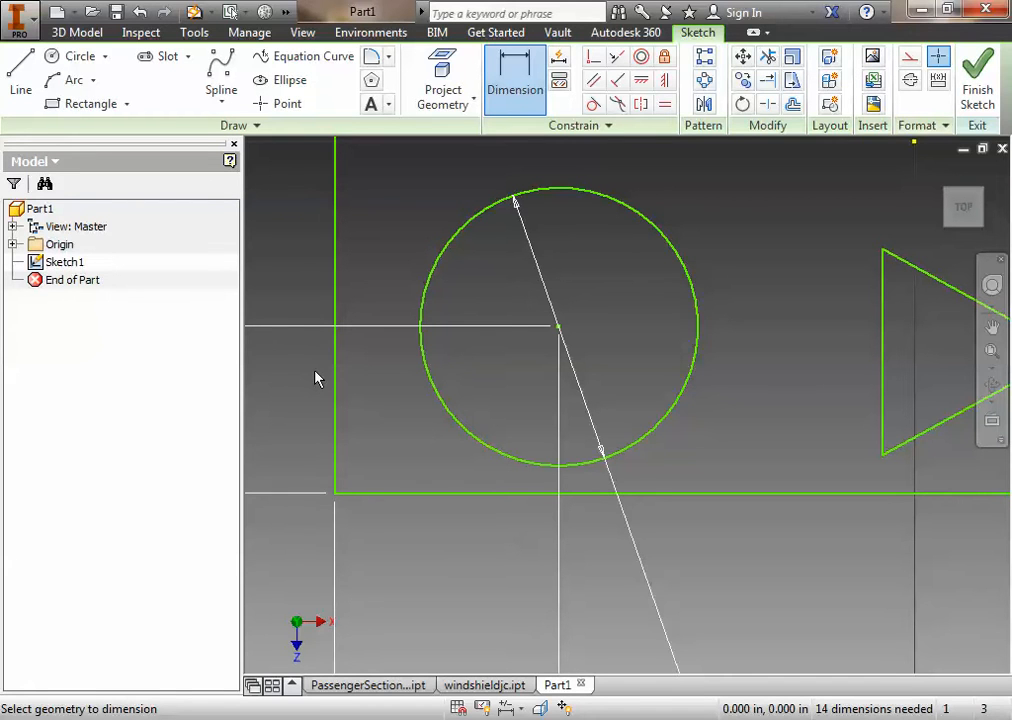
{"action": "mouse_move", "coordinate": [184, 540]}
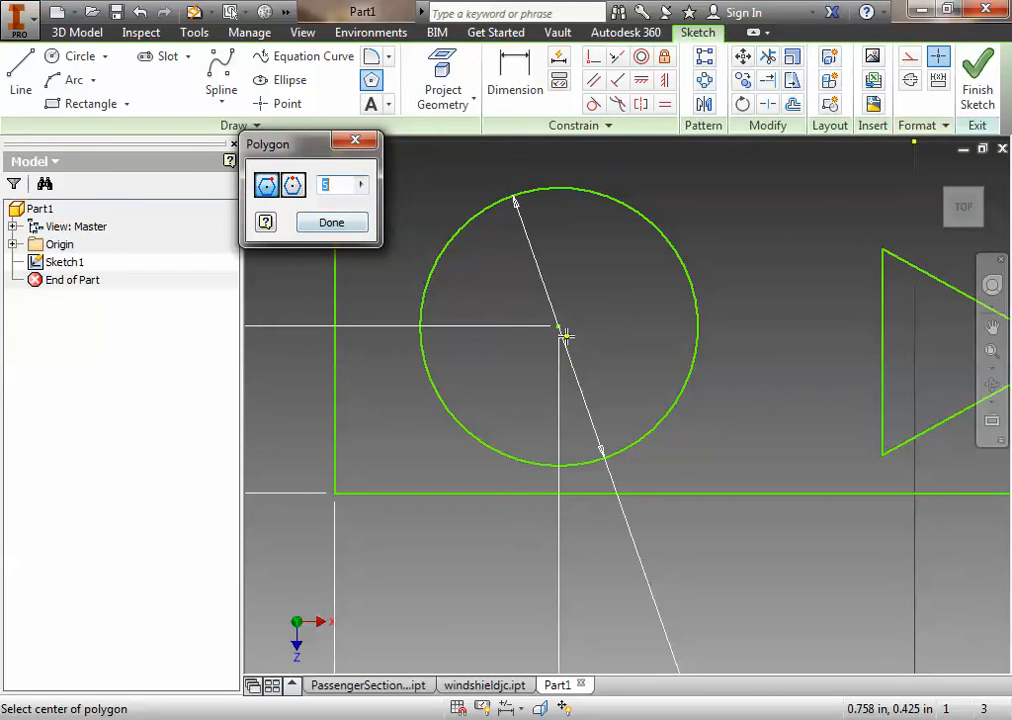
{"action": "mouse_move", "coordinate": [558, 328]}
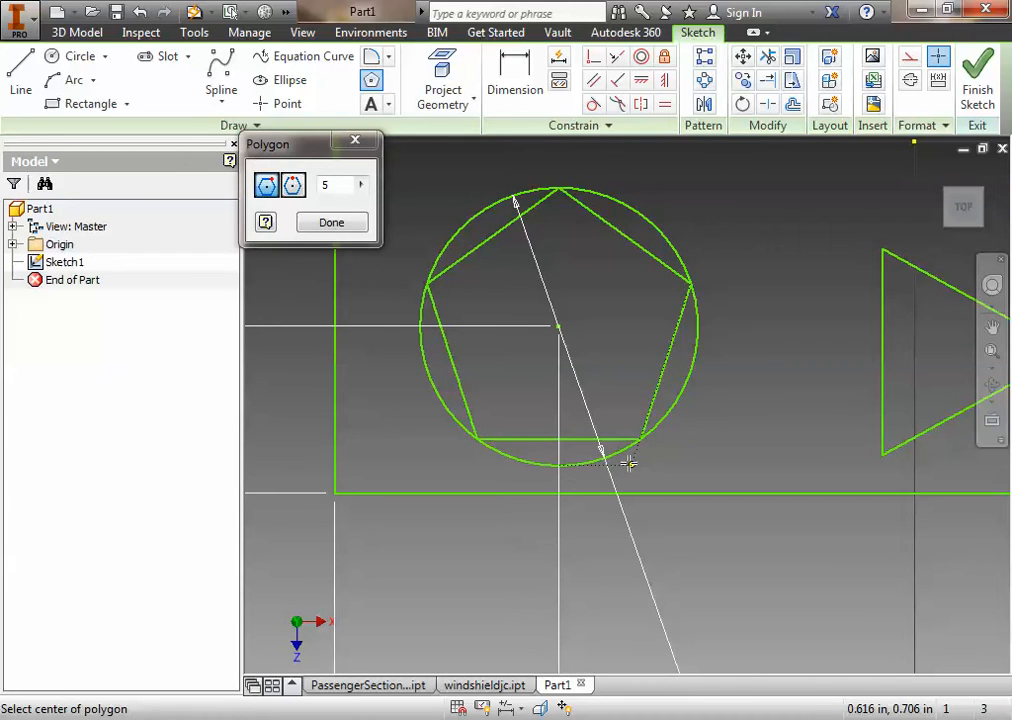
Inscribe a 5-sided polygon in the lower circle with a corner at its bottom
{"action": "left_click", "coordinate": [332, 222]}
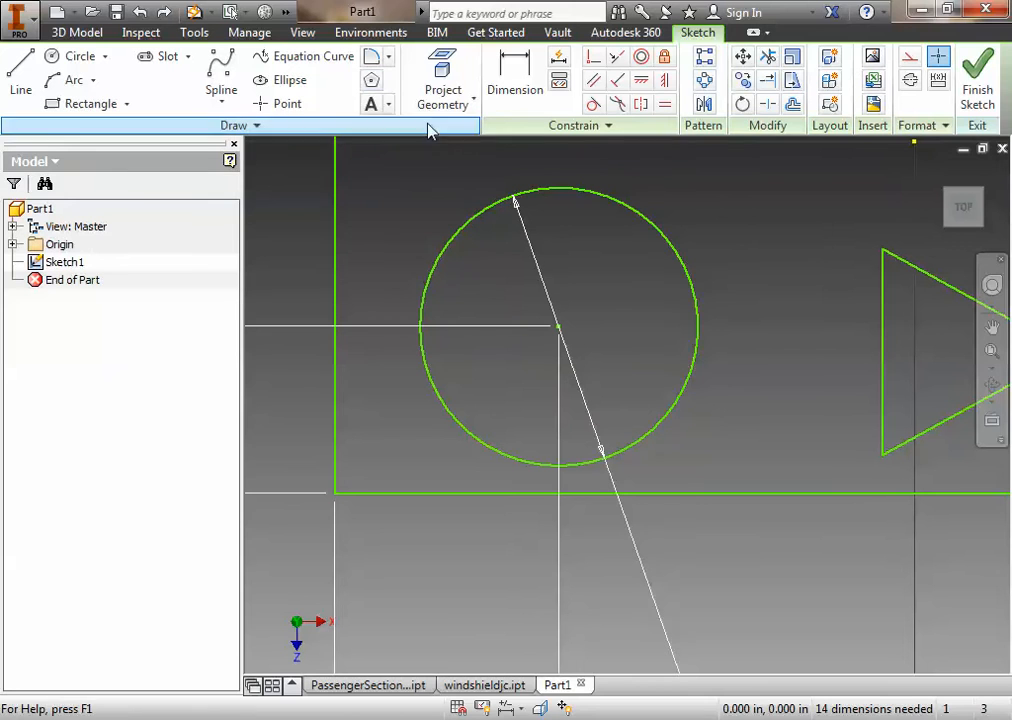
{"action": "left_click", "coordinate": [370, 80]}
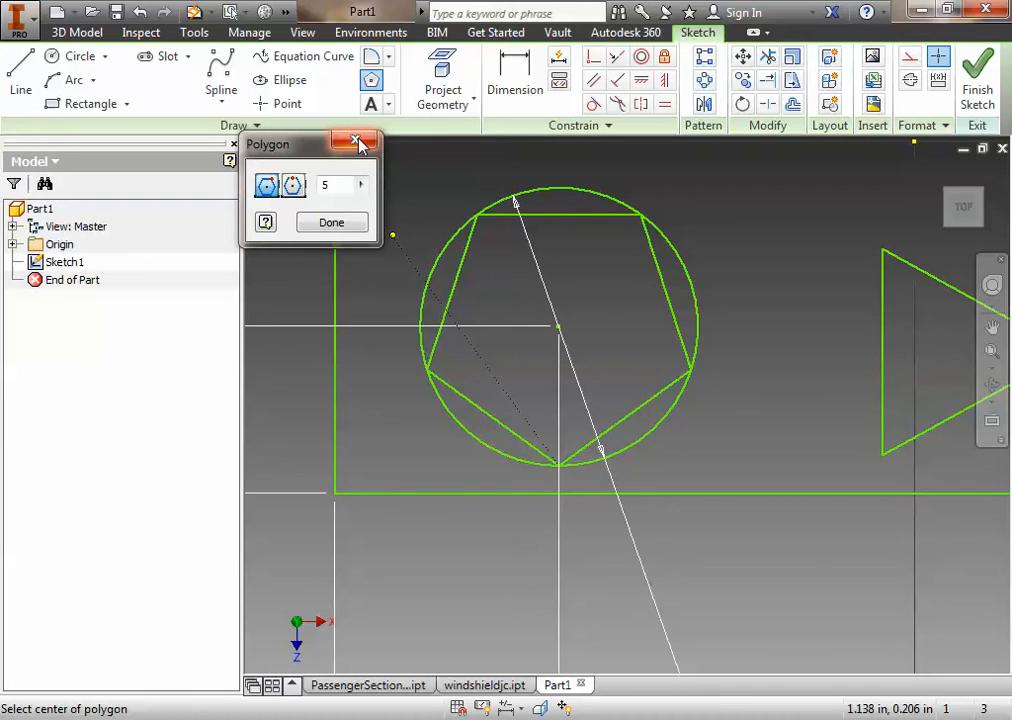
{"action": "left_click", "coordinate": [356, 142]}
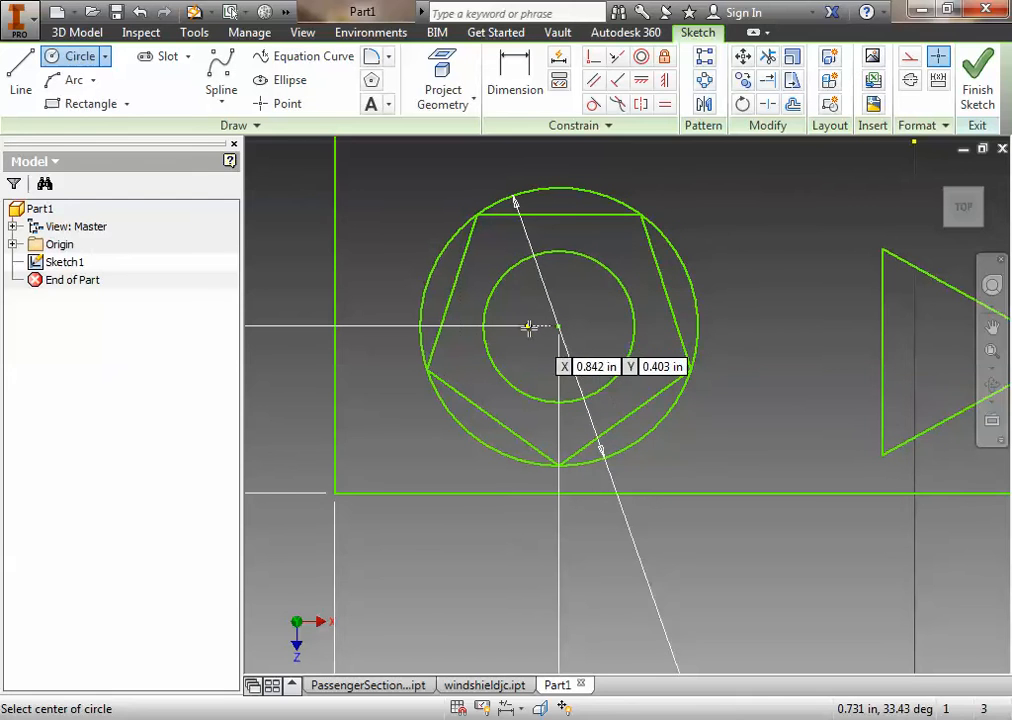
Draw a smaller concentric circle inside the pentagon and begin dimensioning it
{"action": "left_click", "coordinate": [514, 80]}
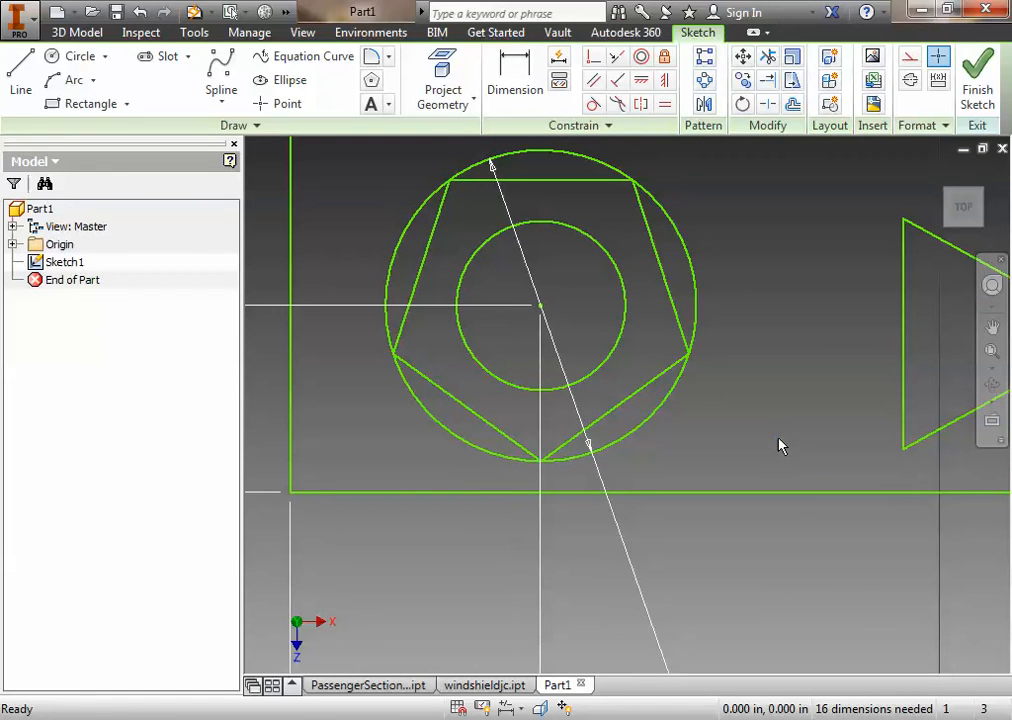
{"action": "left_click", "coordinate": [516, 80]}
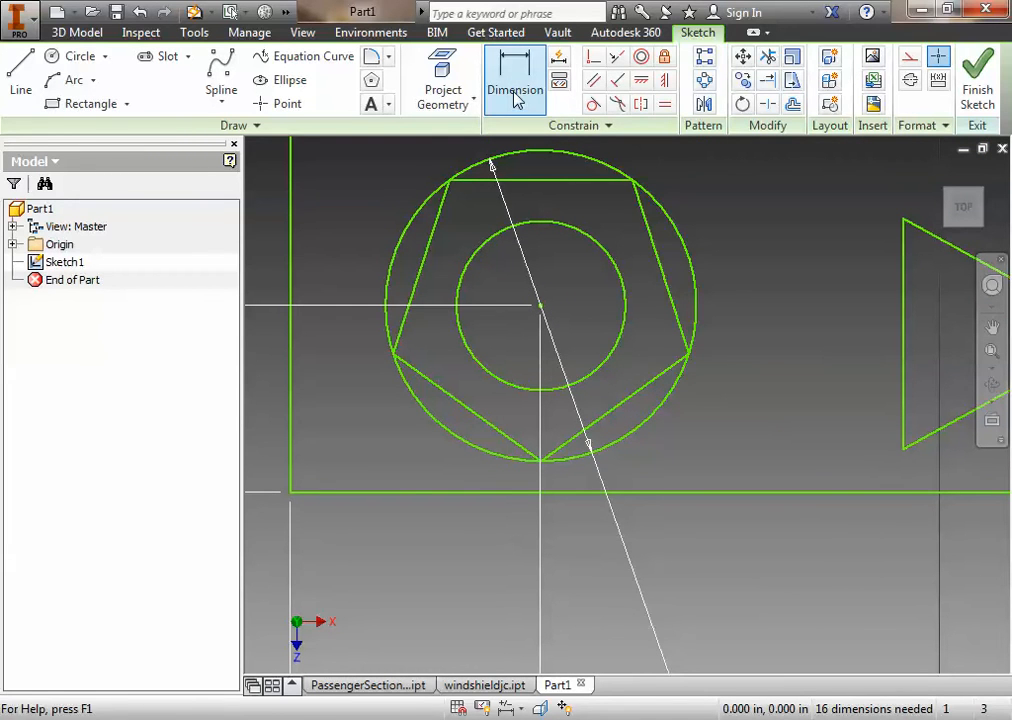
{"action": "left_click", "coordinate": [20, 68]}
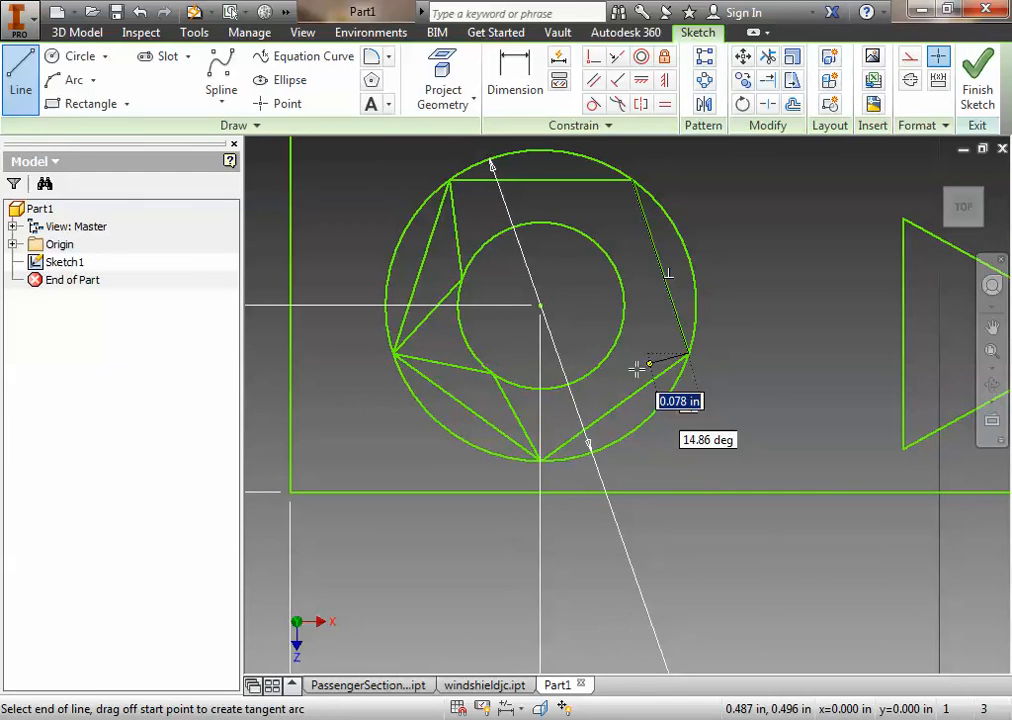
Draw the next star edge line between pentagon corners and the inner circle
{"action": "left_click", "coordinate": [544, 452]}
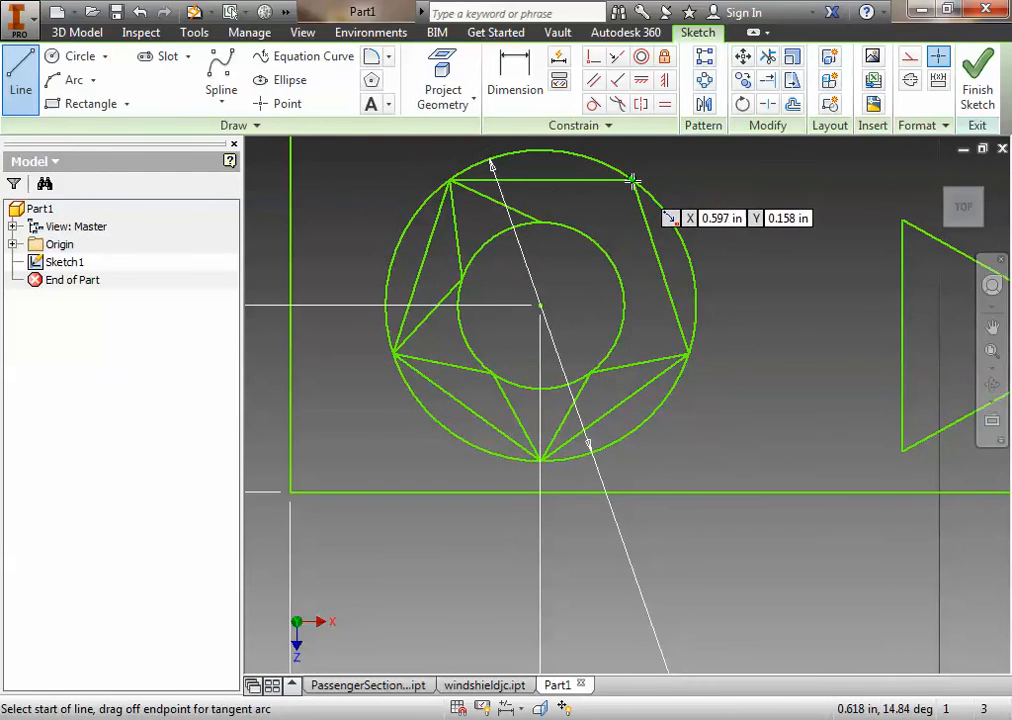
{"action": "mouse_move", "coordinate": [540, 220]}
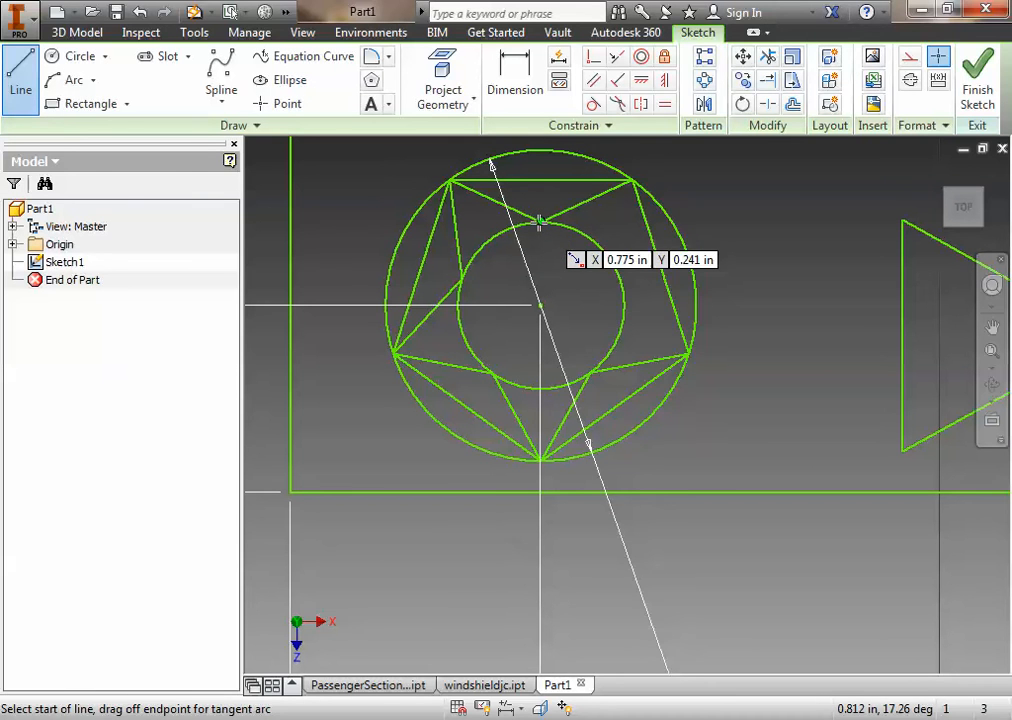
{"action": "mouse_move", "coordinate": [630, 180]}
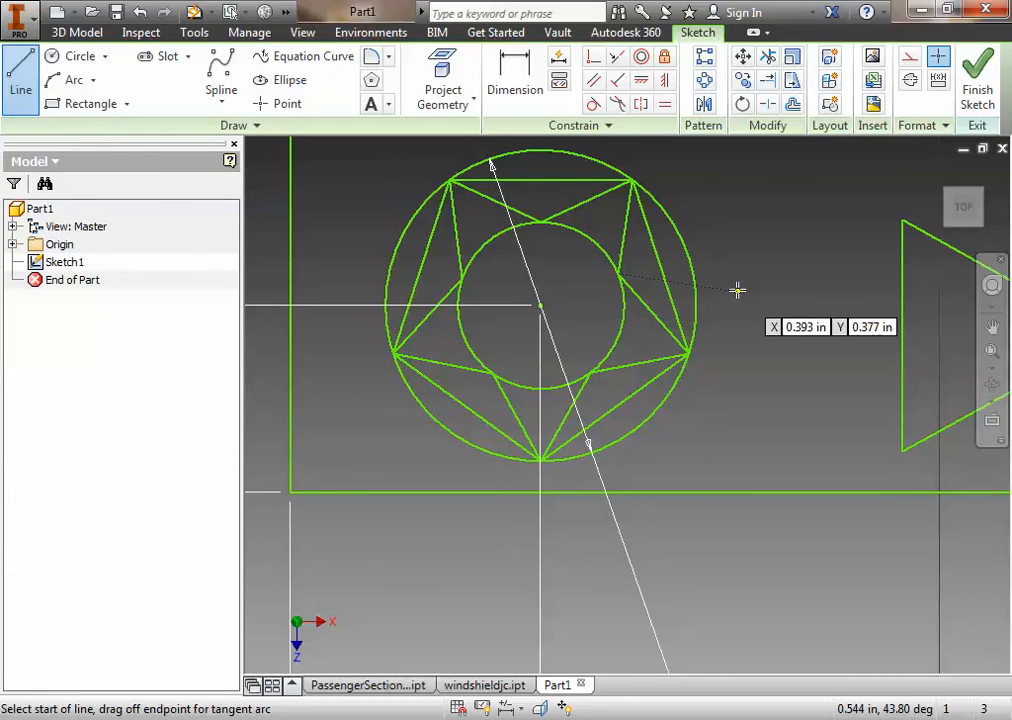
{"action": "mouse_move", "coordinate": [388, 248]}
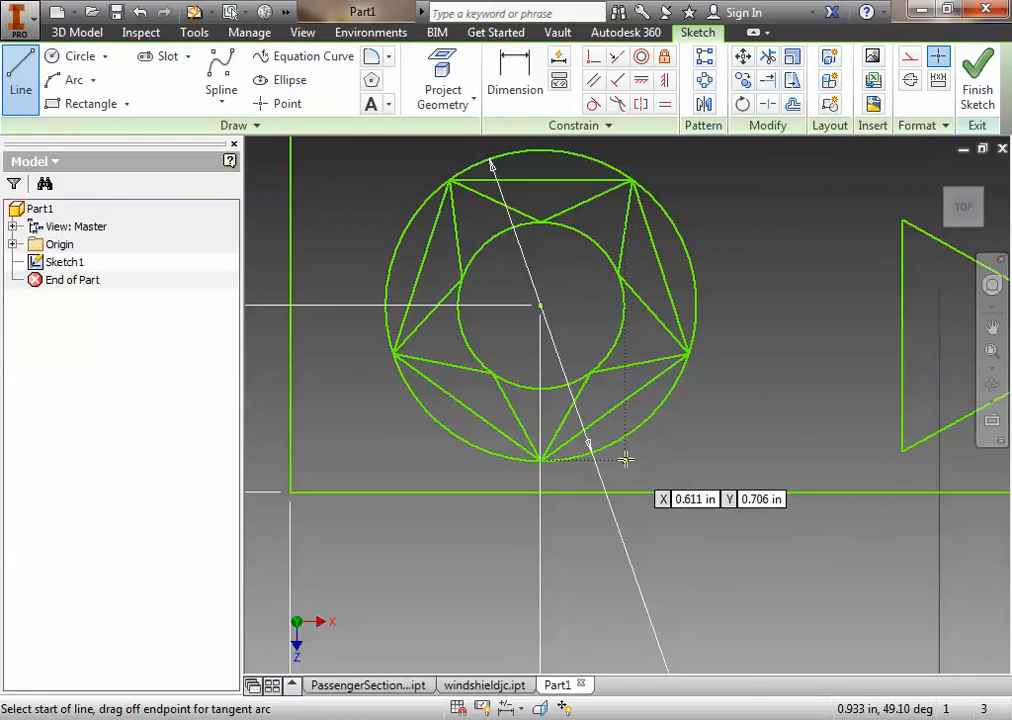
{"action": "mouse_move", "coordinate": [768, 340]}
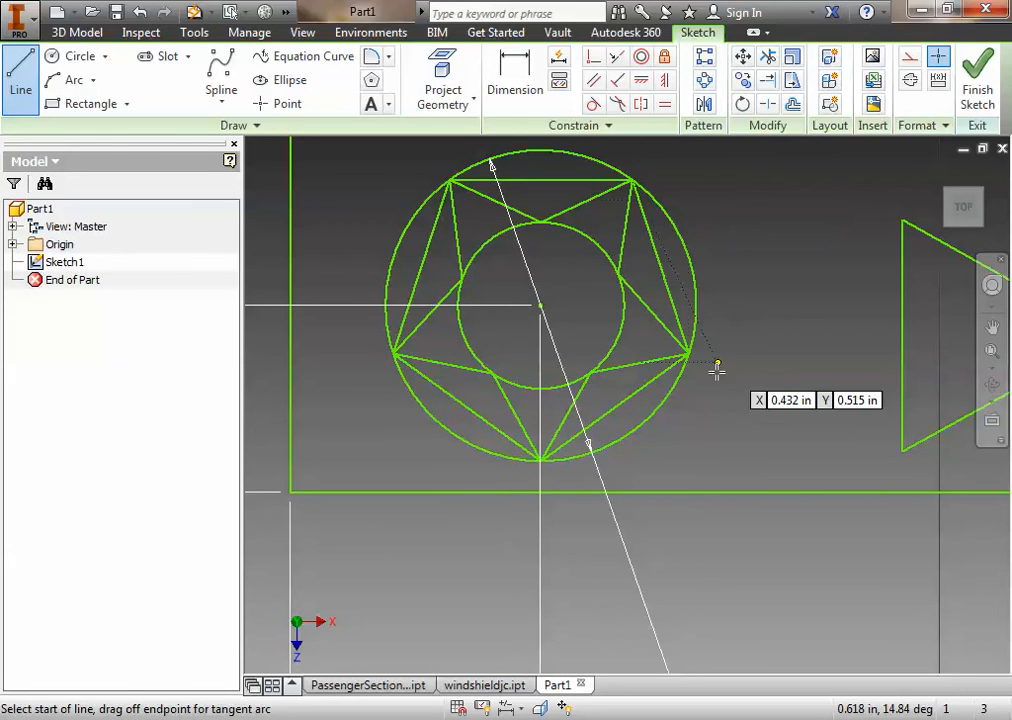
{"action": "mouse_move", "coordinate": [620, 236]}
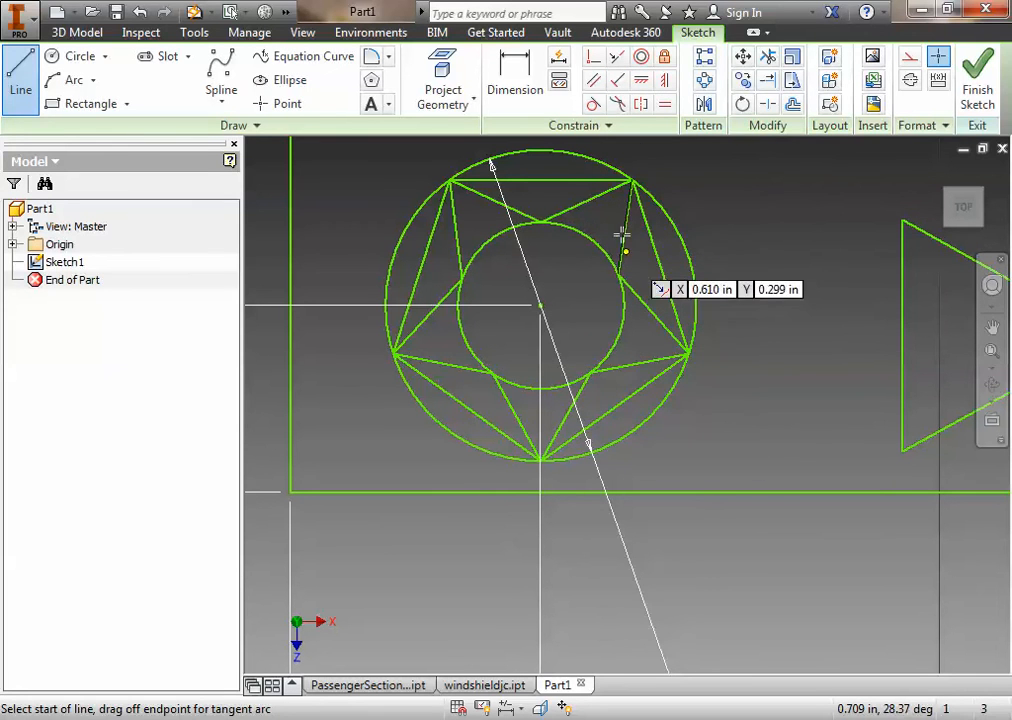
{"action": "mouse_move", "coordinate": [616, 80]}
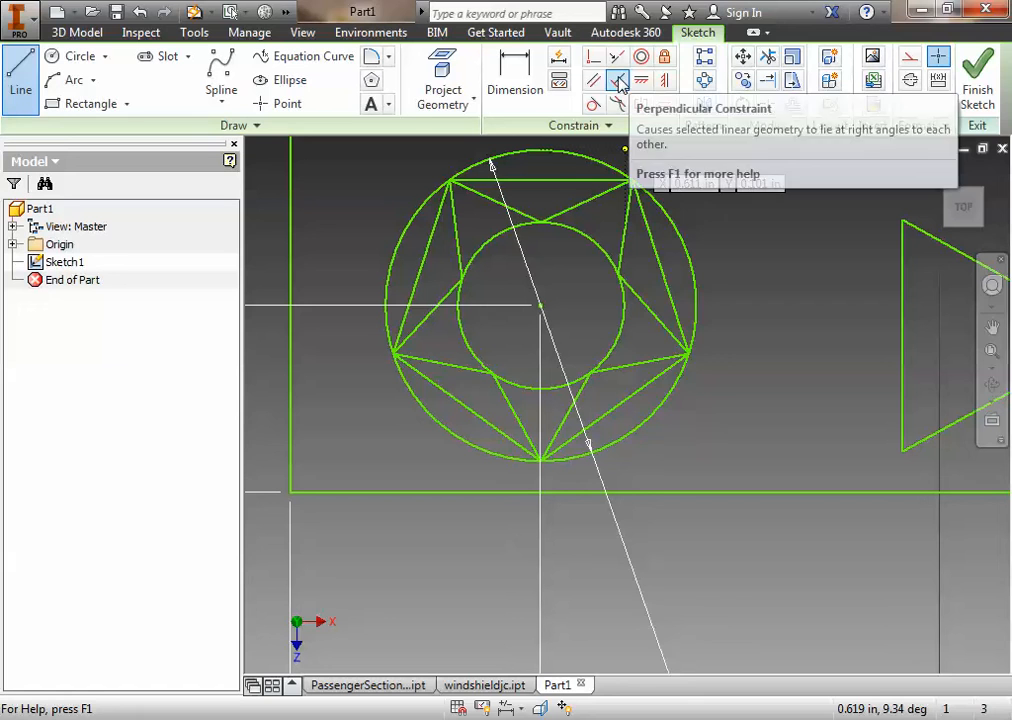
{"action": "mouse_move", "coordinate": [664, 80]}
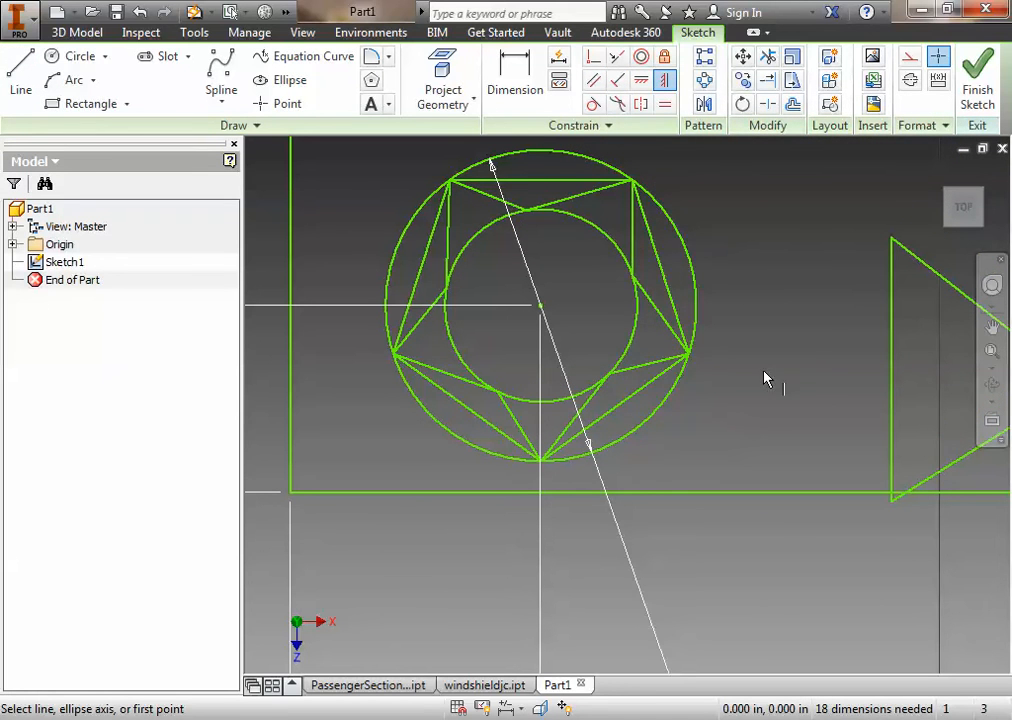
{"action": "mouse_move", "coordinate": [698, 350]}
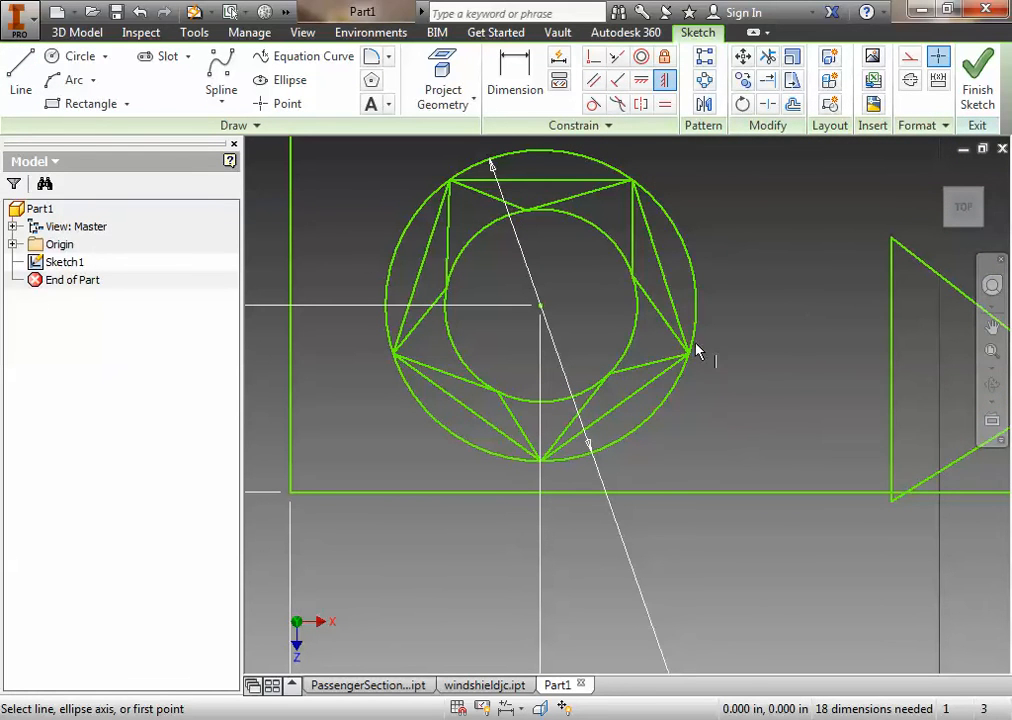
Add a .187 vertical dimension to one star point
{"action": "left_click", "coordinate": [516, 82]}
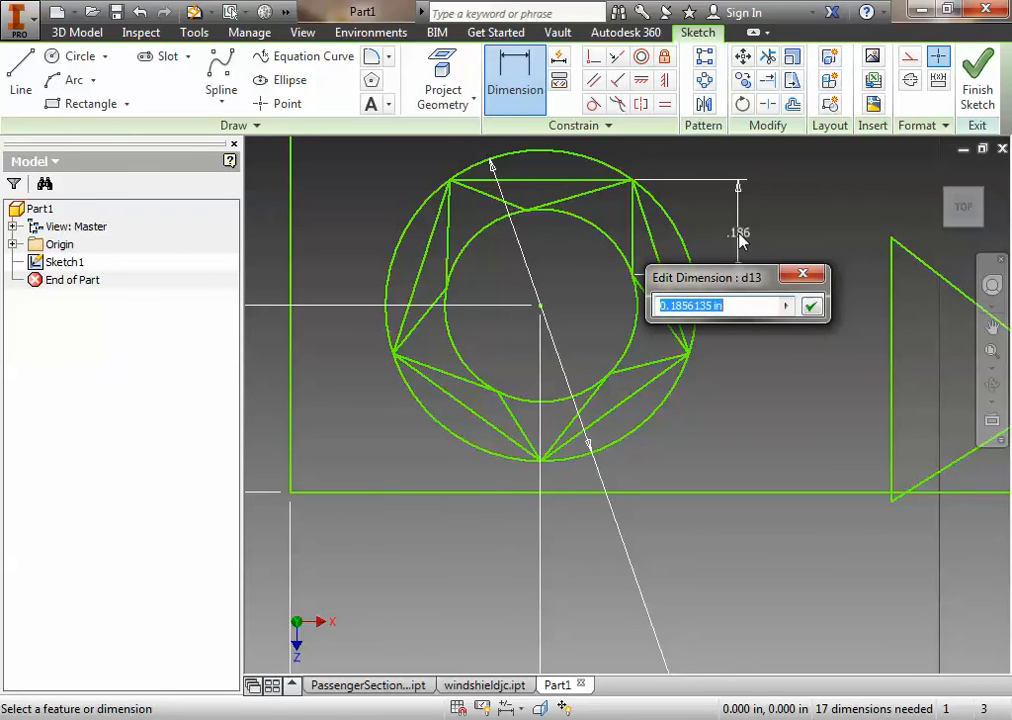
{"action": "type", "text": ".187"}
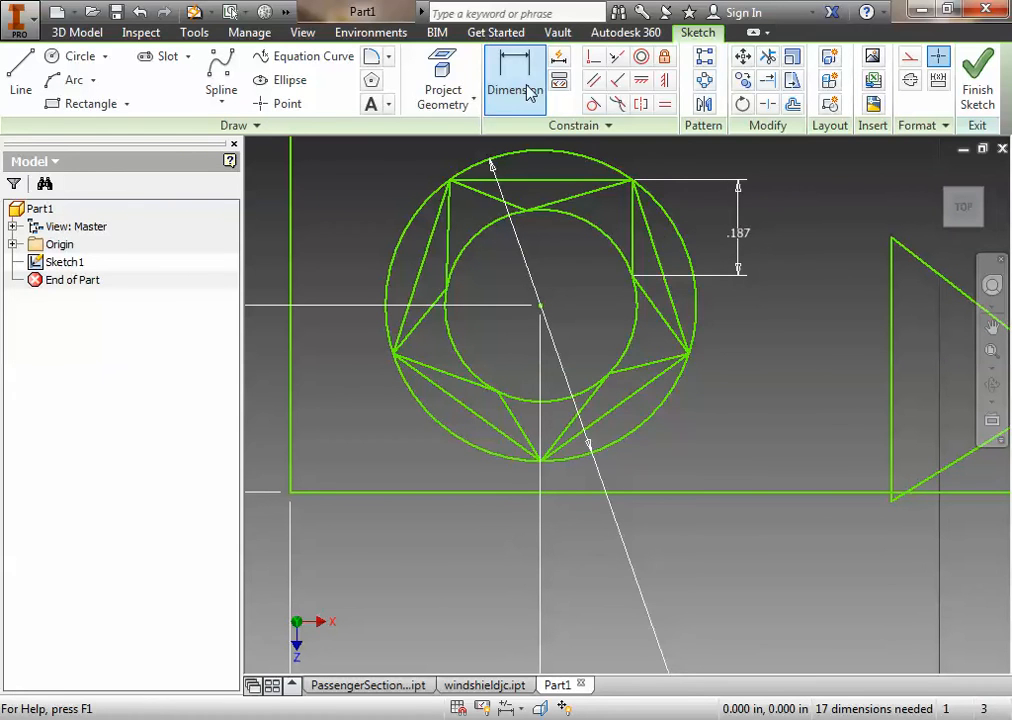
{"action": "left_click", "coordinate": [516, 84]}
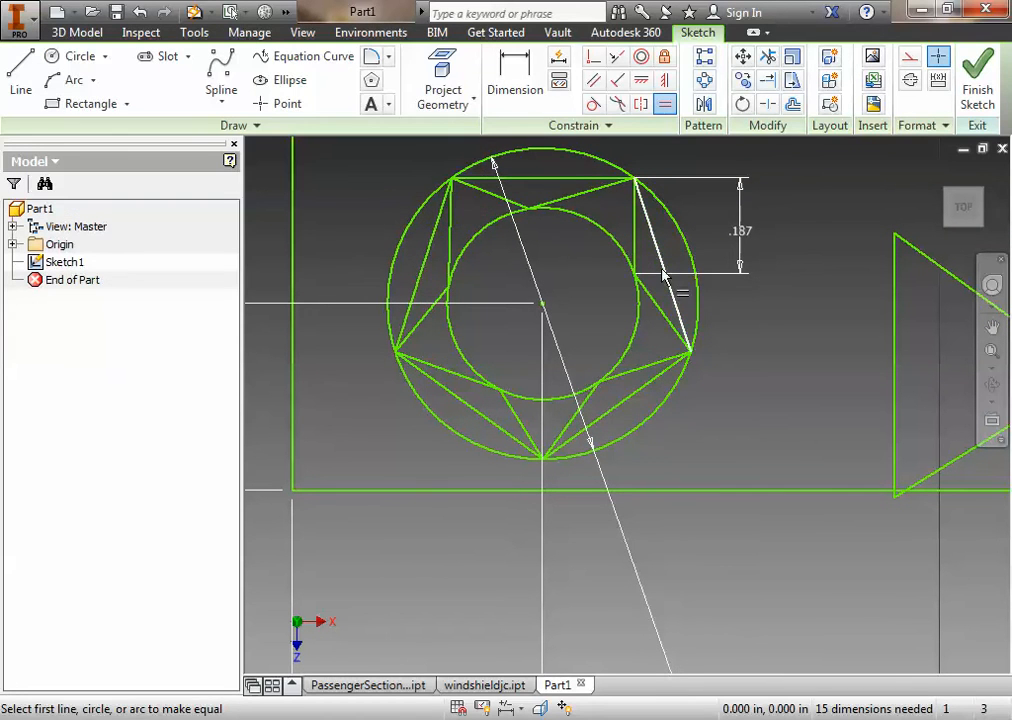
Apply Equal constraints to the star edges, dismissing the over-constraint warning
{"action": "left_click", "coordinate": [664, 270]}
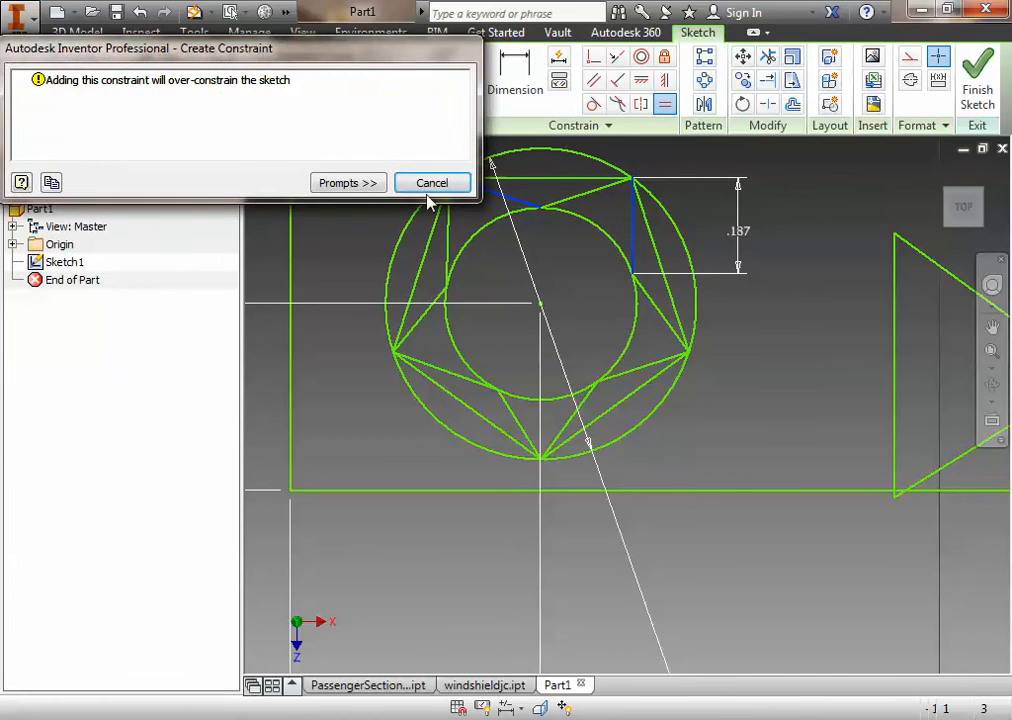
{"action": "left_click", "coordinate": [432, 182]}
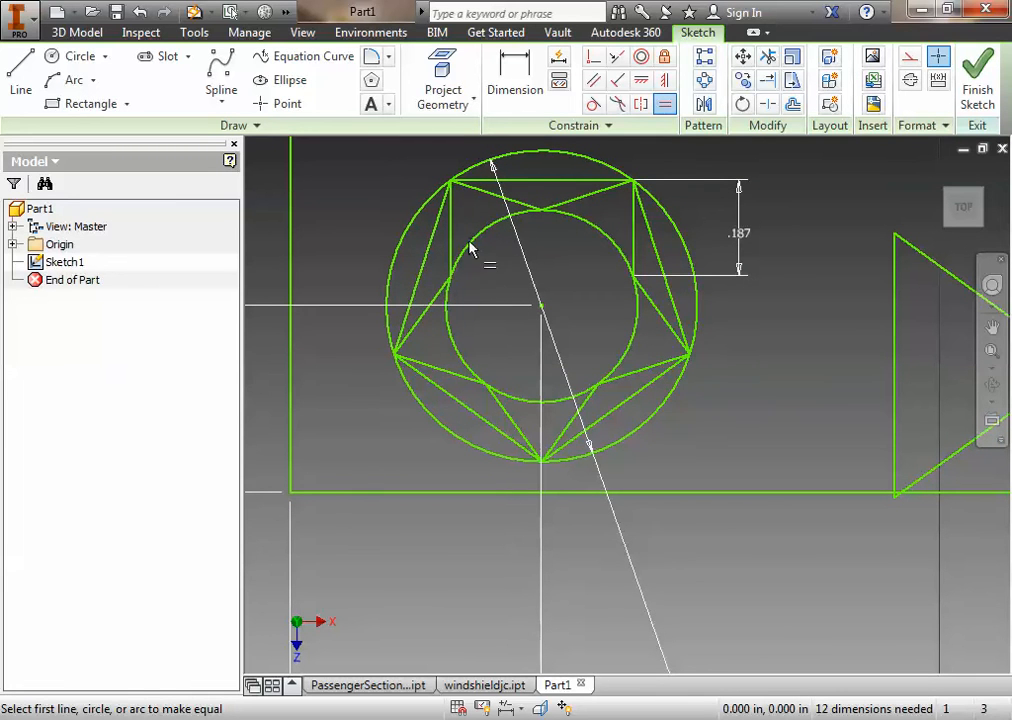
{"action": "mouse_move", "coordinate": [358, 400]}
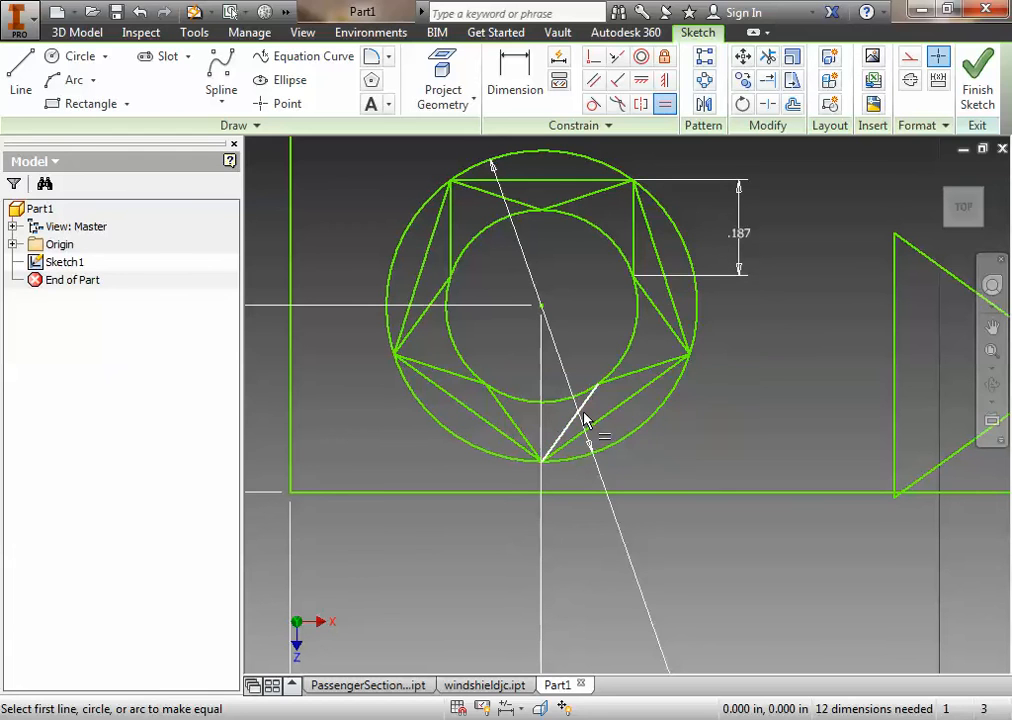
{"action": "left_click", "coordinate": [514, 80]}
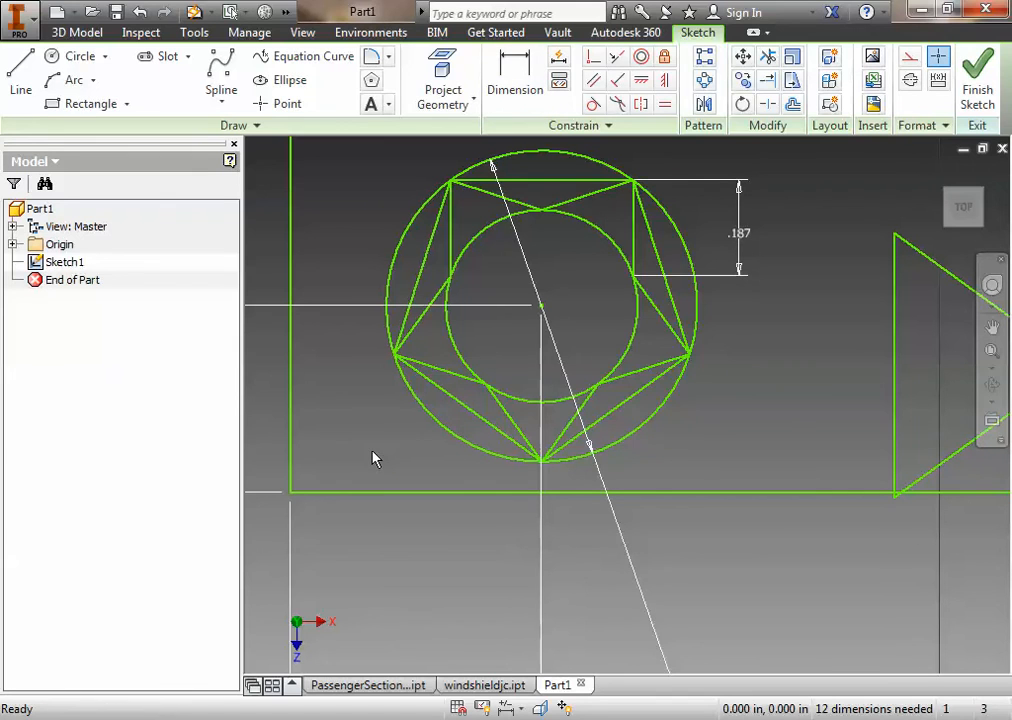
{"action": "mouse_move", "coordinate": [330, 664]}
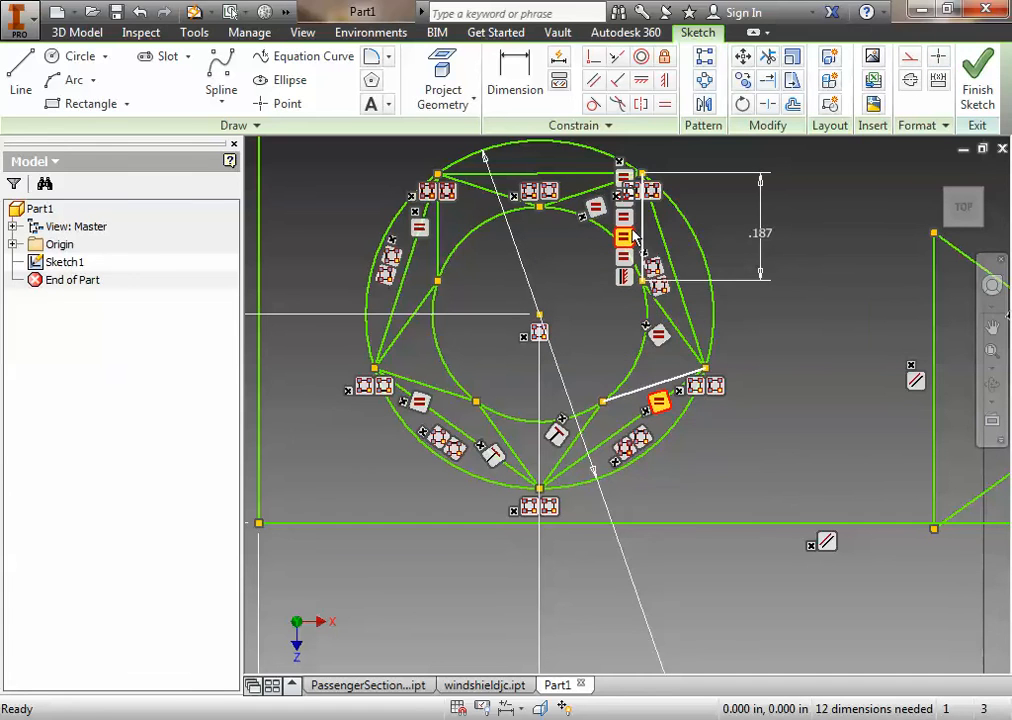
{"action": "right_click", "coordinate": [624, 236]}
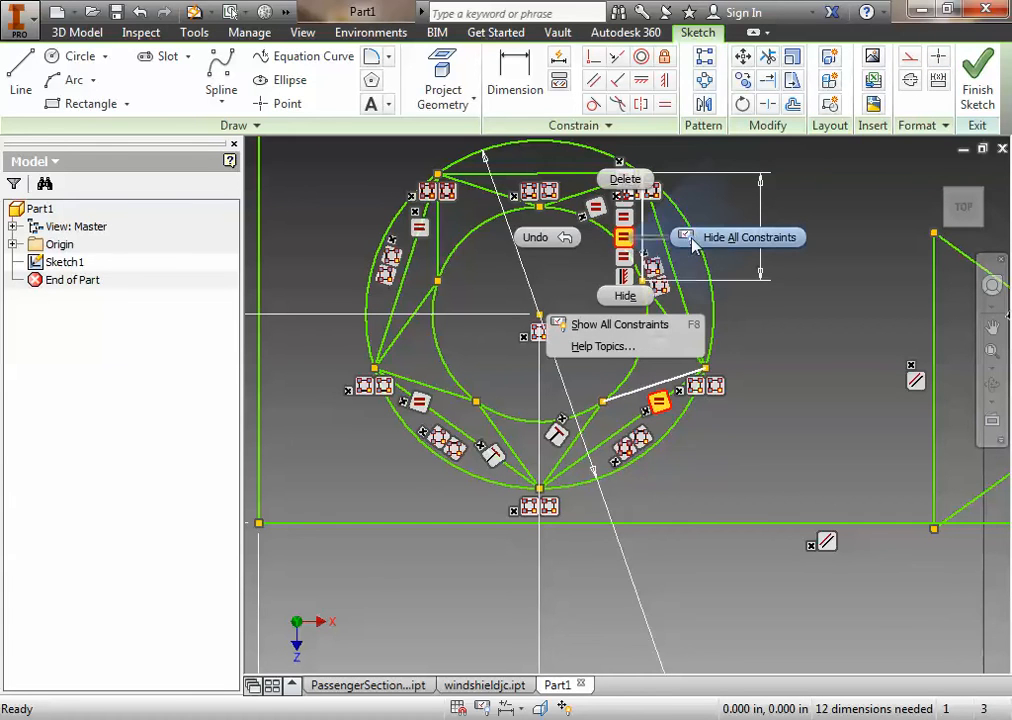
{"action": "left_click", "coordinate": [750, 236]}
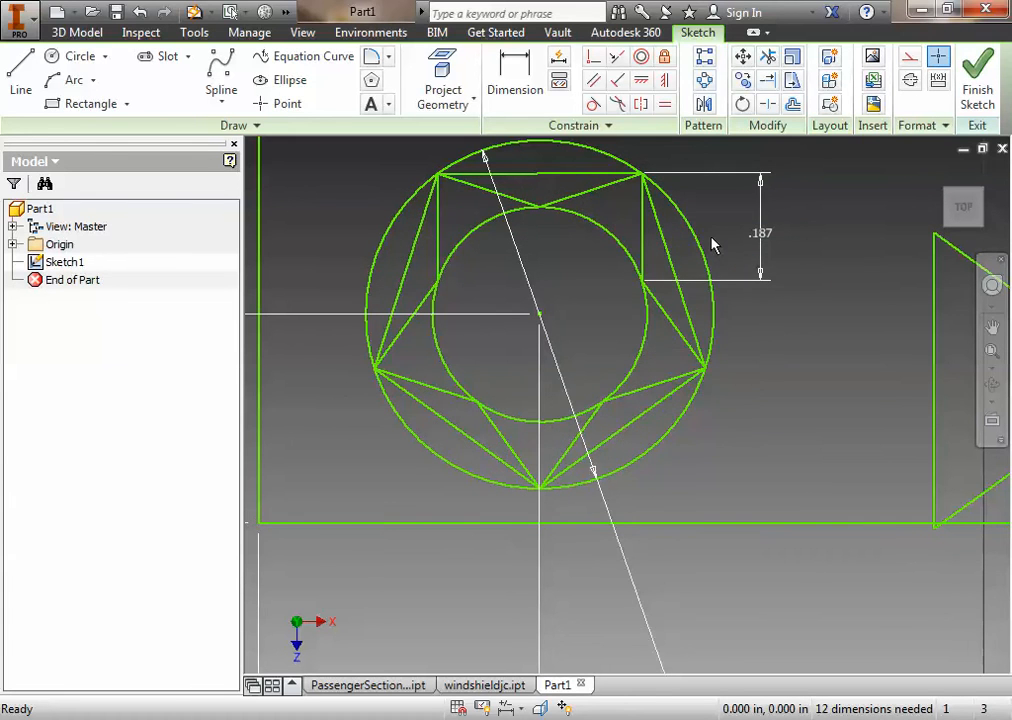
{"action": "mouse_move", "coordinate": [790, 380]}
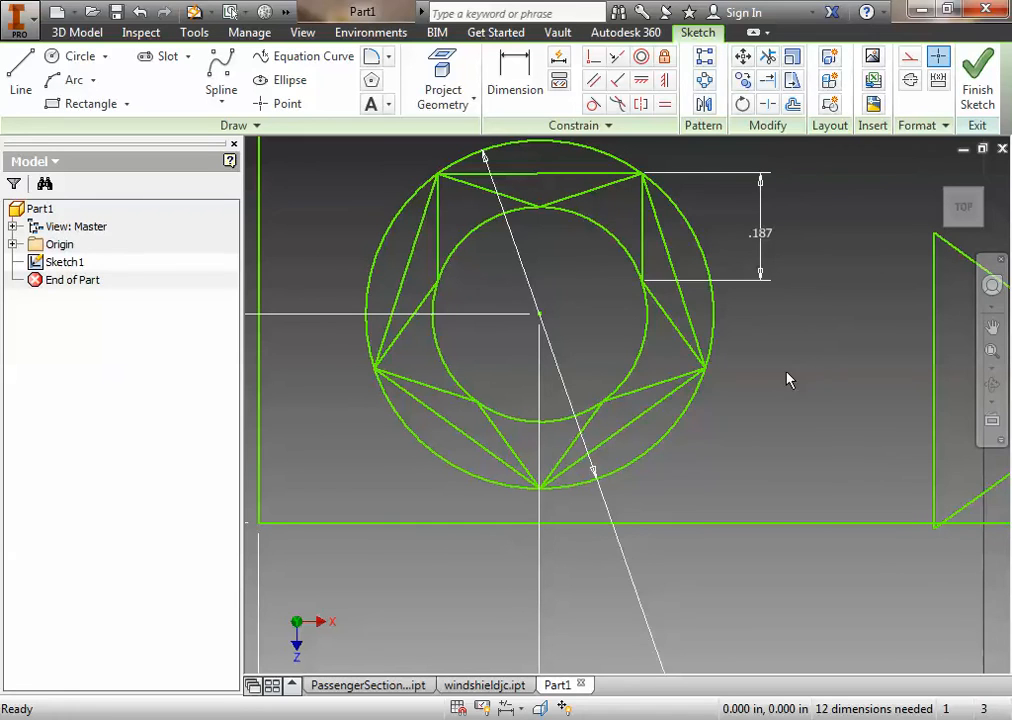
{"action": "mouse_move", "coordinate": [706, 398]}
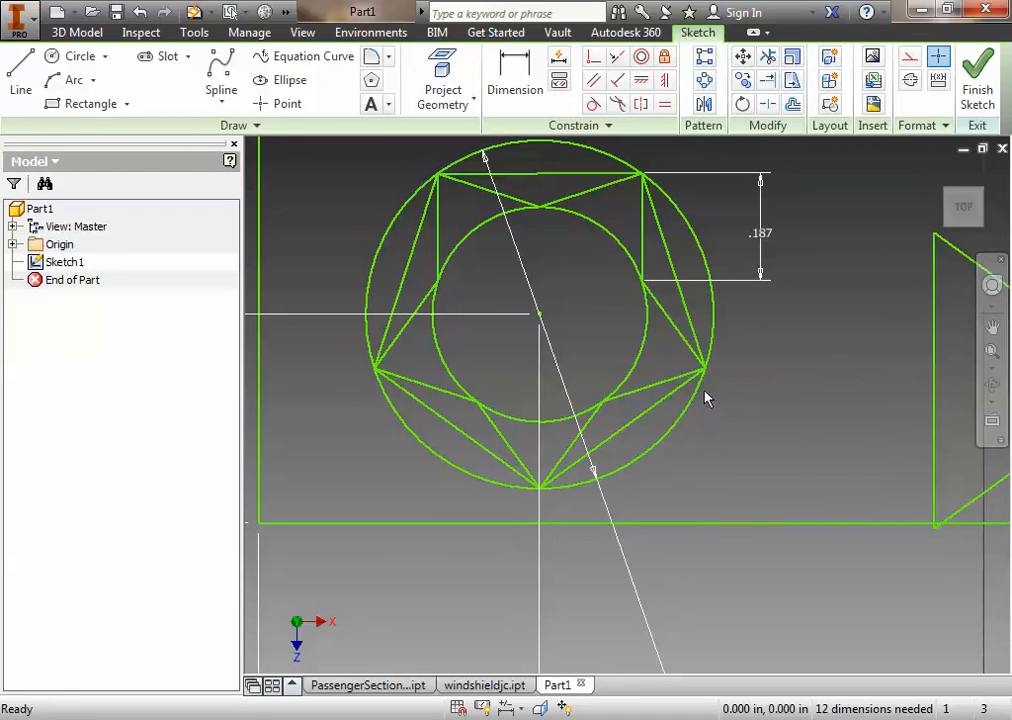
{"action": "mouse_move", "coordinate": [576, 334]}
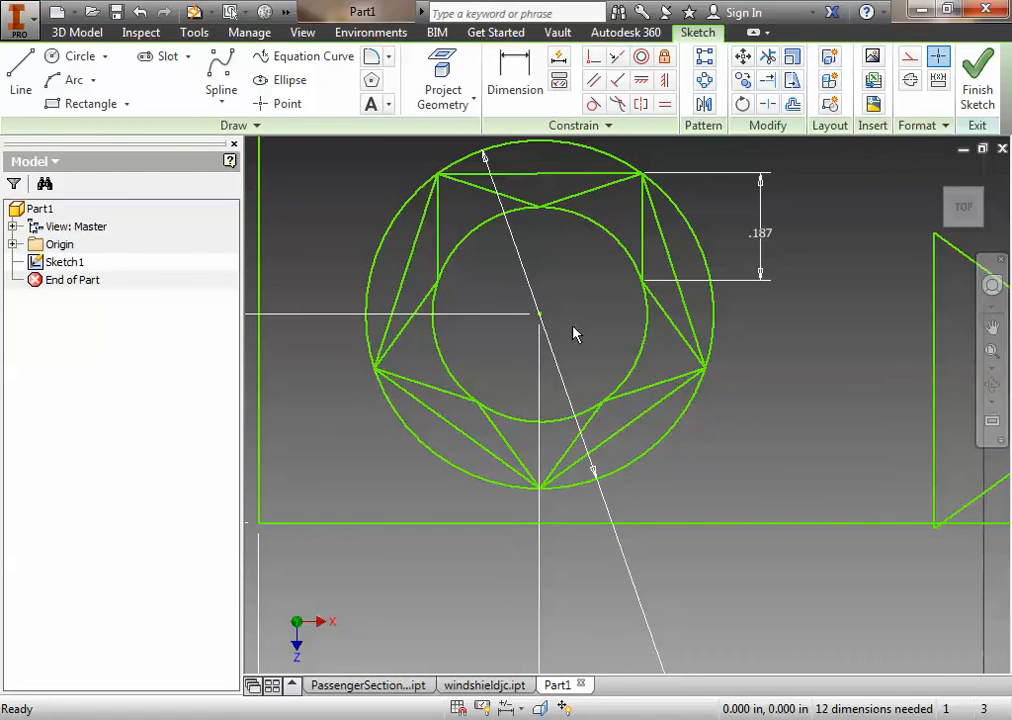
{"action": "mouse_move", "coordinate": [756, 356]}
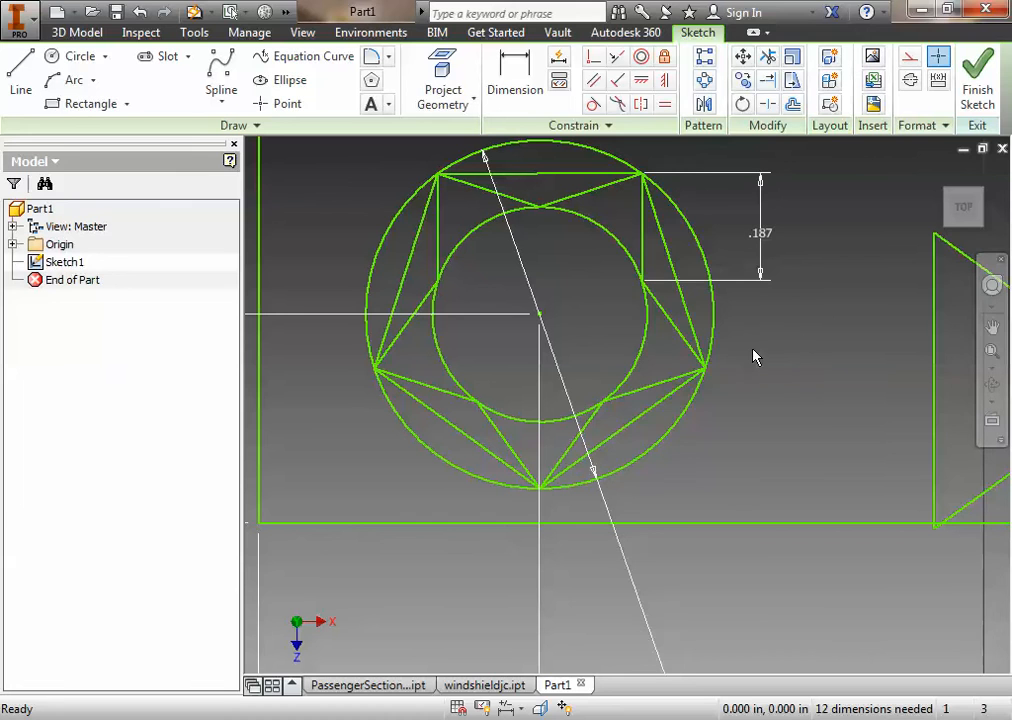
{"action": "mouse_move", "coordinate": [384, 302]}
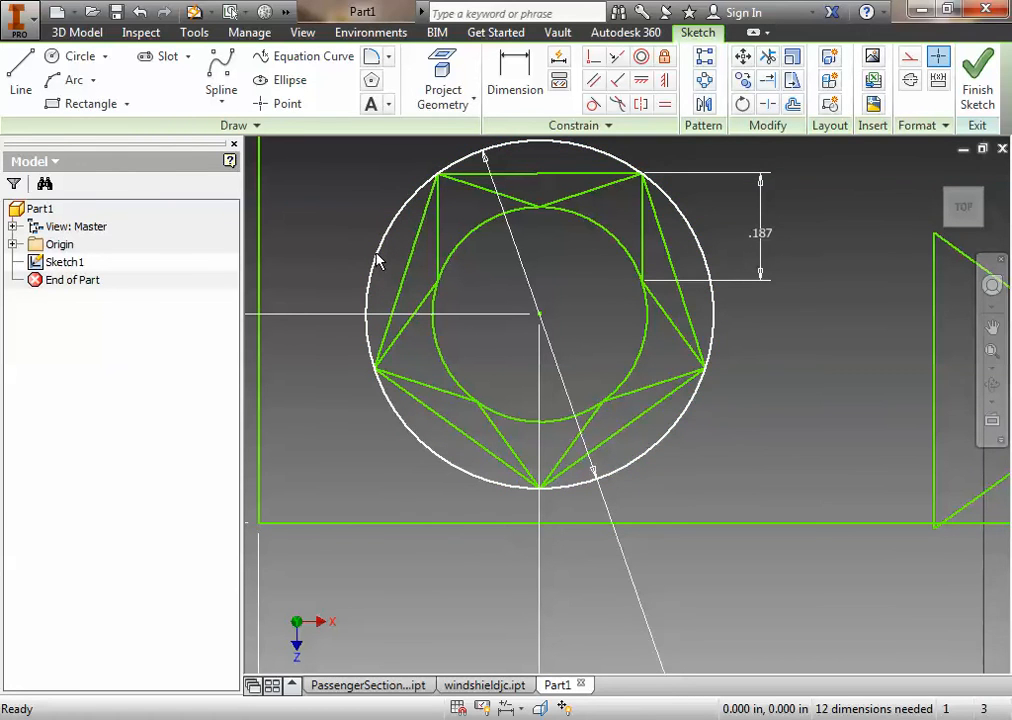
Convert the outer and inner circles around the star to construction geometry
{"action": "right_click", "coordinate": [380, 258]}
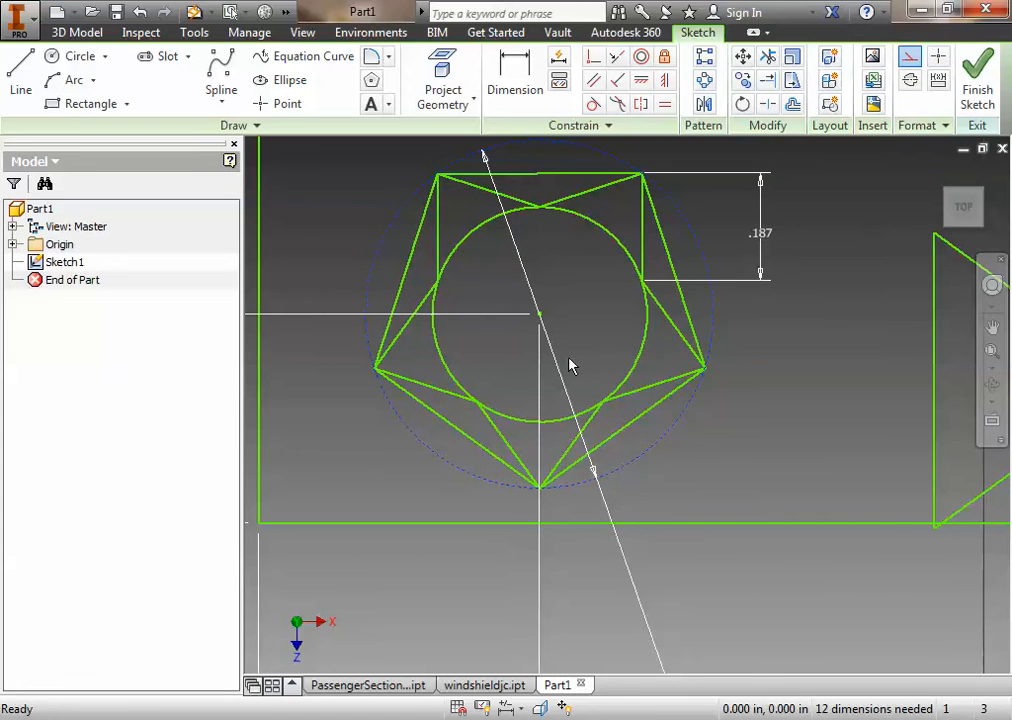
{"action": "mouse_move", "coordinate": [404, 252]}
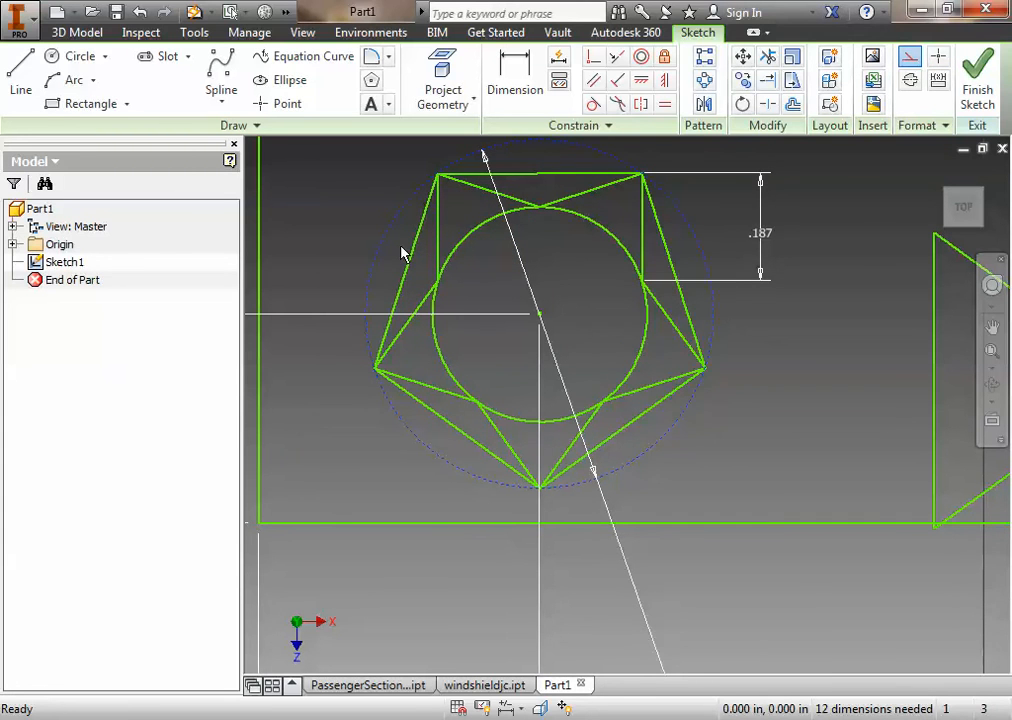
{"action": "right_click", "coordinate": [400, 252]}
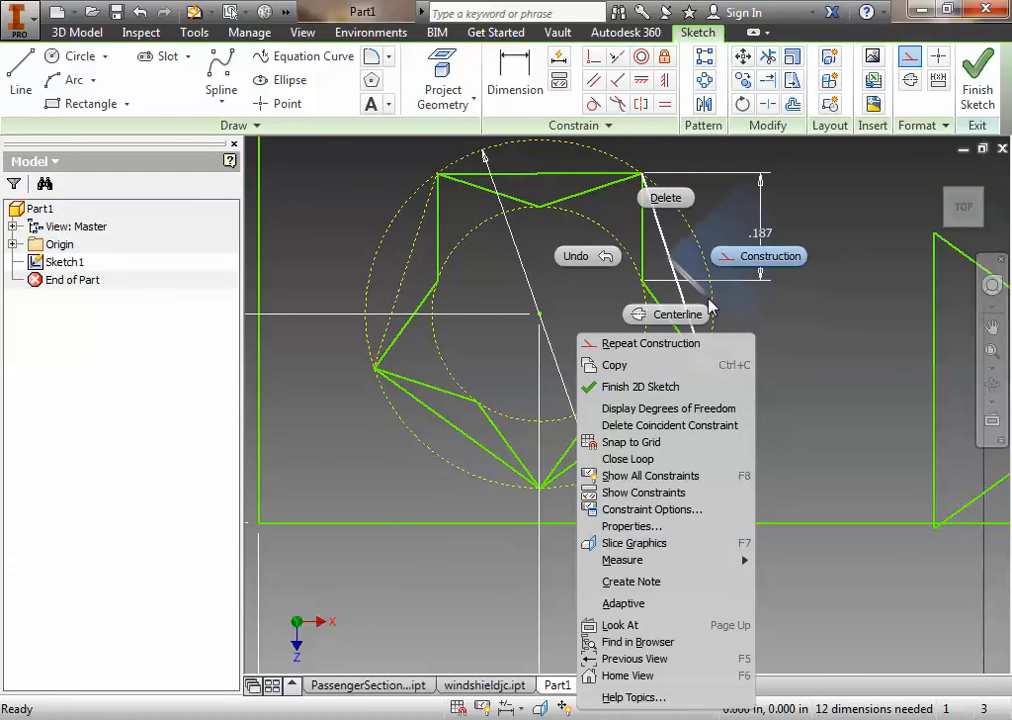
{"action": "left_click", "coordinate": [548, 184]}
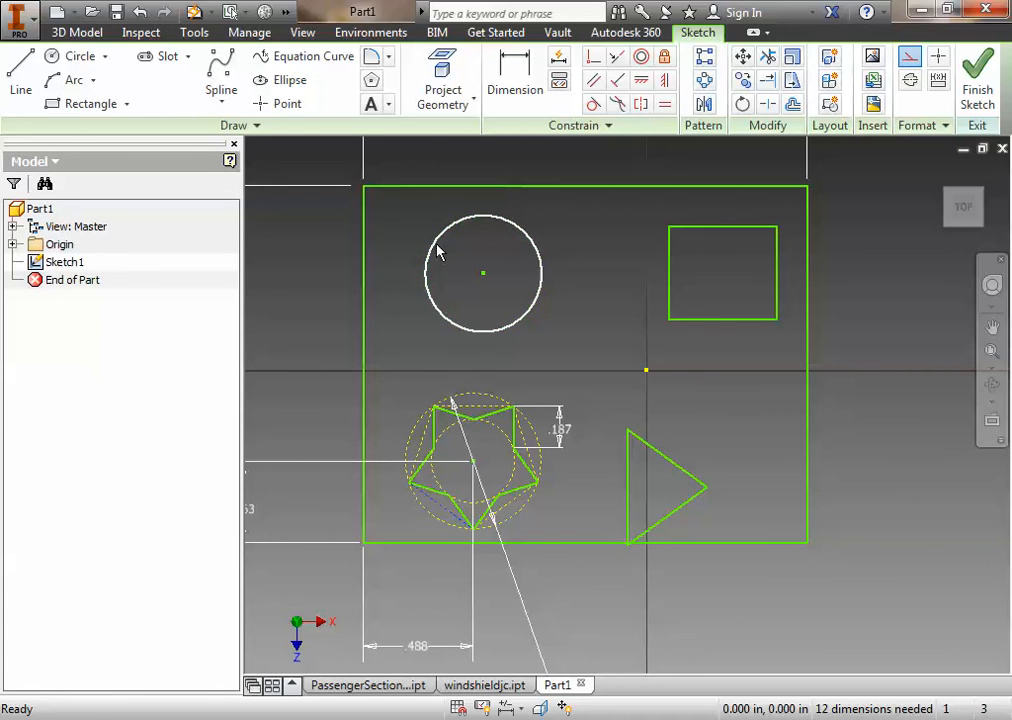
Place a .580 diameter dimension on the upper circle cutout
{"action": "left_click", "coordinate": [514, 80]}
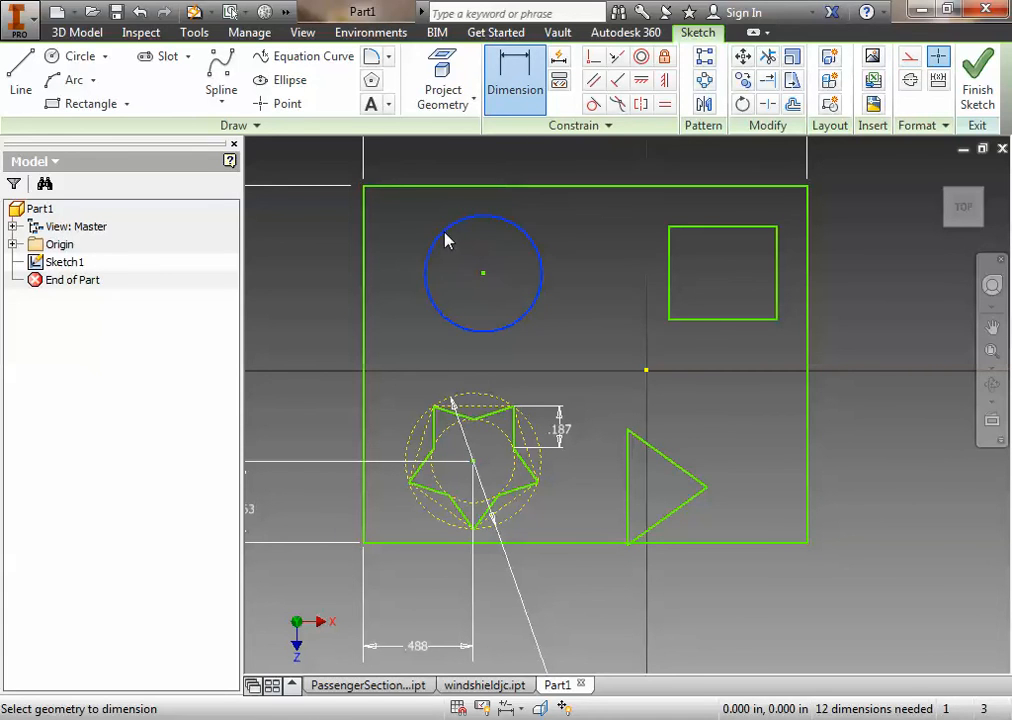
{"action": "left_click", "coordinate": [510, 270]}
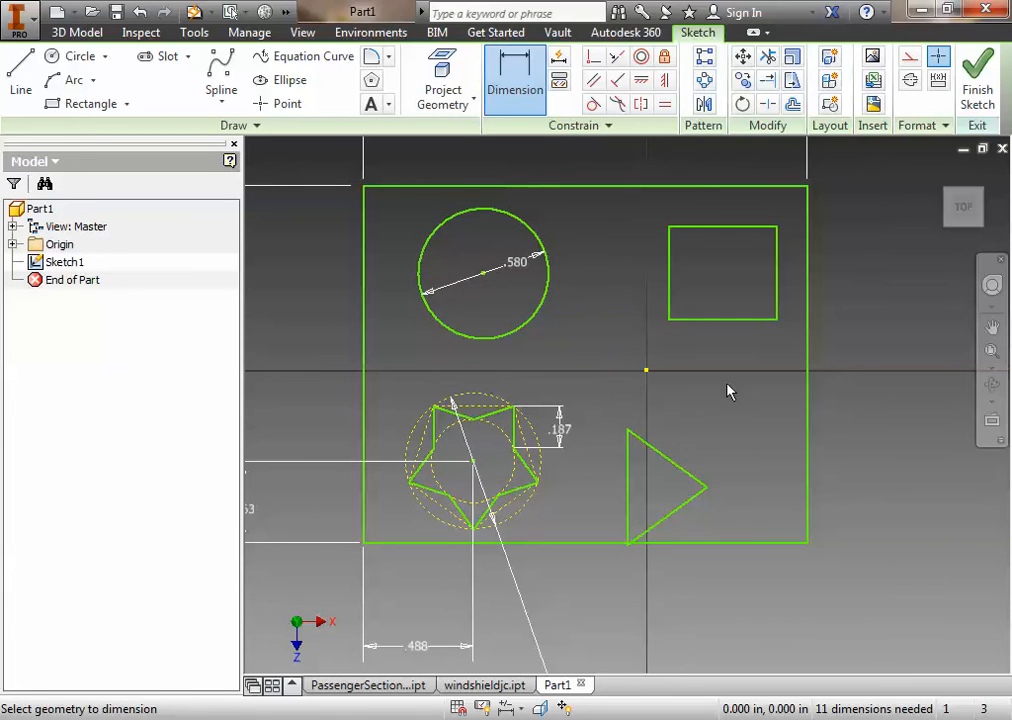
{"action": "mouse_move", "coordinate": [490, 188]}
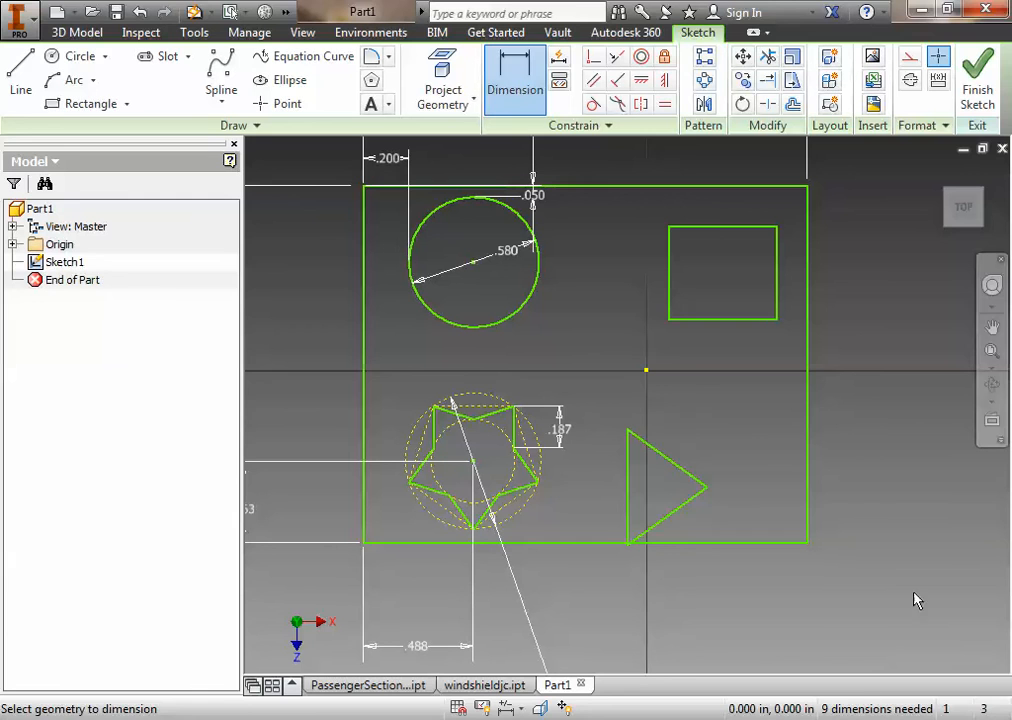
{"action": "mouse_move", "coordinate": [868, 278]}
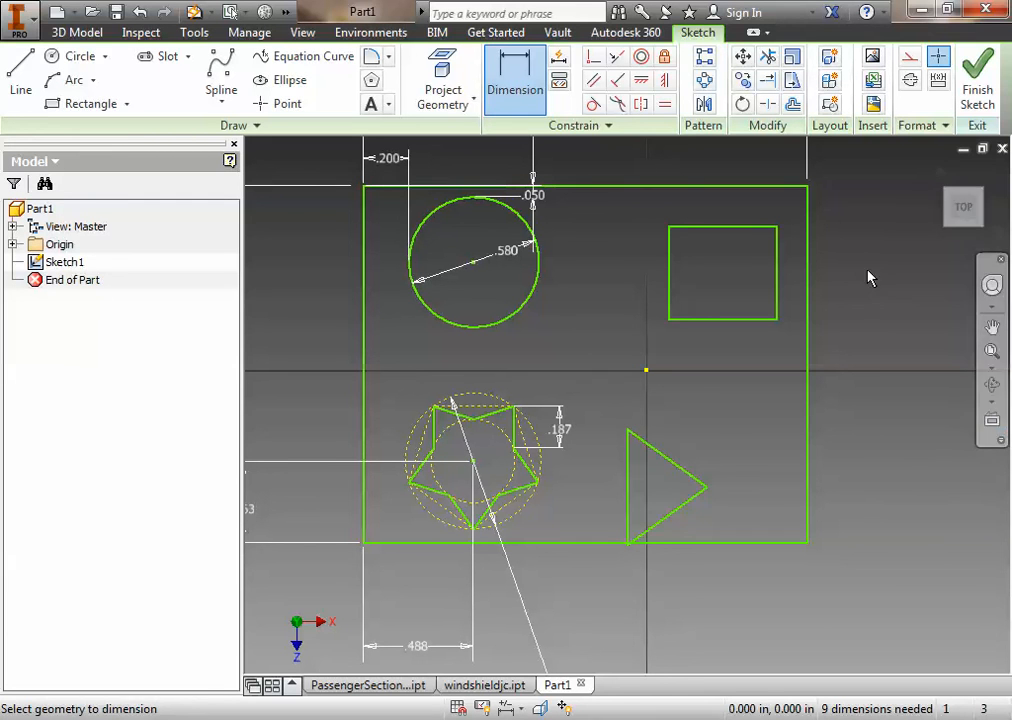
{"action": "mouse_move", "coordinate": [736, 232]}
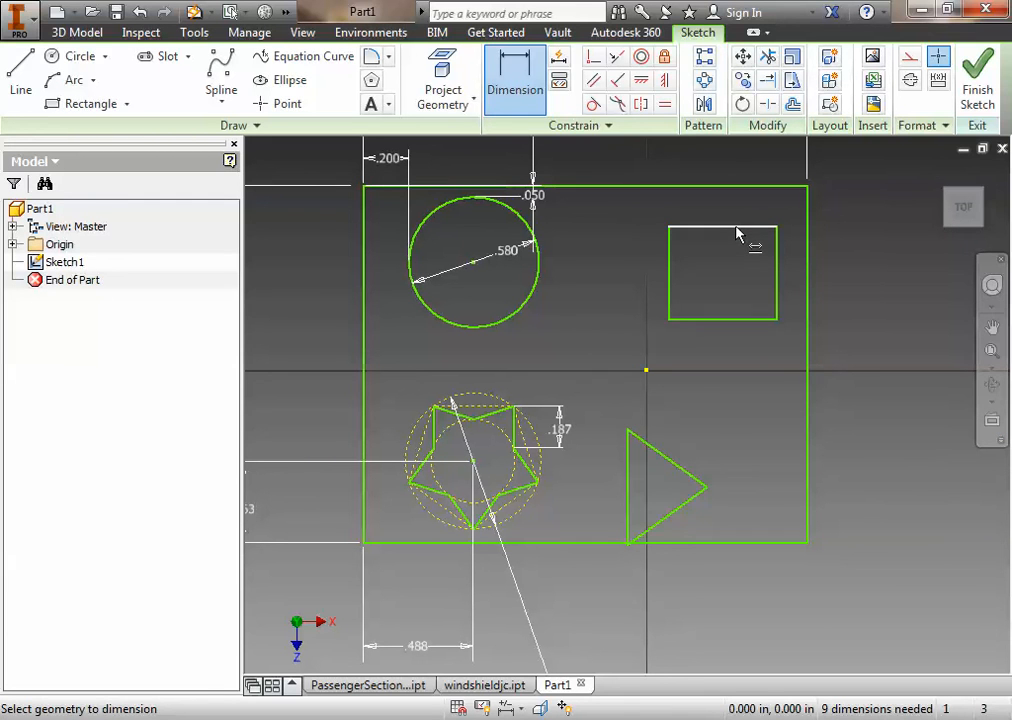
{"action": "mouse_move", "coordinate": [744, 240]}
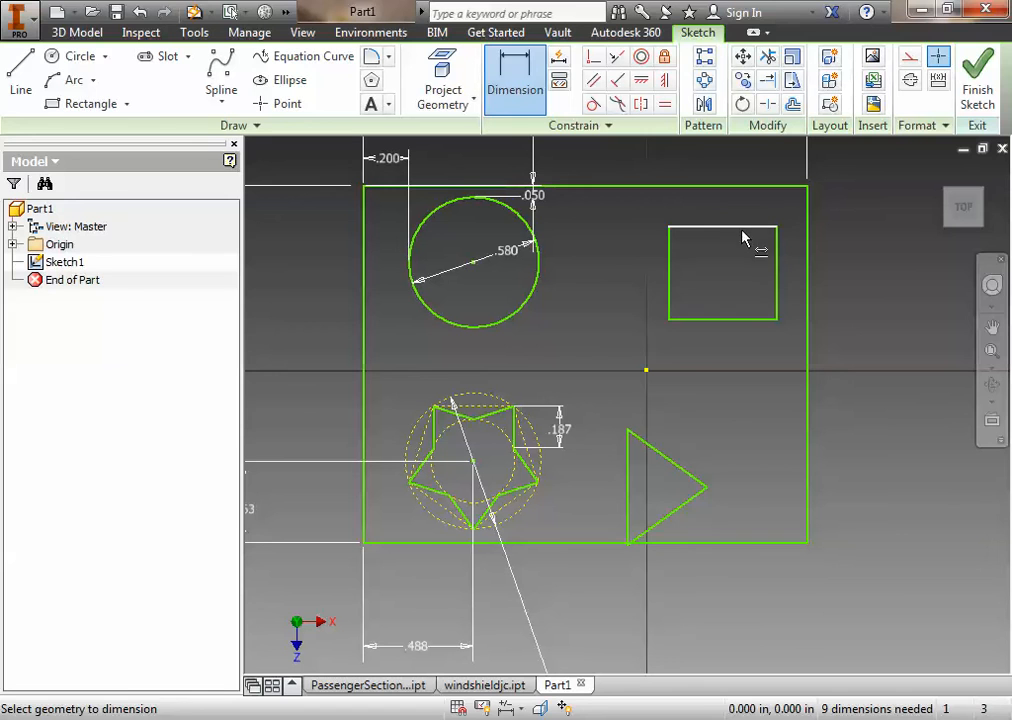
Dimension the square cutout .580 wide and constrain its sides equal, dismissing the warning
{"action": "left_click", "coordinate": [720, 204]}
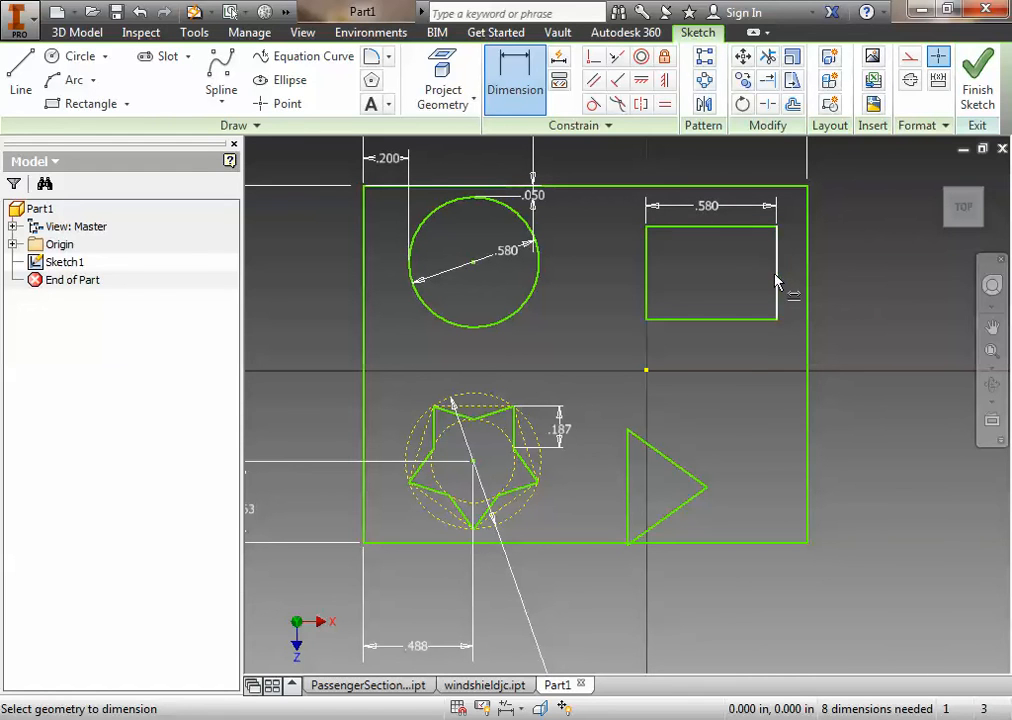
{"action": "left_click", "coordinate": [792, 256]}
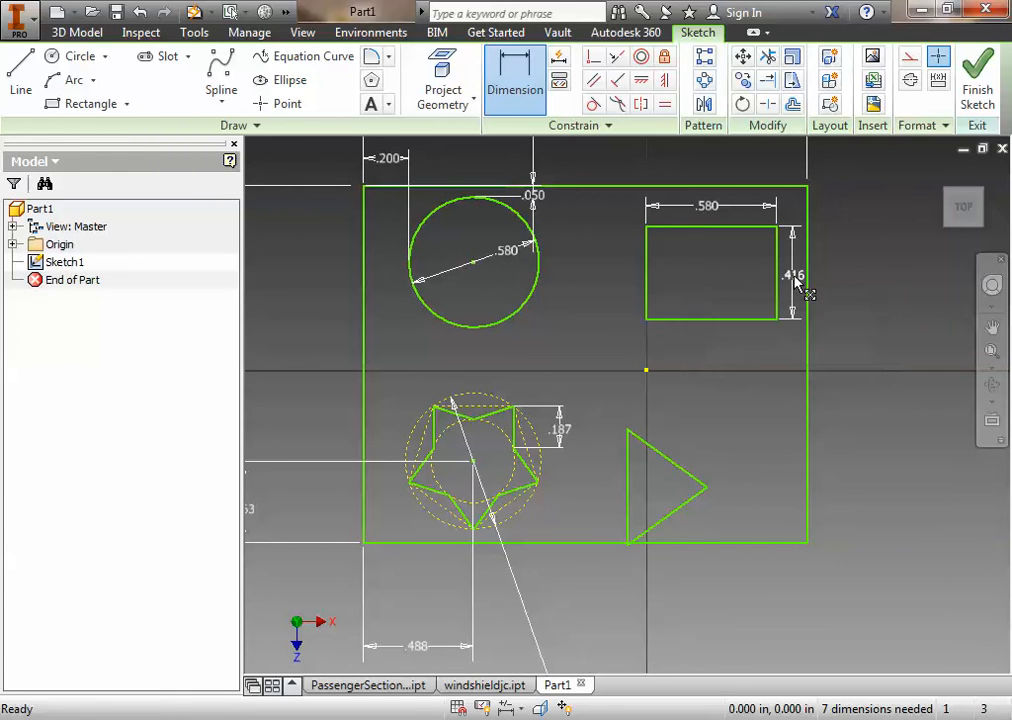
{"action": "left_click", "coordinate": [664, 104]}
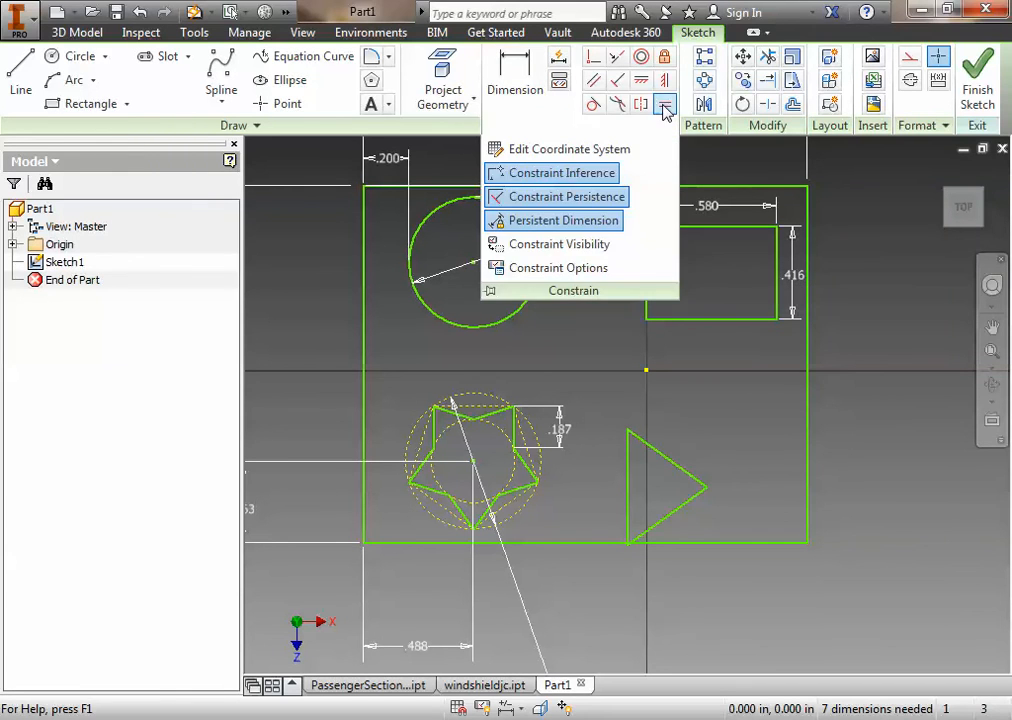
{"action": "left_click", "coordinate": [664, 104]}
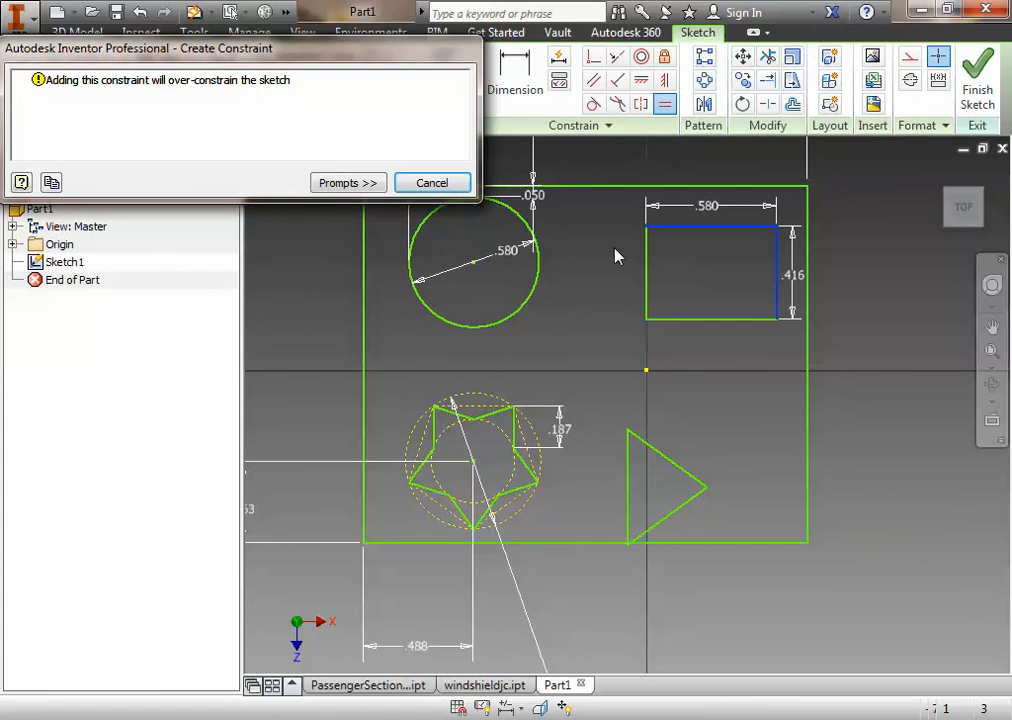
{"action": "left_click", "coordinate": [432, 182]}
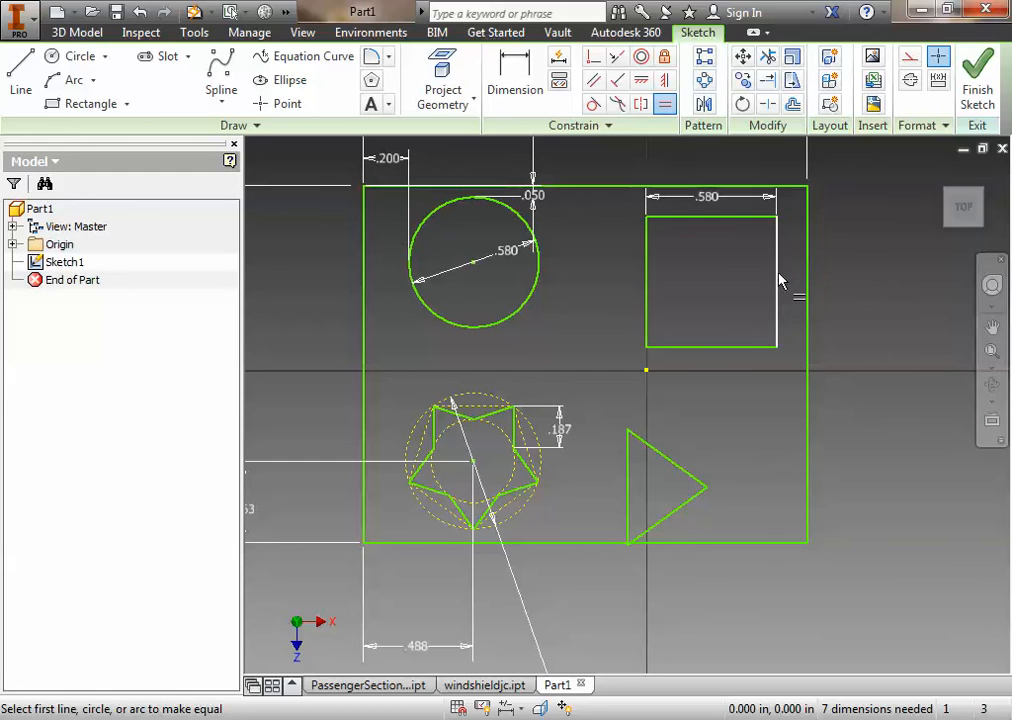
{"action": "left_click", "coordinate": [516, 78]}
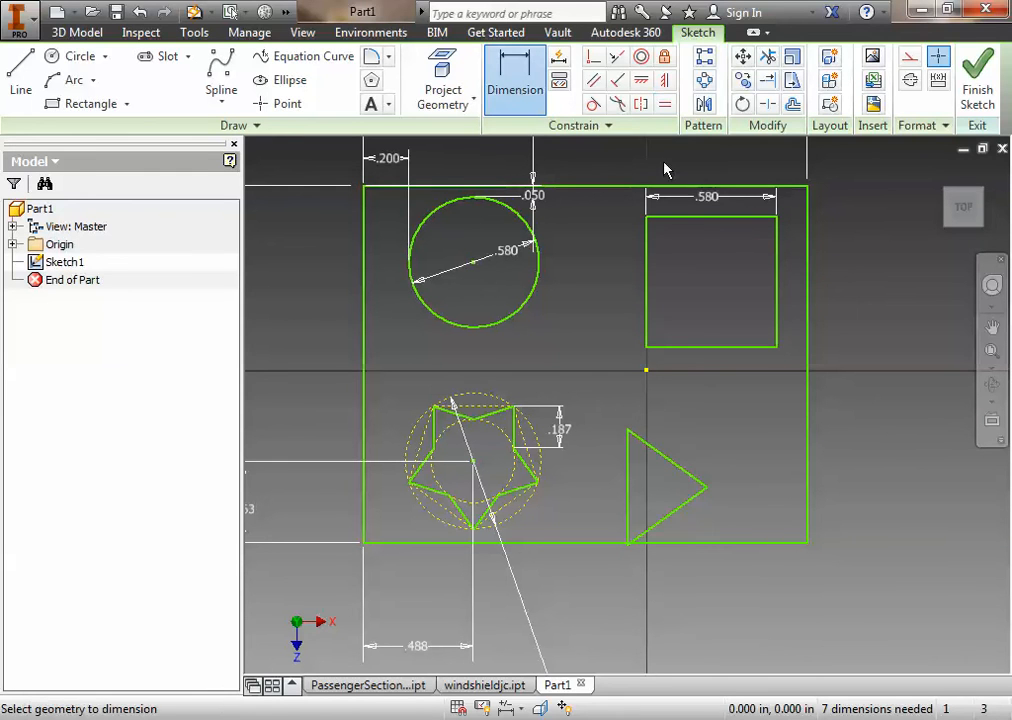
{"action": "mouse_move", "coordinate": [710, 196]}
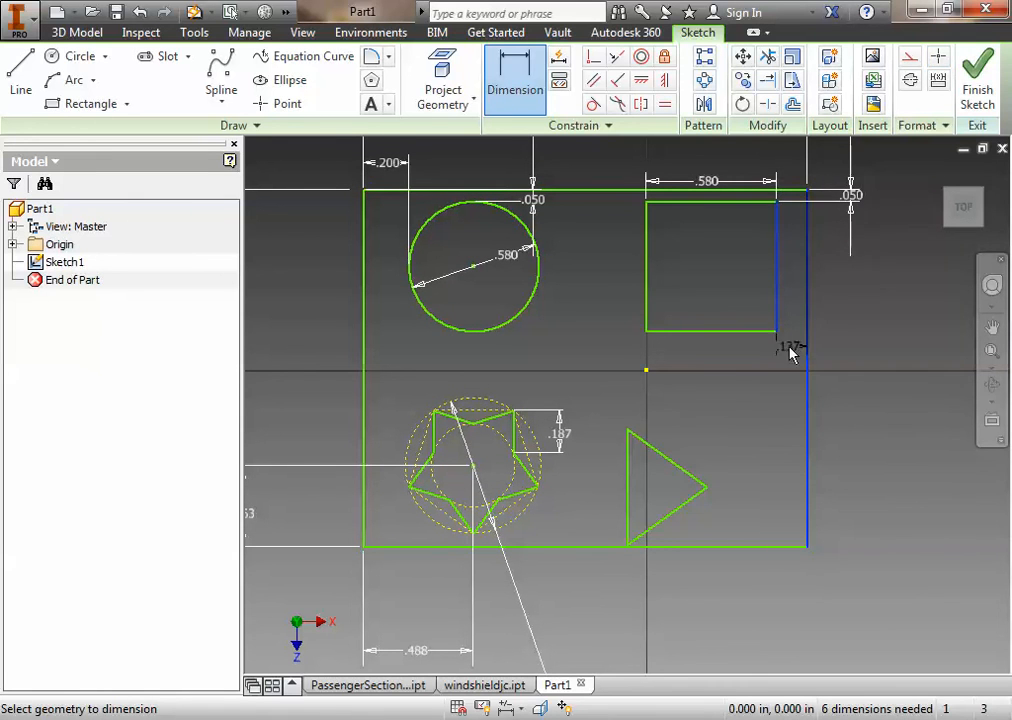
Dimension the square .200 from the plate's right edge
{"action": "left_click", "coordinate": [790, 344]}
{"action": "type", "text": ".200"}
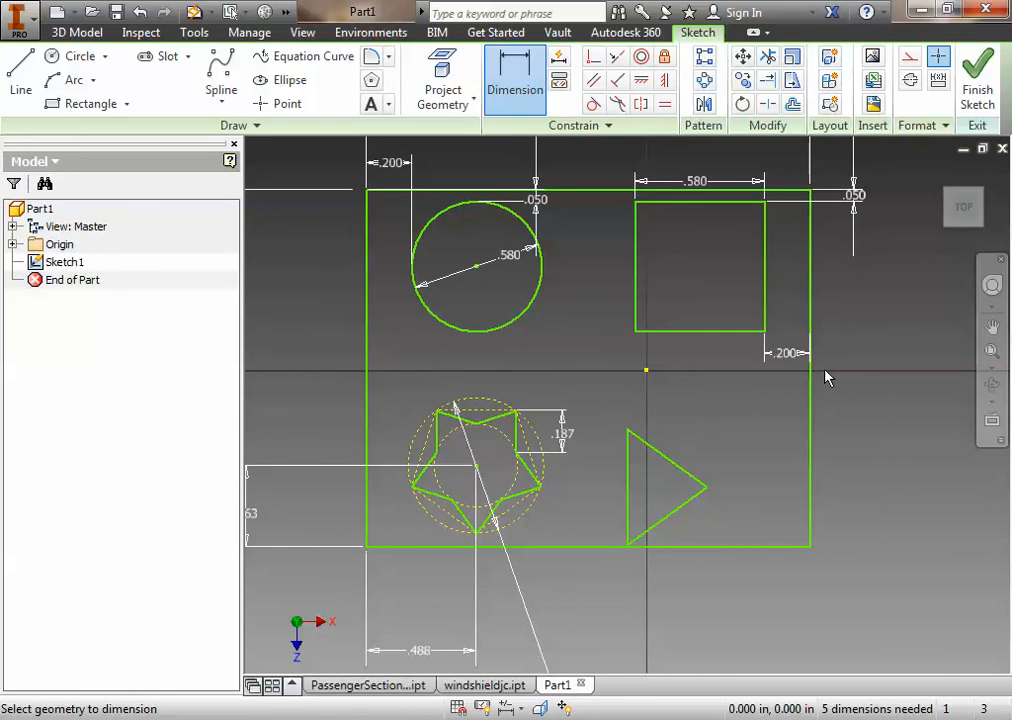
{"action": "mouse_move", "coordinate": [836, 648]}
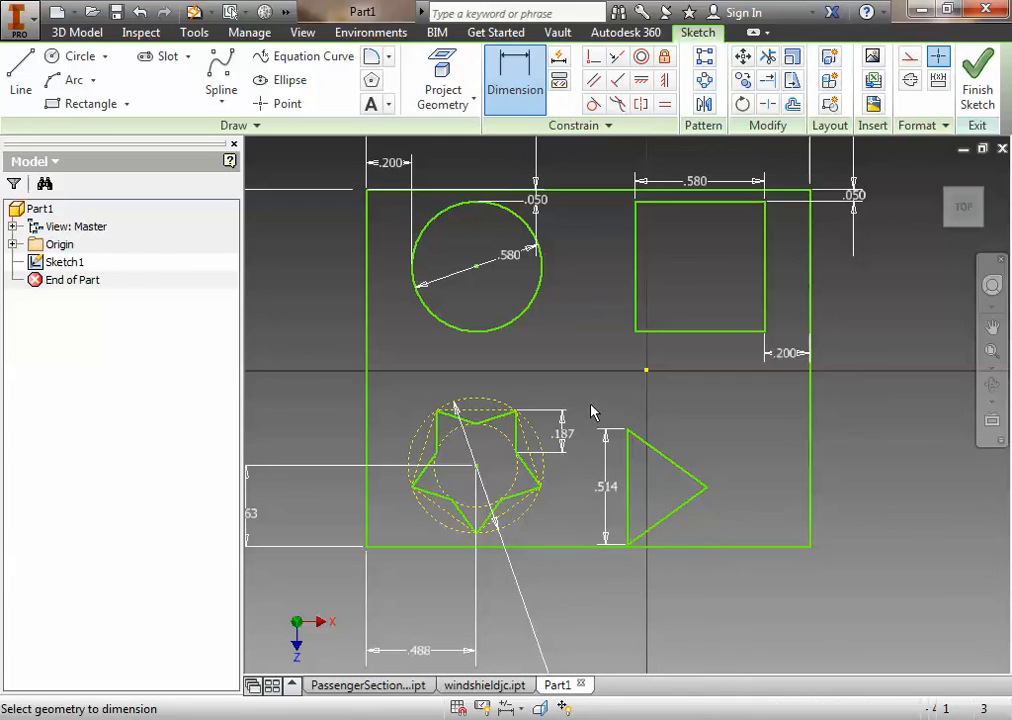
{"action": "mouse_move", "coordinate": [710, 516]}
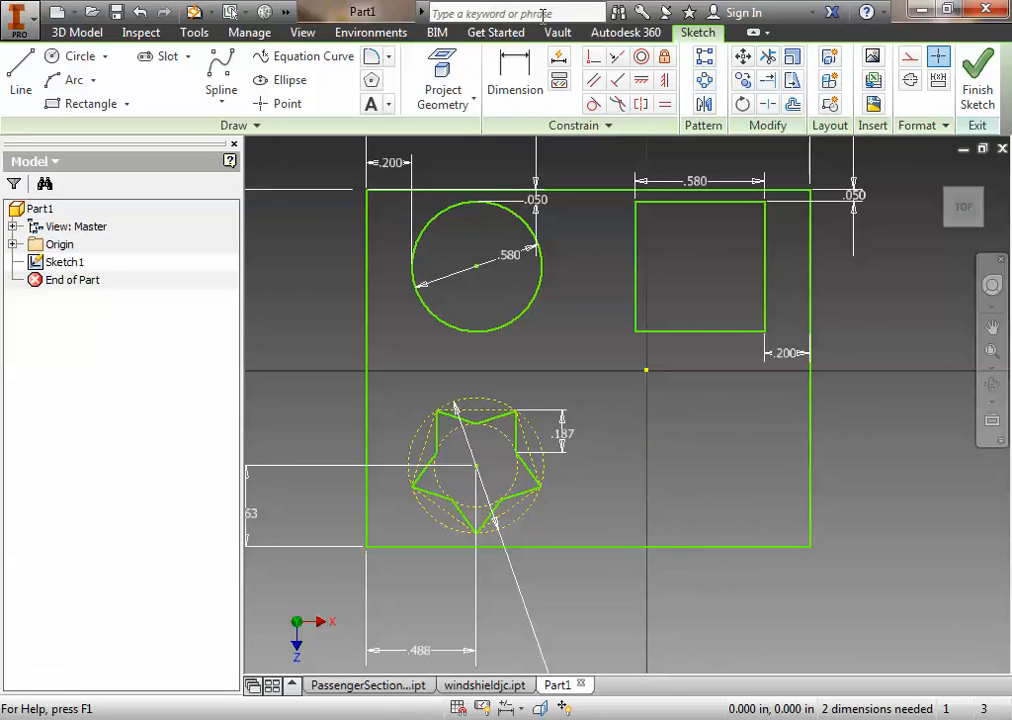
Start the Polygon tool to draw a three-sided polygon right of the star
{"action": "left_click", "coordinate": [372, 80]}
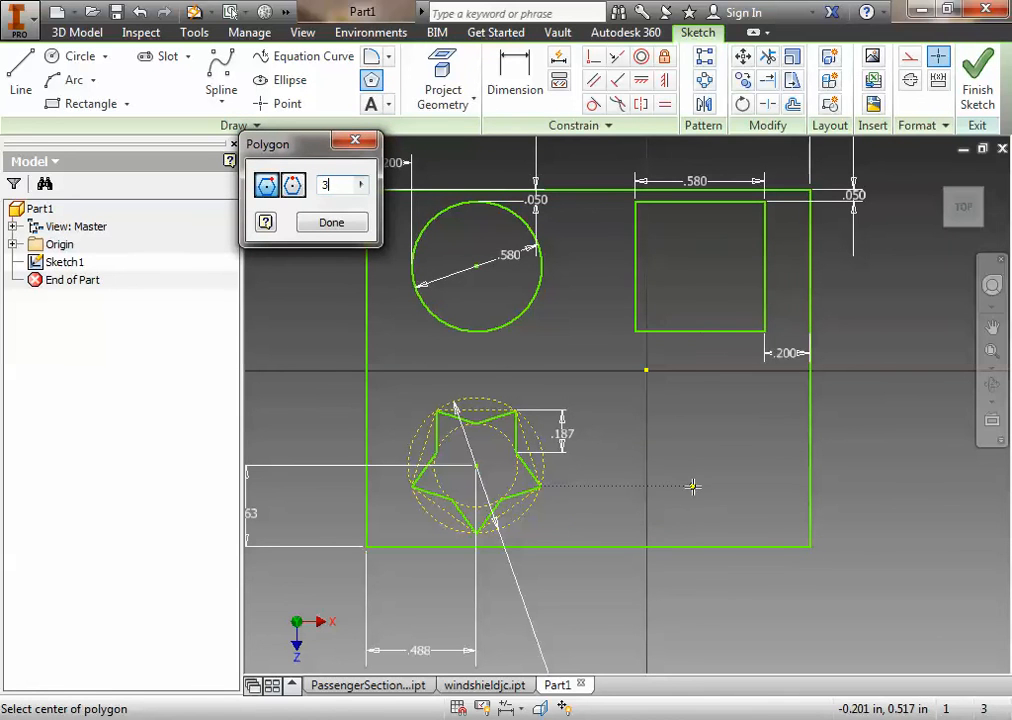
{"action": "mouse_move", "coordinate": [688, 456]}
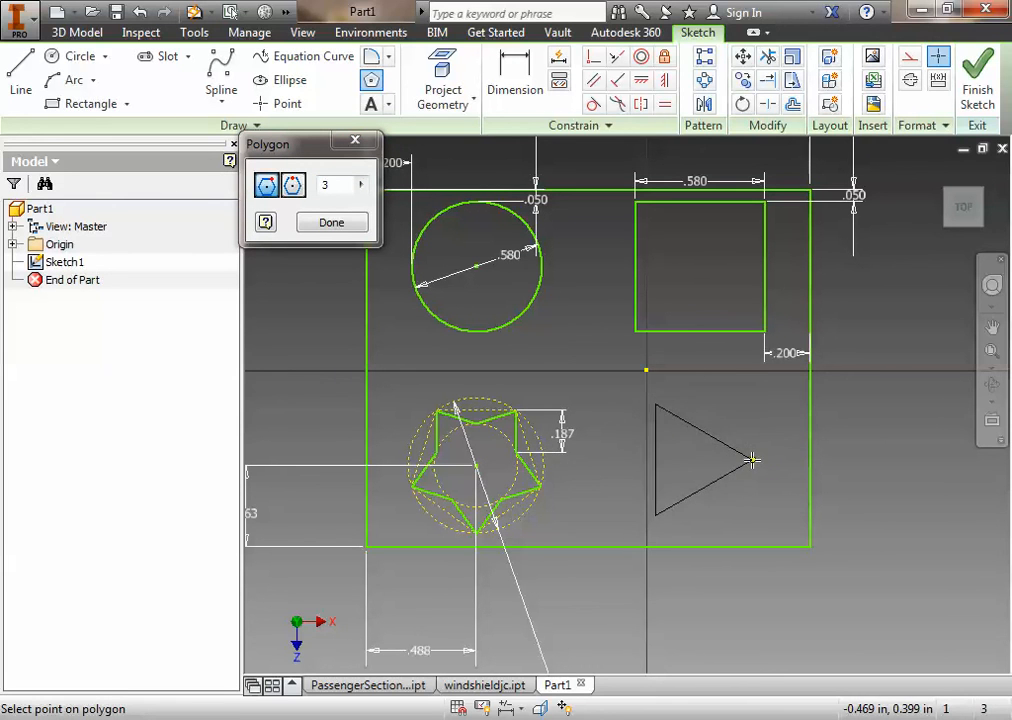
Finish the triangle, set its height to .6 and dimension its offset from the right edge
{"action": "left_click", "coordinate": [332, 222]}
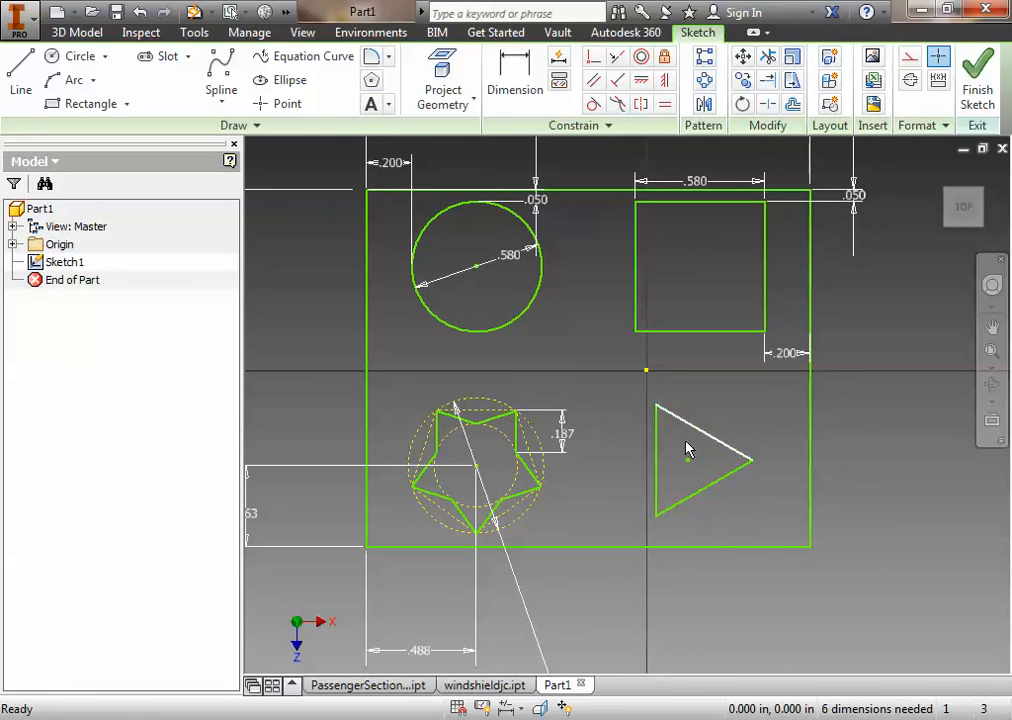
{"action": "left_click", "coordinate": [514, 80]}
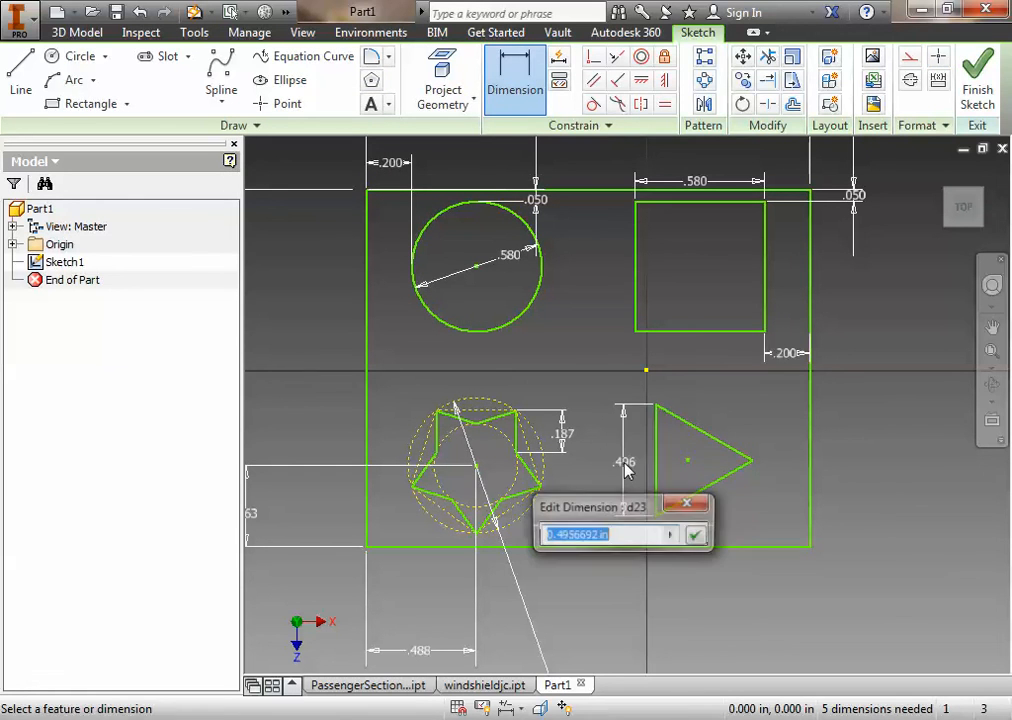
{"action": "type", "text": ".6"}
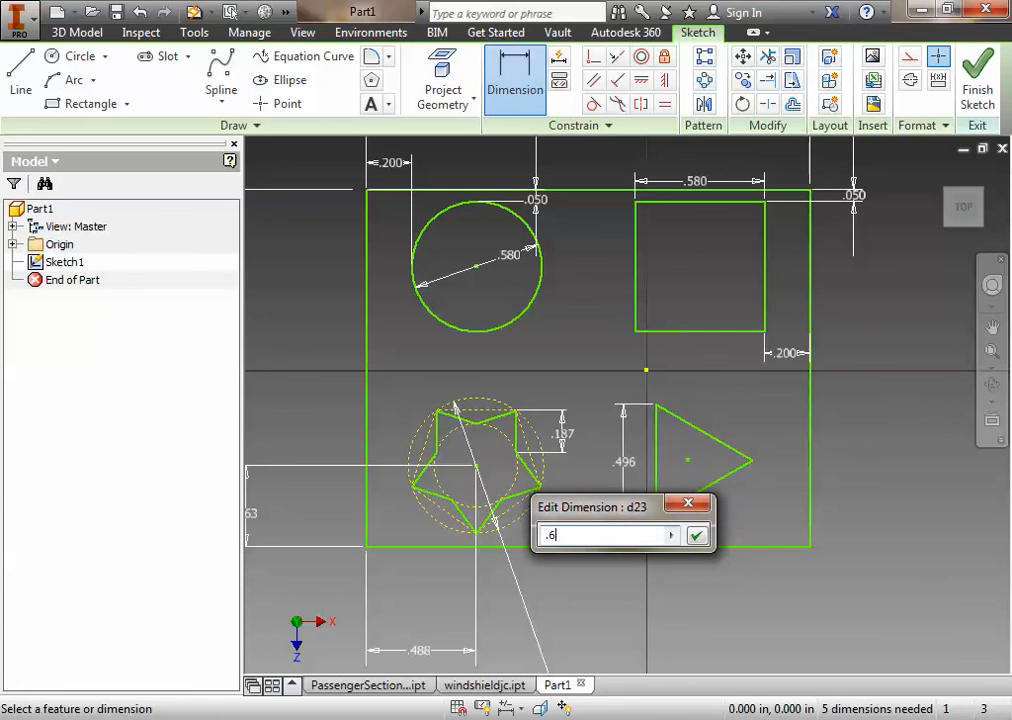
{"action": "left_click", "coordinate": [696, 536]}
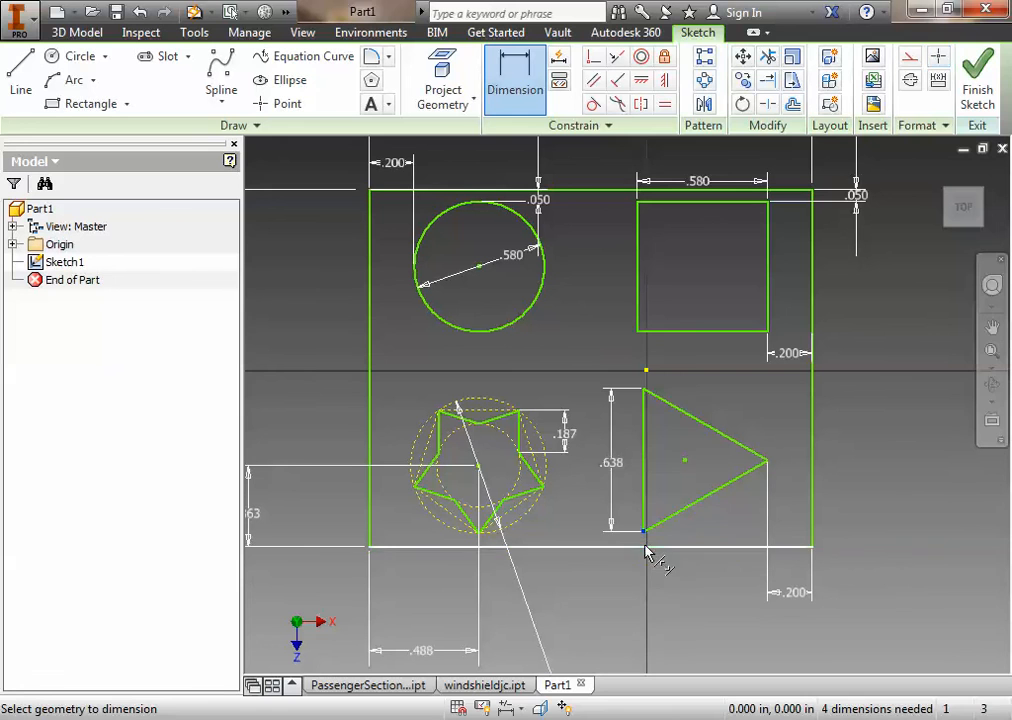
{"action": "left_click", "coordinate": [648, 552]}
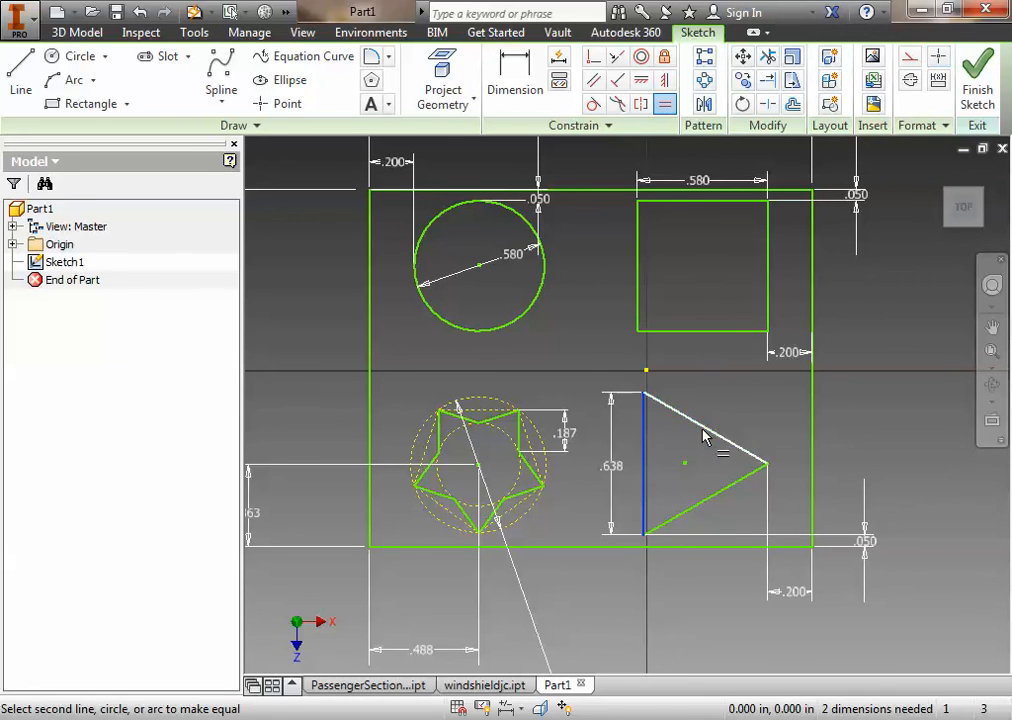
{"action": "left_click", "coordinate": [704, 424]}
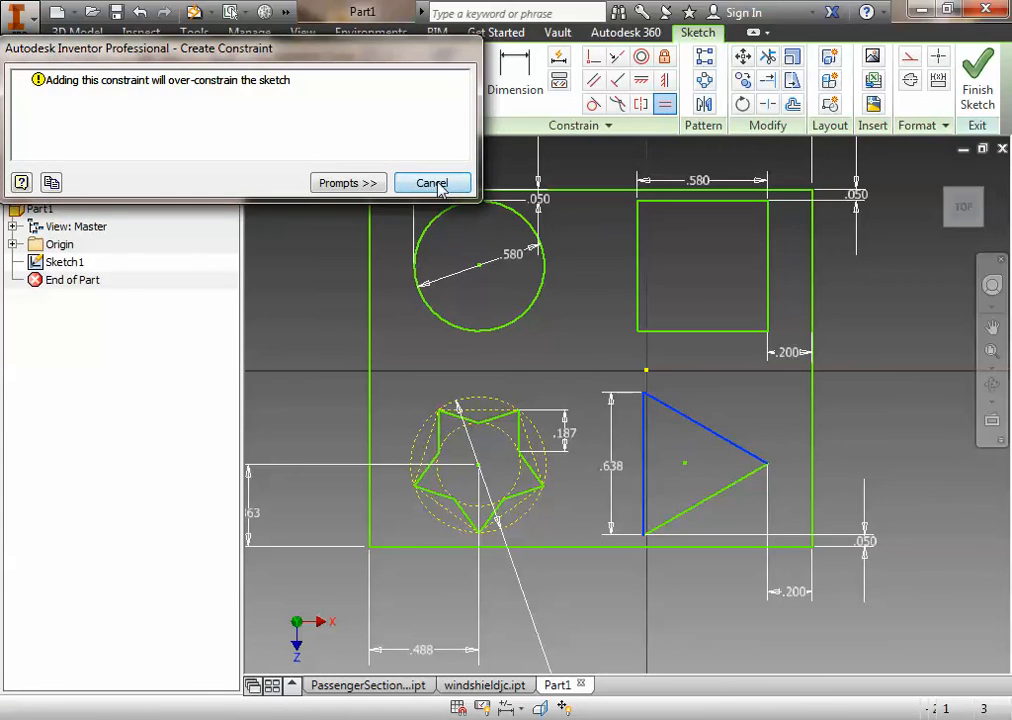
{"action": "left_click", "coordinate": [432, 184]}
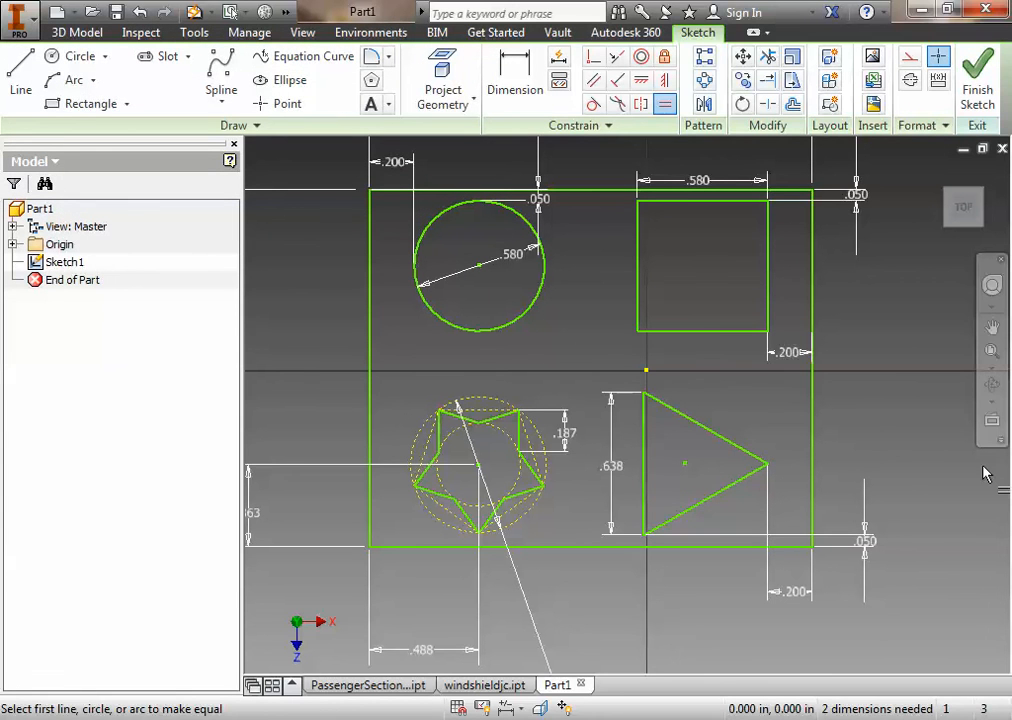
{"action": "mouse_move", "coordinate": [372, 80]}
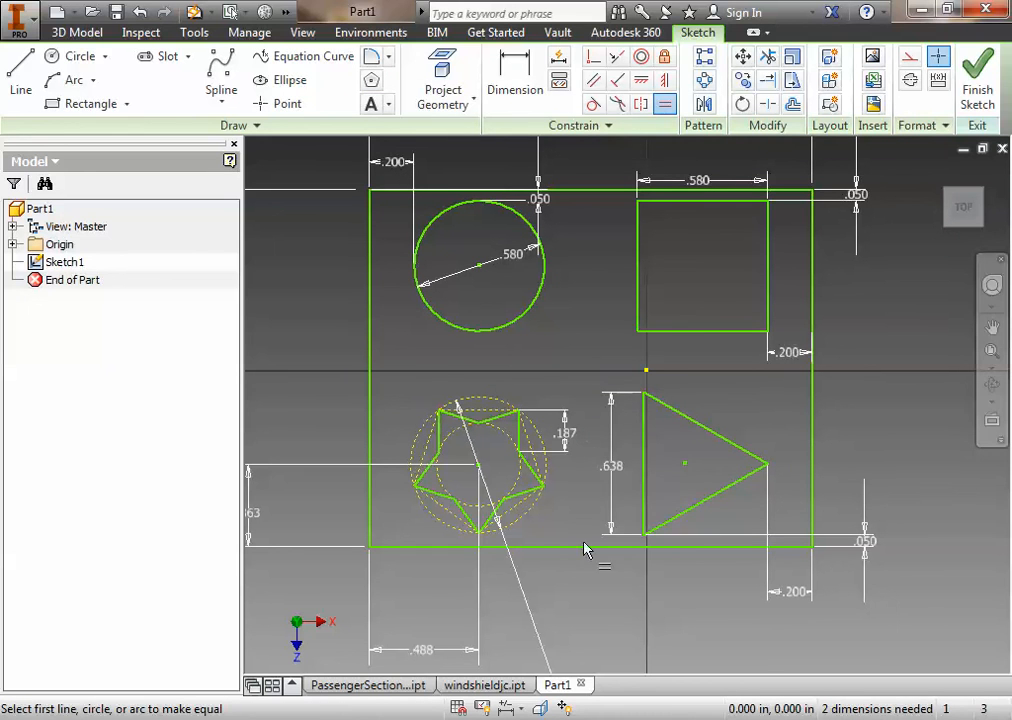
Fillet the outer rectangle's corners with a .200 in radius
{"action": "left_click", "coordinate": [372, 56]}
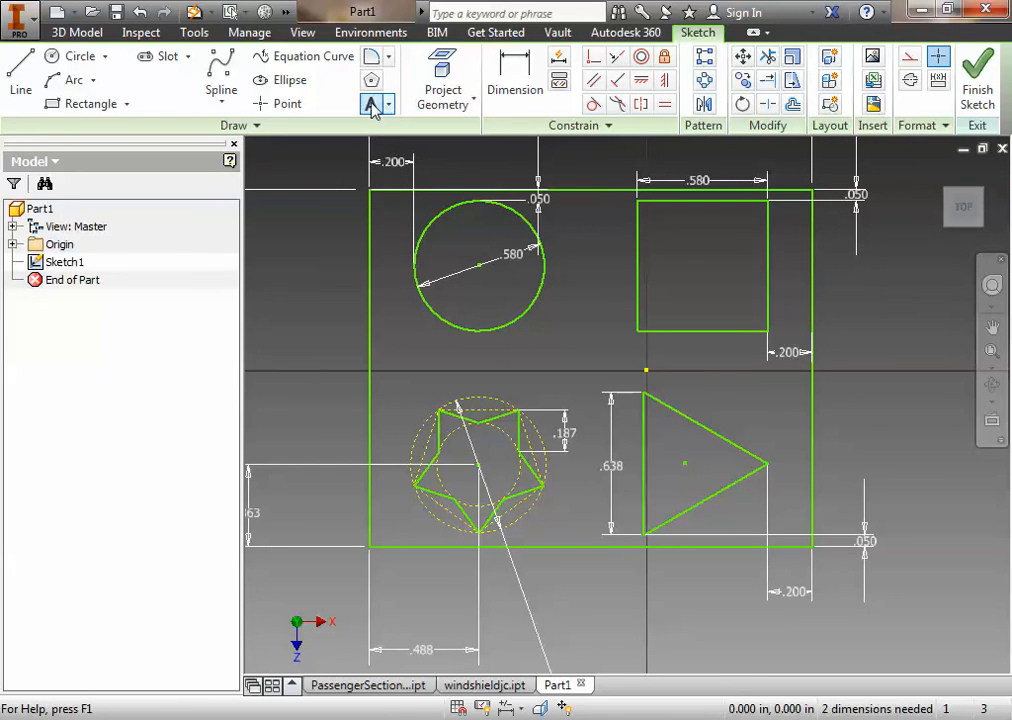
{"action": "left_click", "coordinate": [372, 104]}
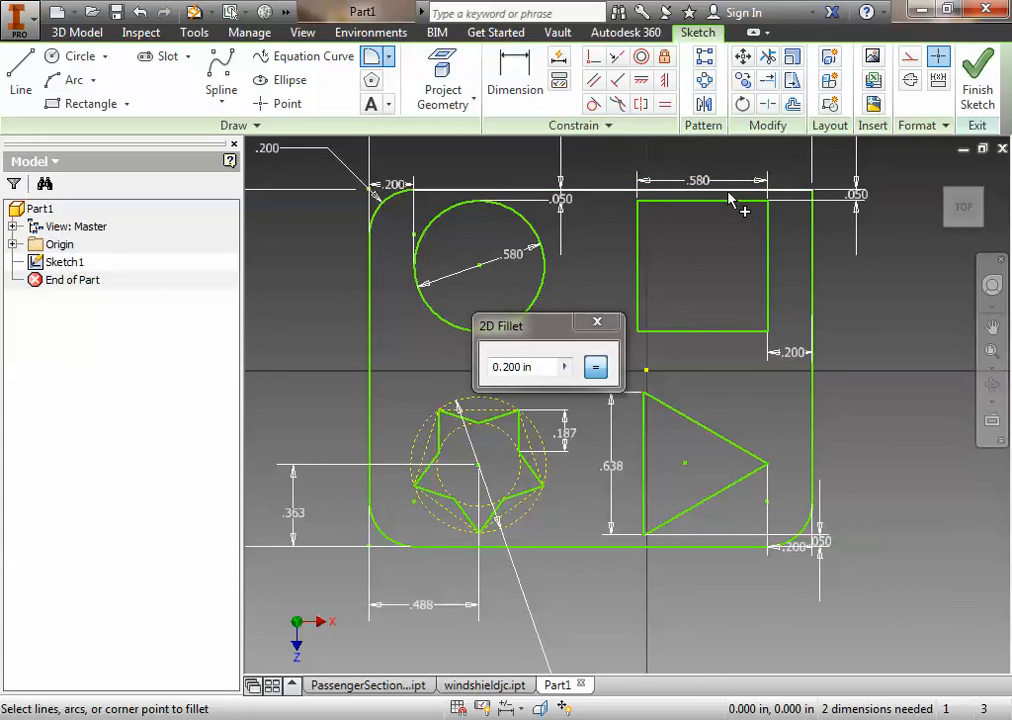
{"action": "left_click", "coordinate": [770, 192]}
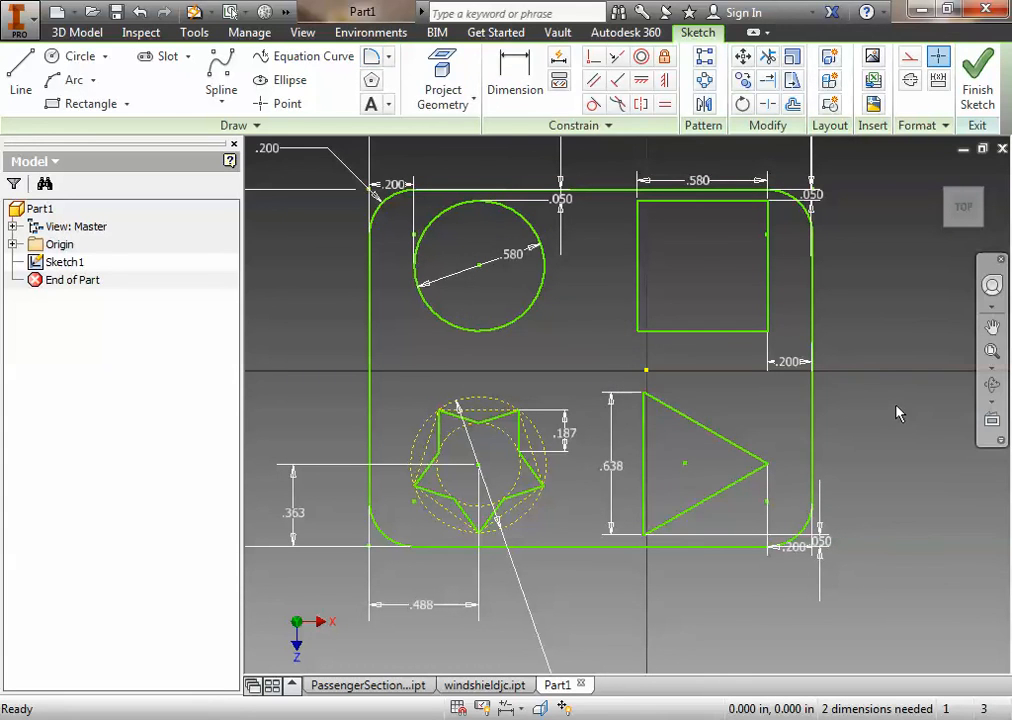
{"action": "mouse_move", "coordinate": [904, 416]}
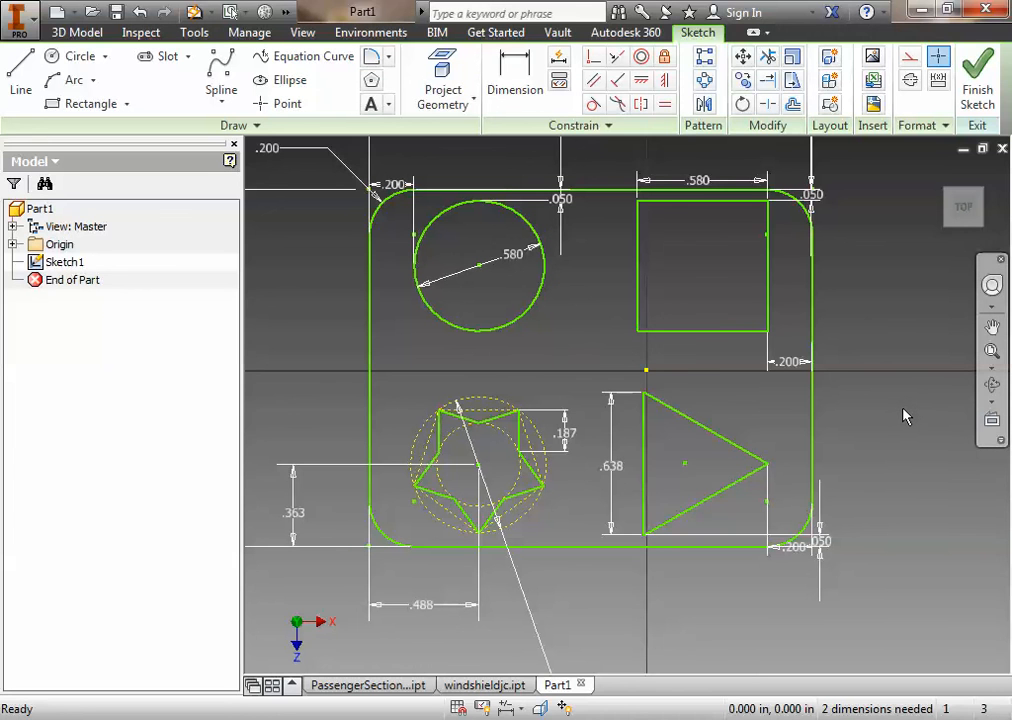
{"action": "mouse_move", "coordinate": [910, 420]}
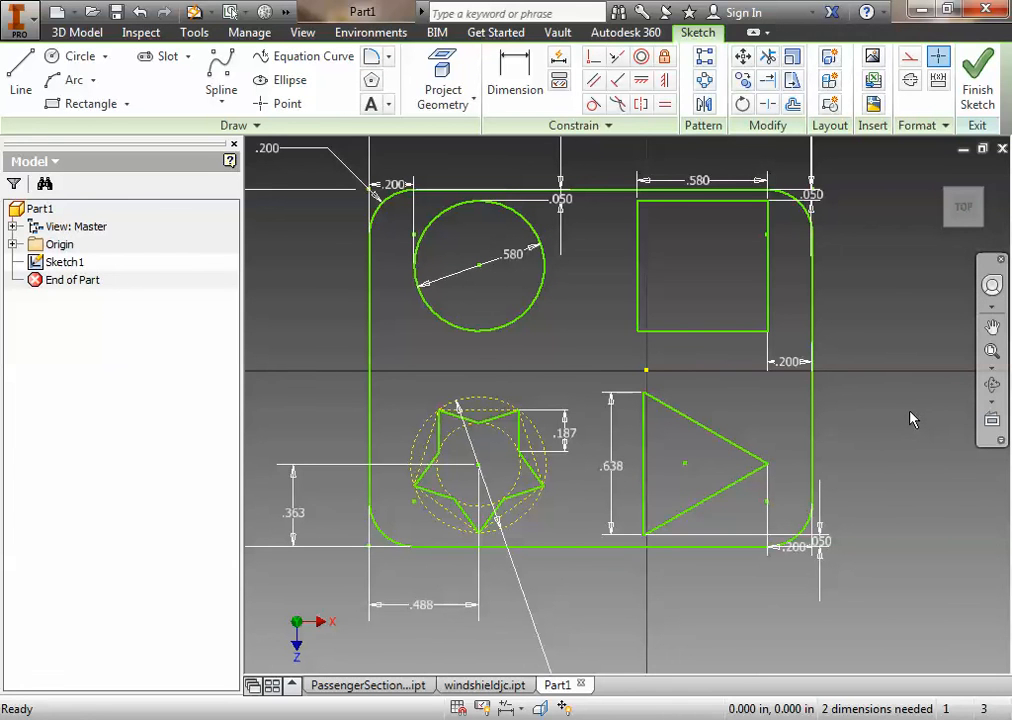
Finish the sketch and extrude the plate profile with its cutouts .3 in thick
{"action": "left_click", "coordinate": [976, 76]}
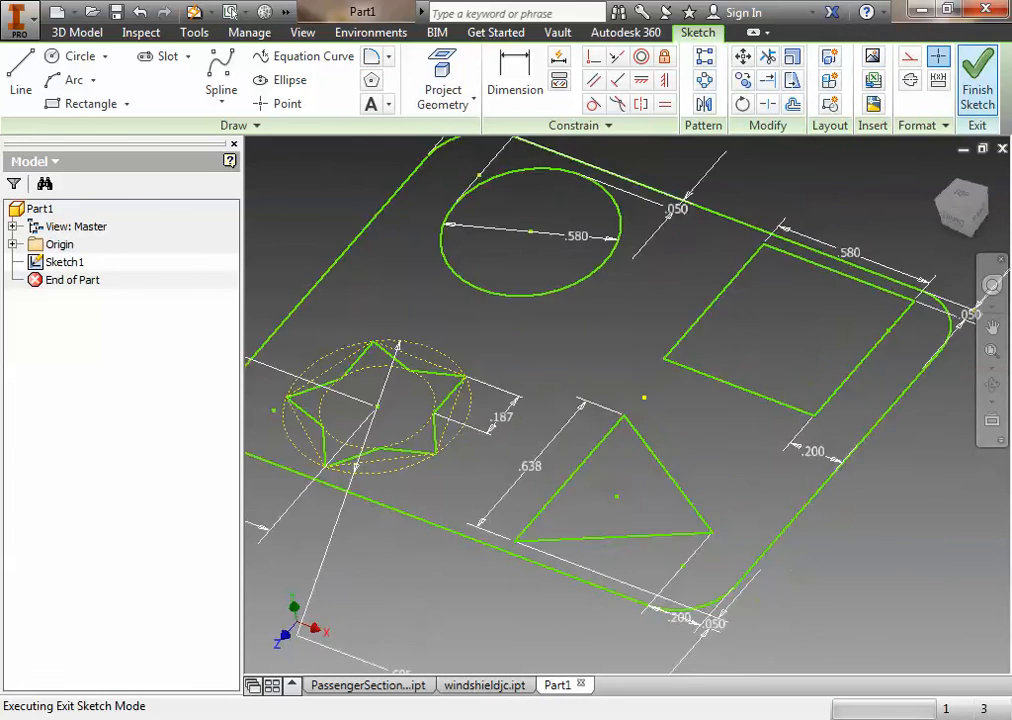
{"action": "left_click", "coordinate": [976, 72]}
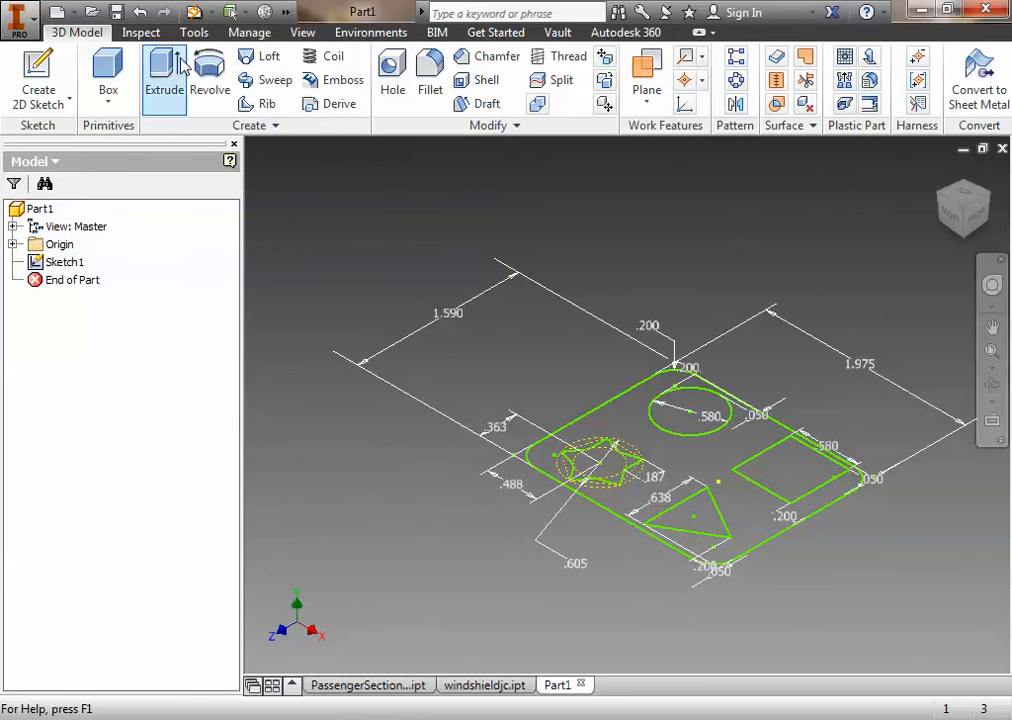
{"action": "left_click", "coordinate": [164, 76]}
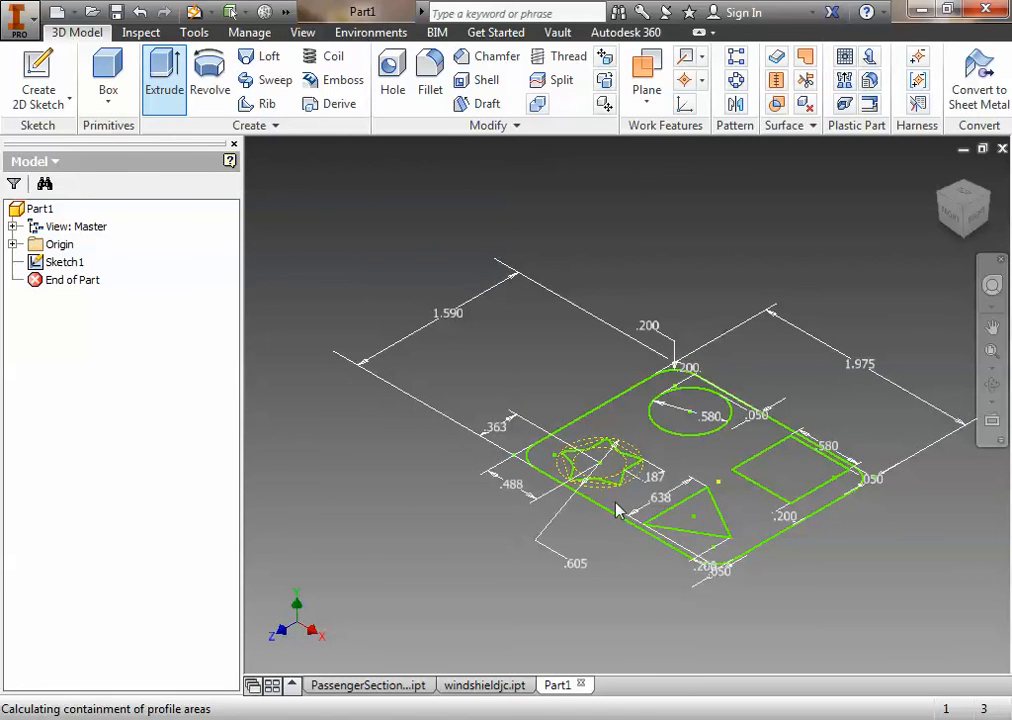
{"action": "left_click", "coordinate": [164, 78]}
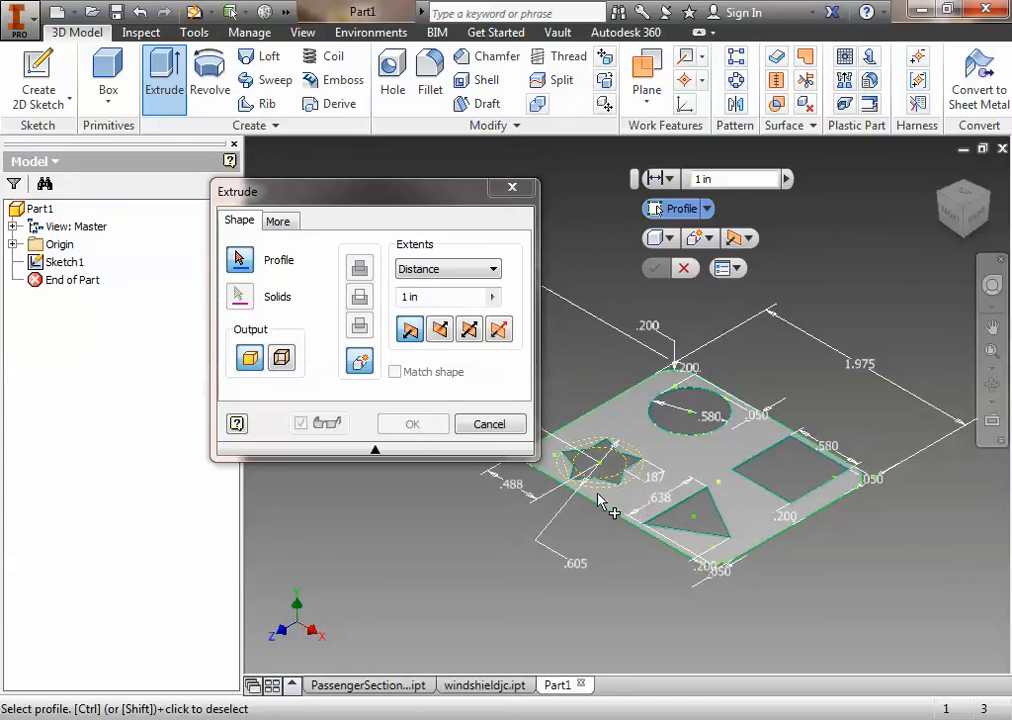
{"action": "mouse_move", "coordinate": [710, 470]}
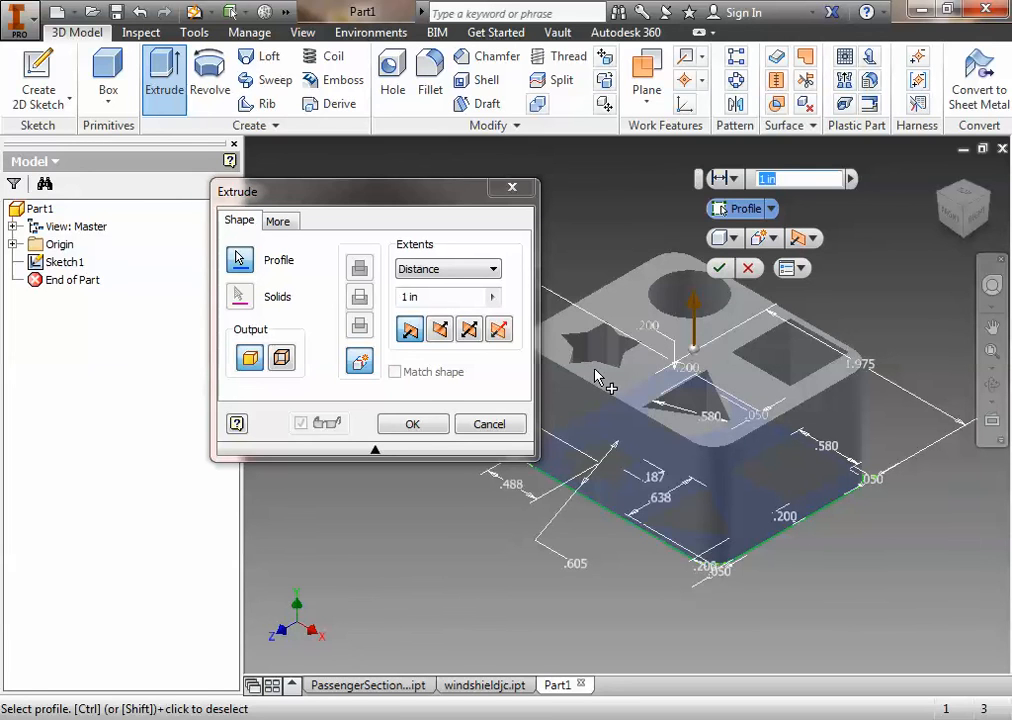
{"action": "mouse_move", "coordinate": [608, 364]}
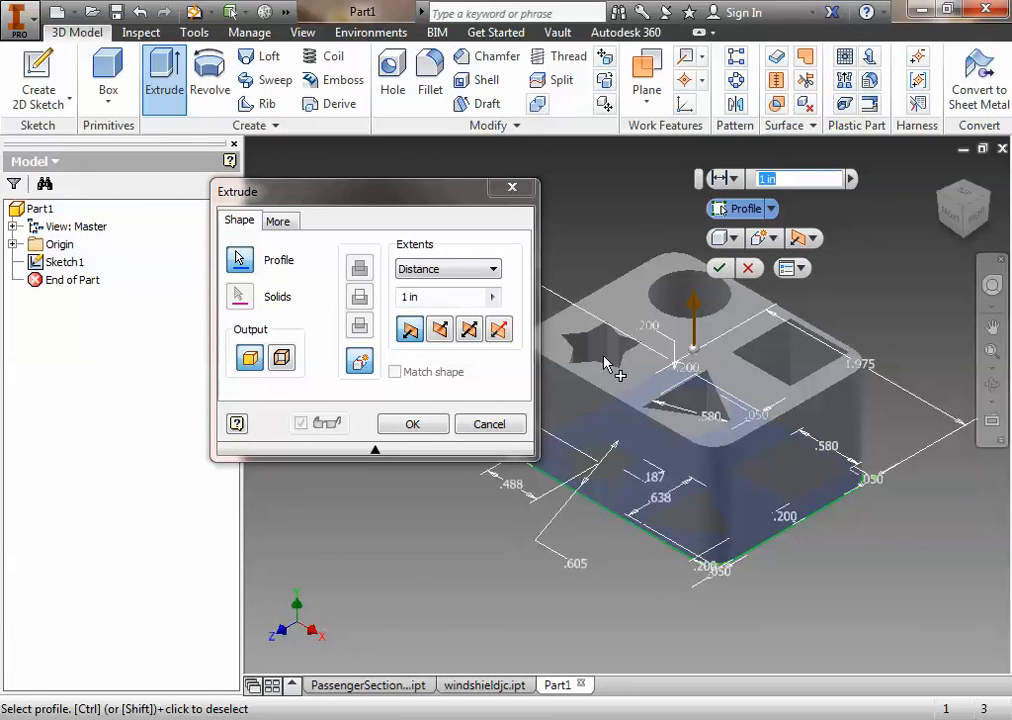
{"action": "mouse_move", "coordinate": [724, 372]}
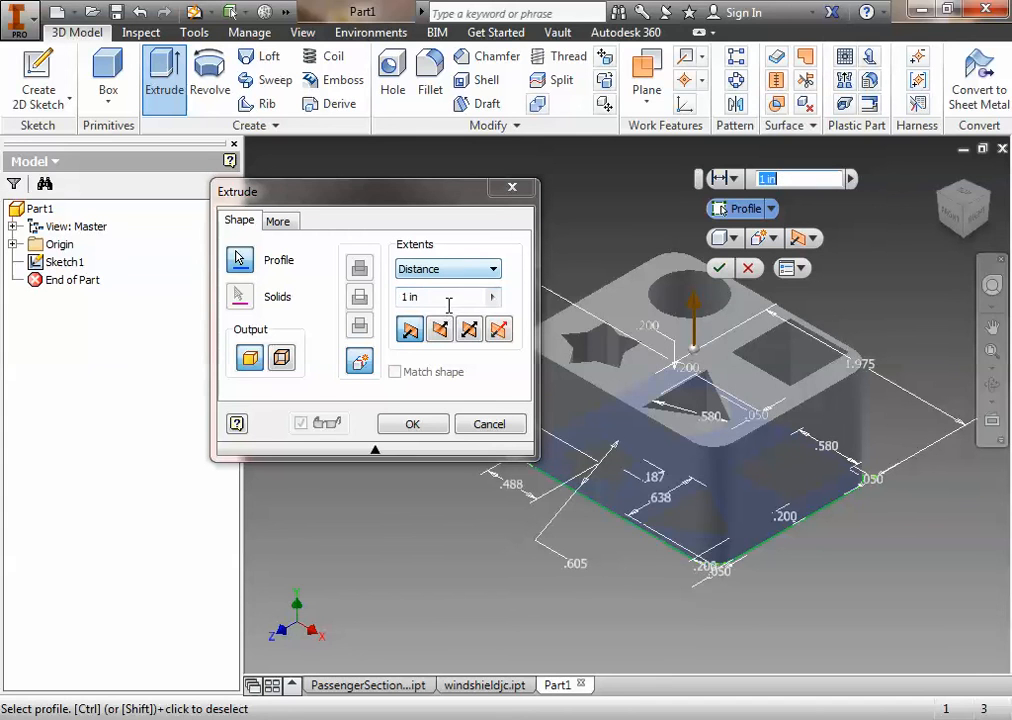
{"action": "type", "text": ".3"}
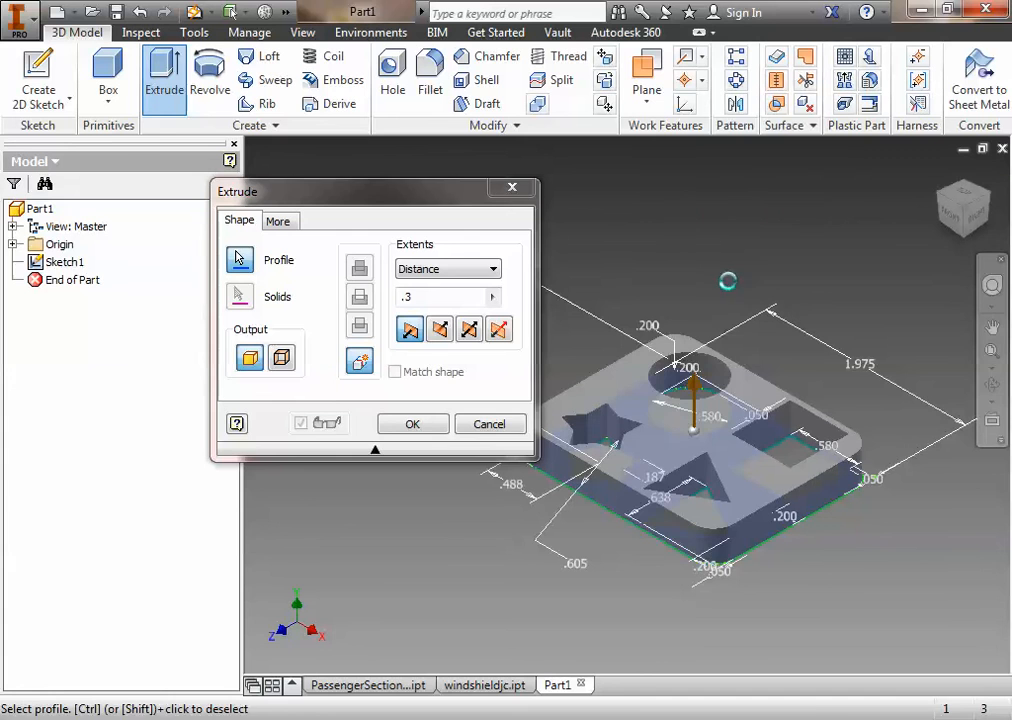
{"action": "left_click", "coordinate": [412, 424]}
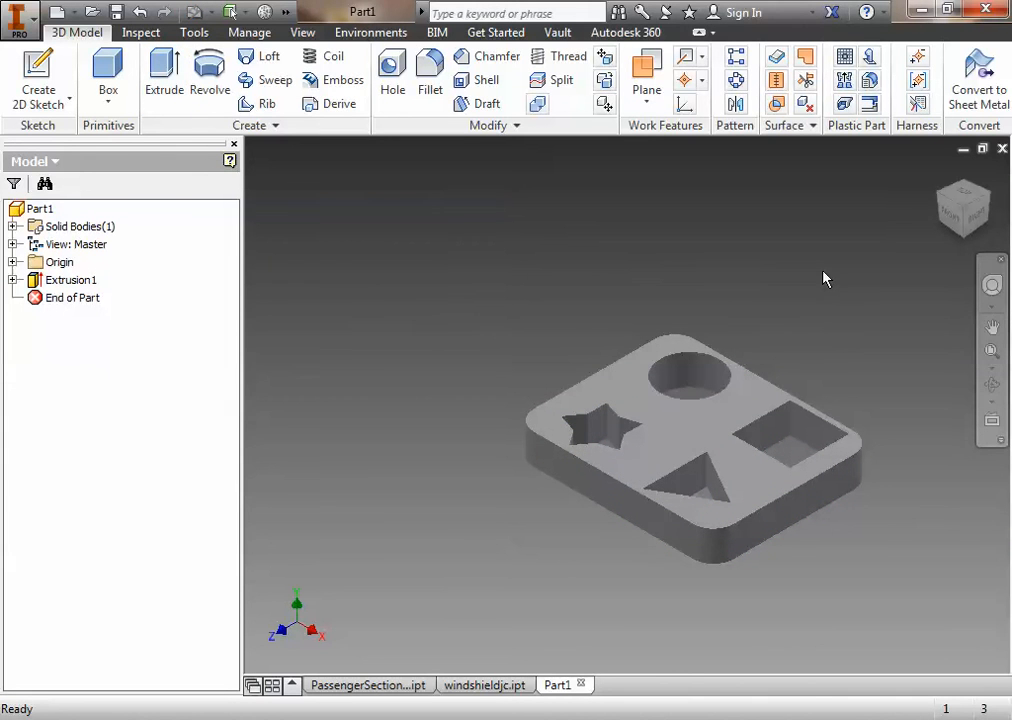
{"action": "mouse_move", "coordinate": [778, 328]}
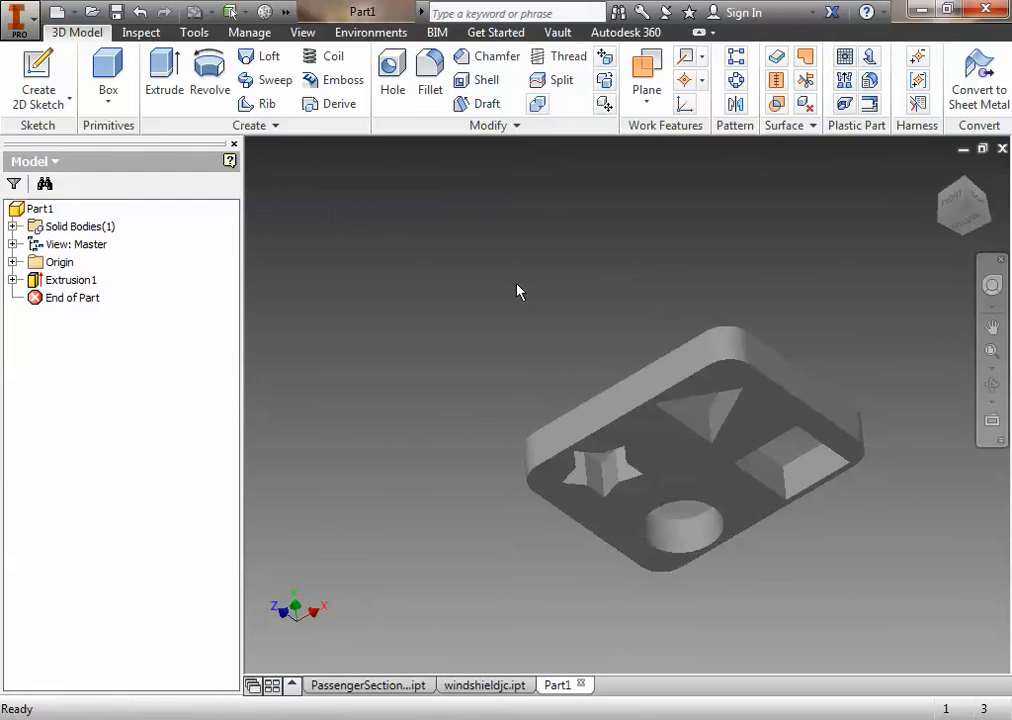
Shell the plate, removing its bottom face to leave it hollow underneath
{"action": "left_click", "coordinate": [486, 80]}
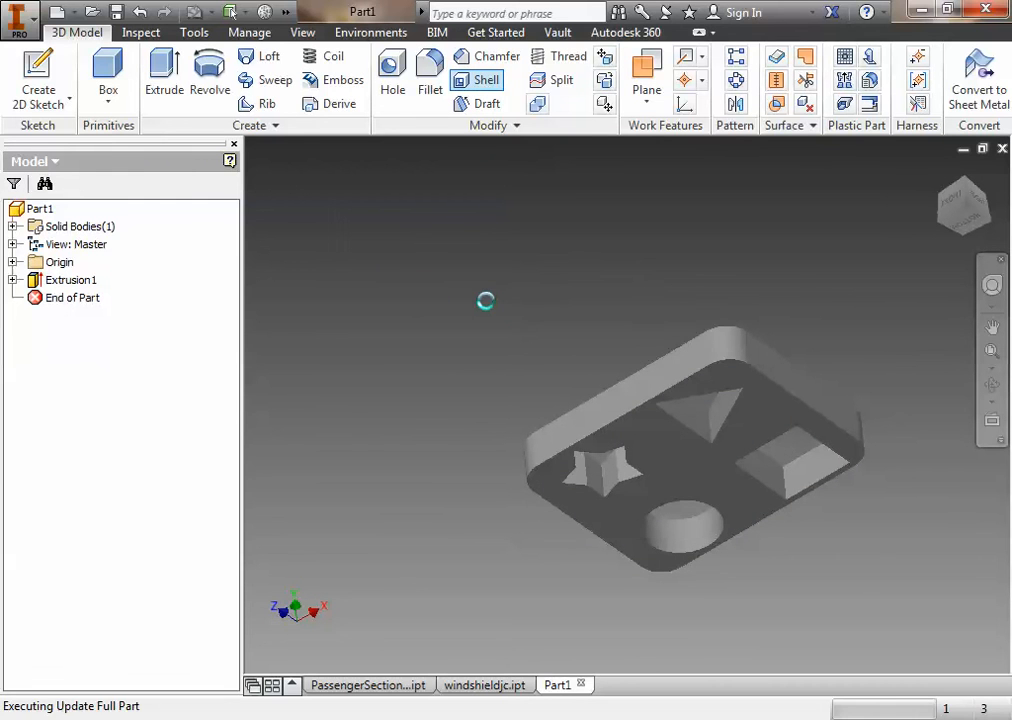
{"action": "left_click", "coordinate": [488, 80]}
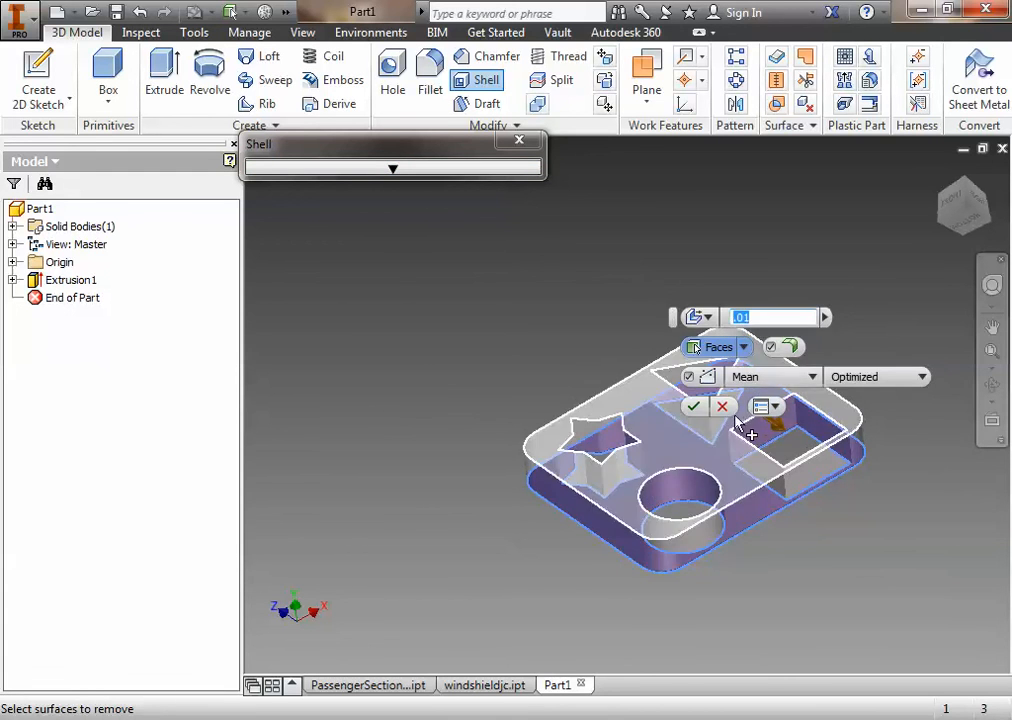
{"action": "left_click", "coordinate": [694, 408]}
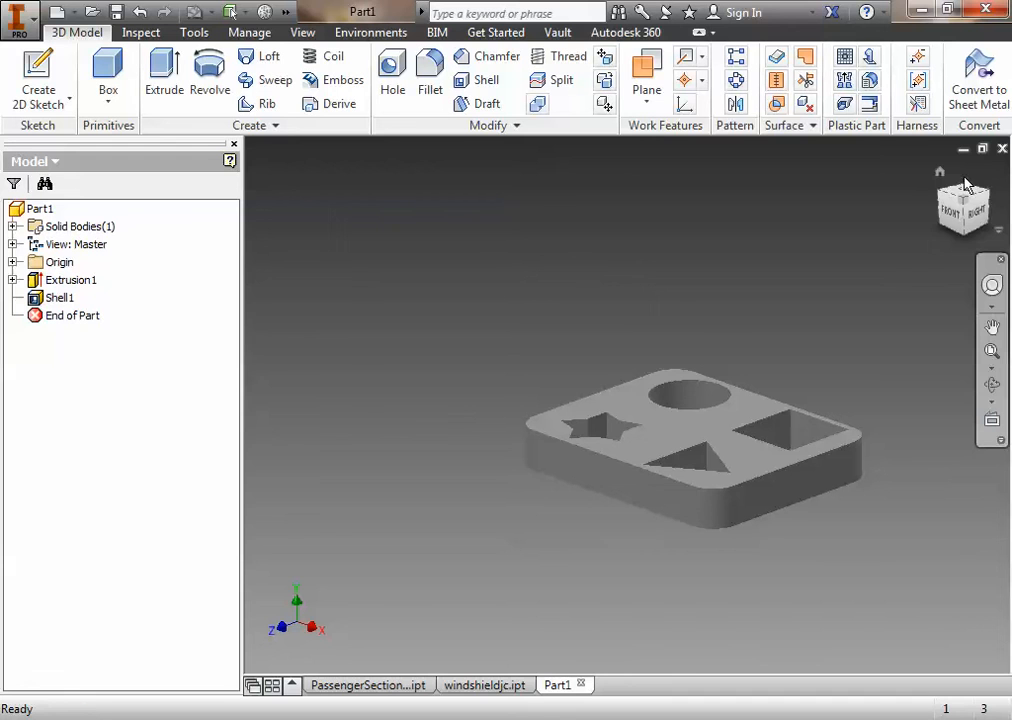
{"action": "mouse_move", "coordinate": [530, 360]}
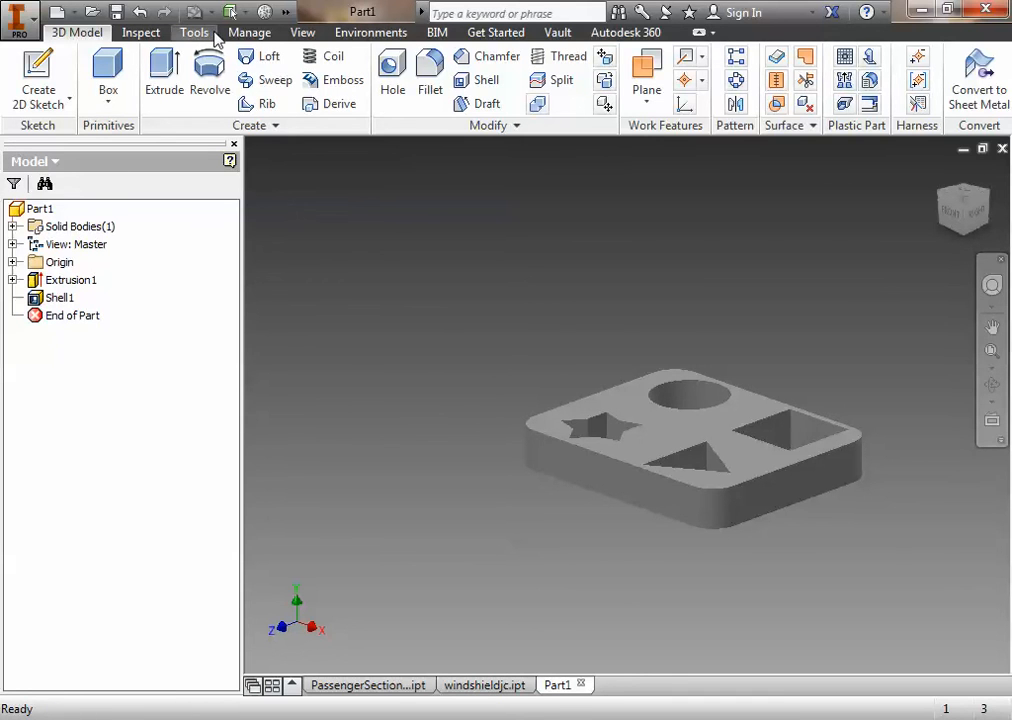
Search the material library for 'green' and apply the Mirror glass material to the part
{"action": "left_click", "coordinate": [194, 32]}
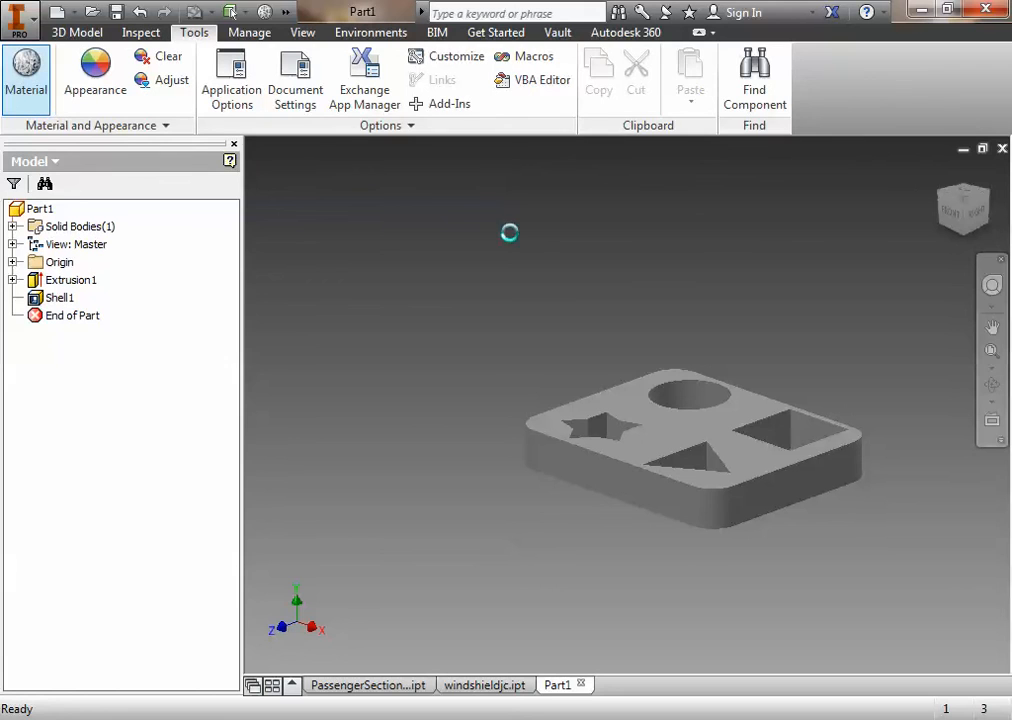
{"action": "left_click", "coordinate": [26, 76]}
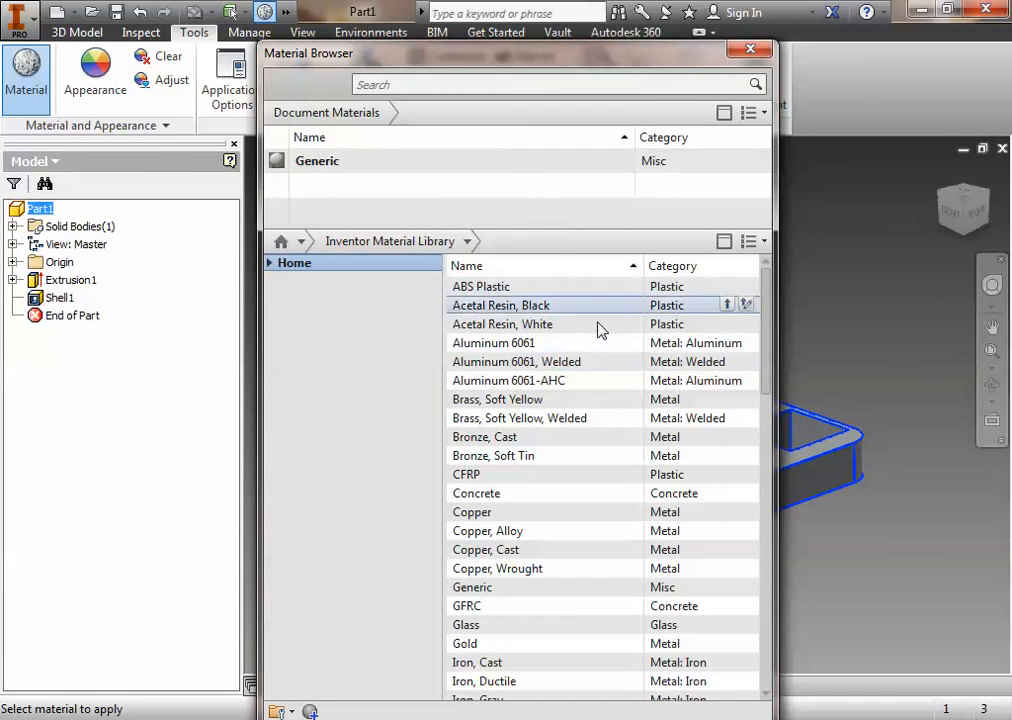
{"action": "left_click", "coordinate": [520, 84]}
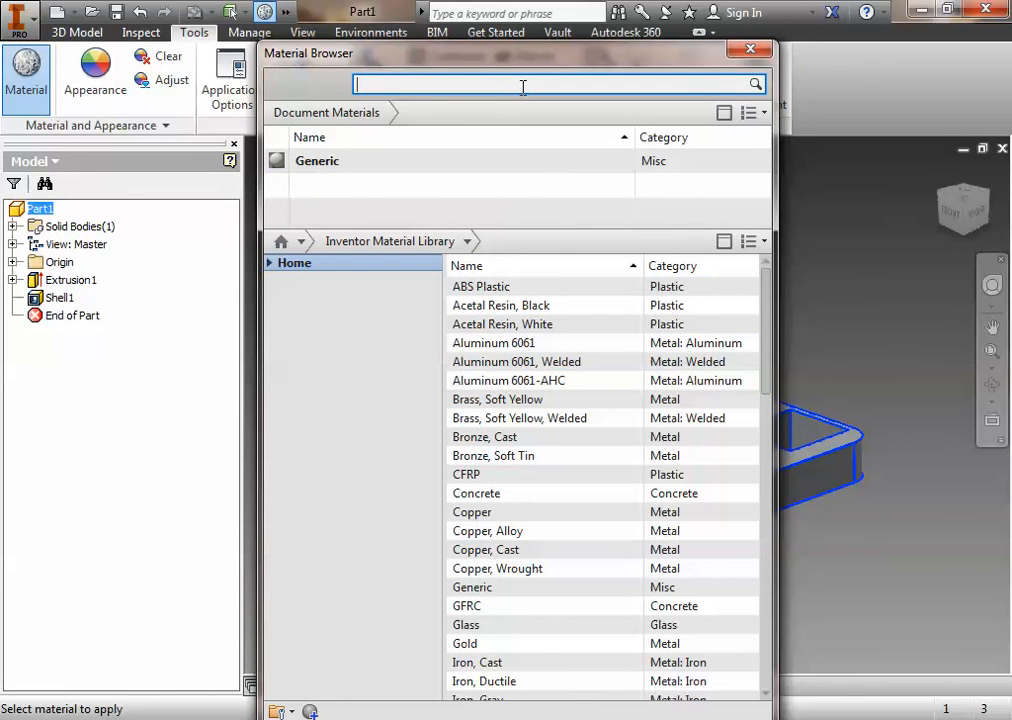
{"action": "type", "text": "green"}
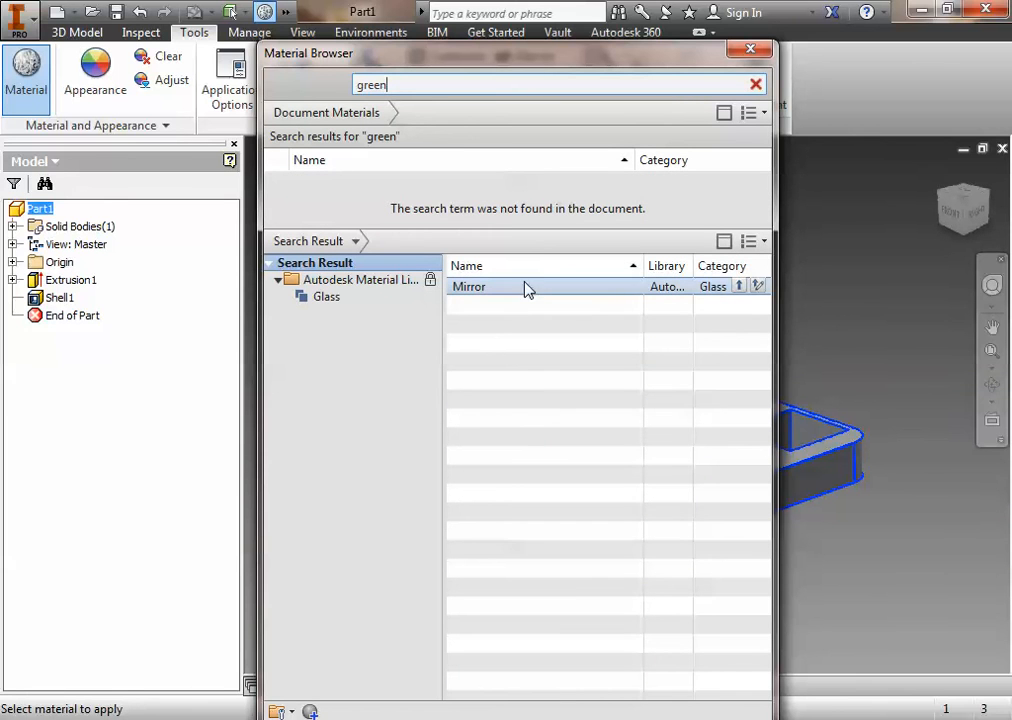
{"action": "double_click", "coordinate": [468, 286]}
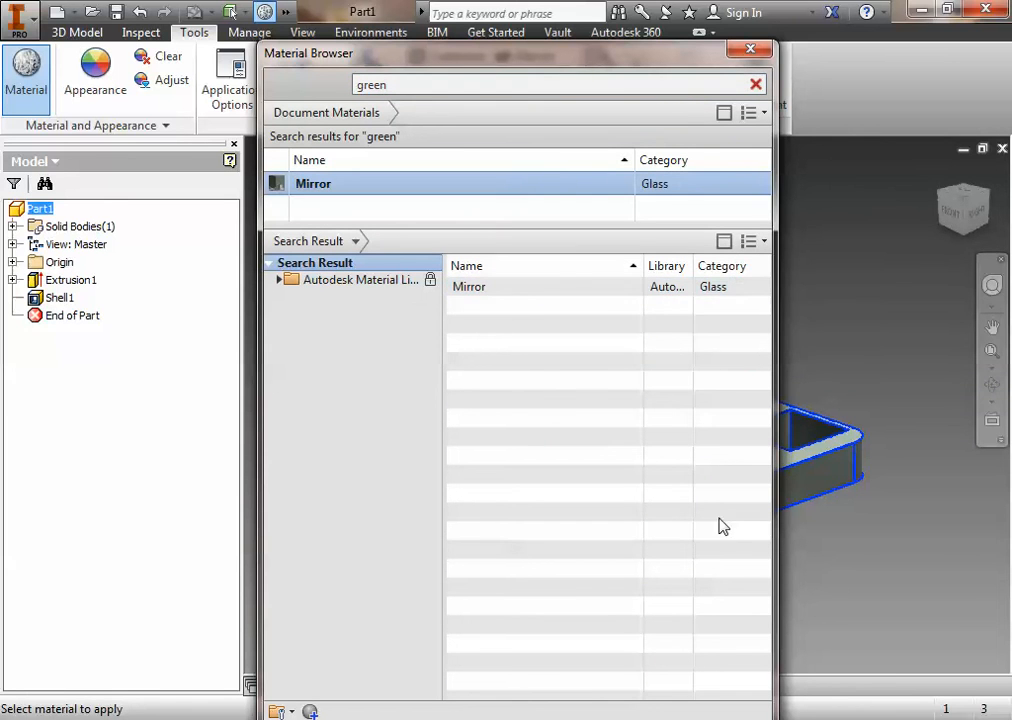
{"action": "left_click", "coordinate": [748, 48]}
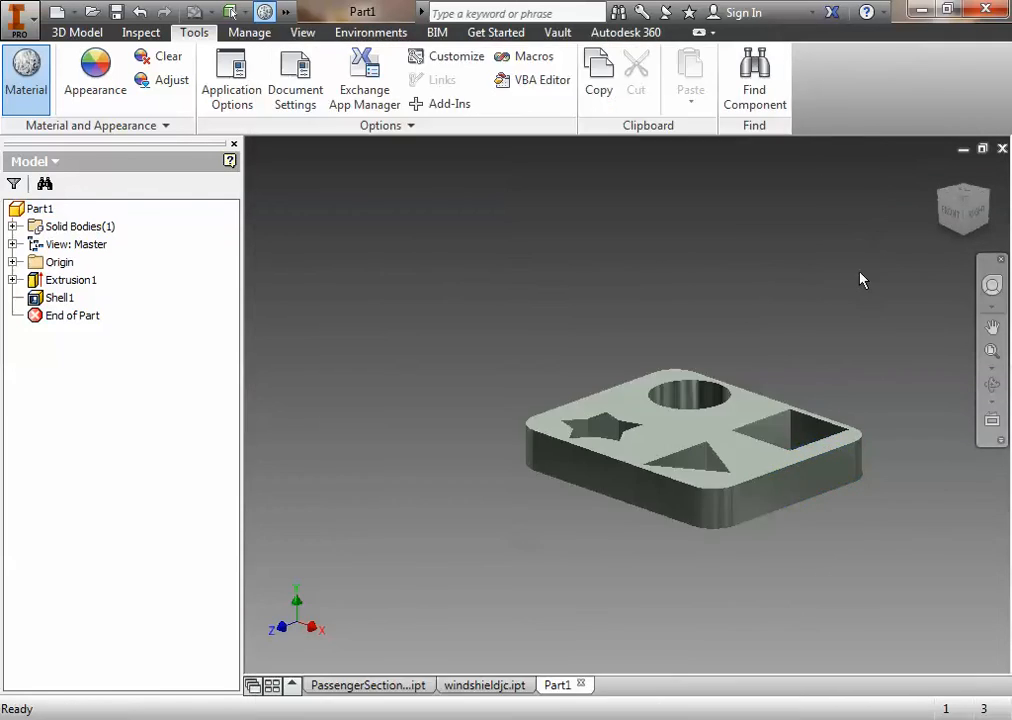